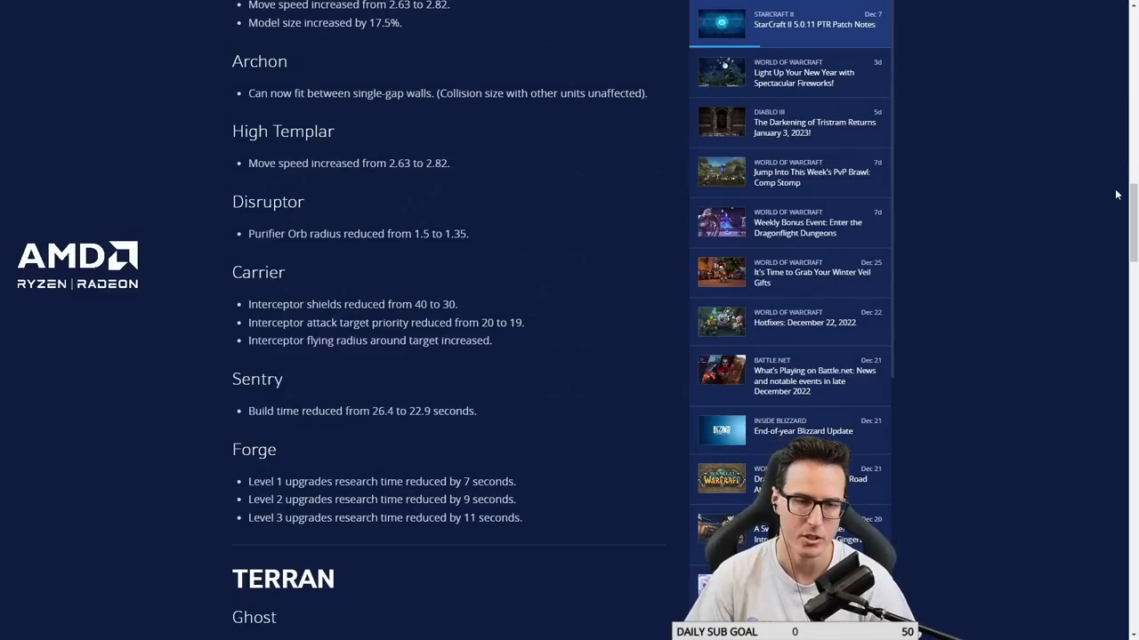
- Scroll the 5.0.11 PTR patch notes down through Zerg, Protoss and Terran changes into Misc Bug Fixes
scroll("down", 3)
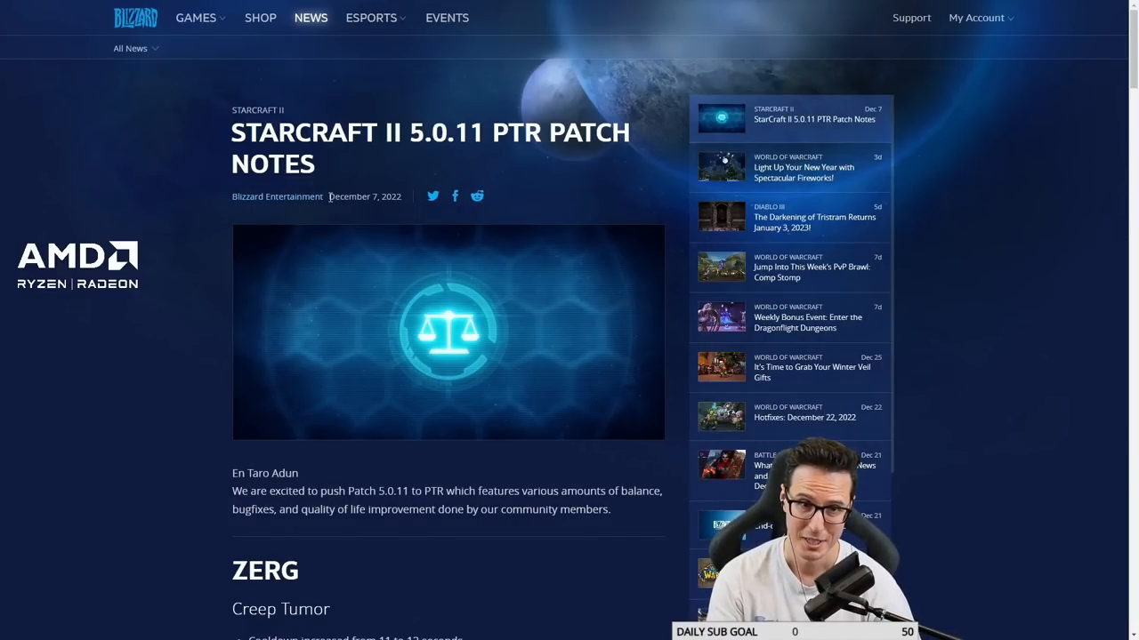
scroll("down", 3)
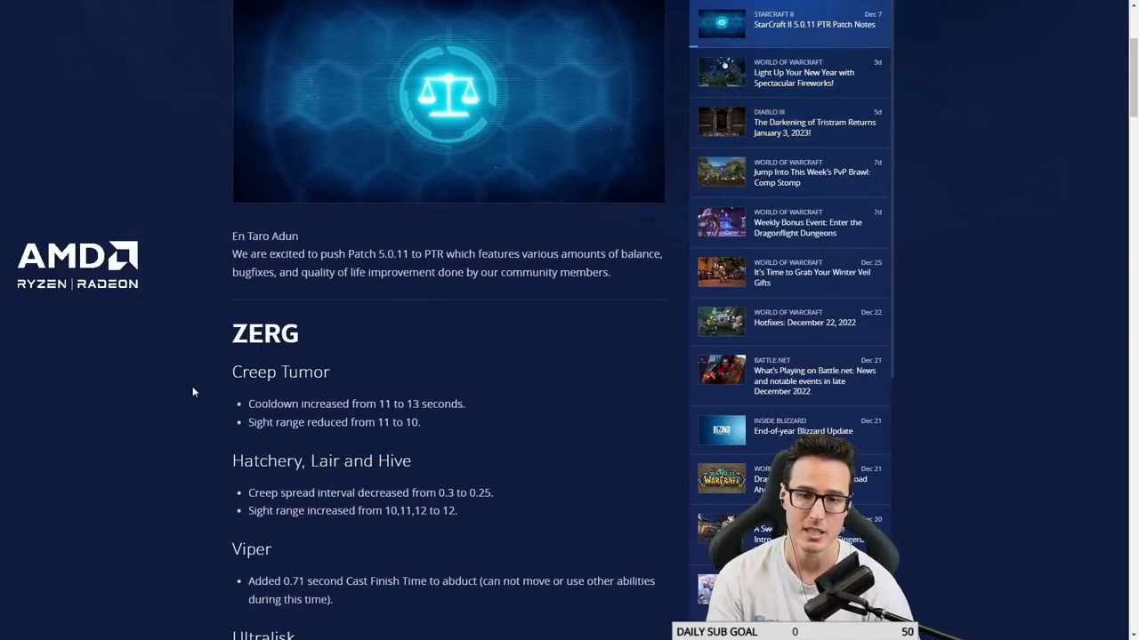
scroll("down", 3)
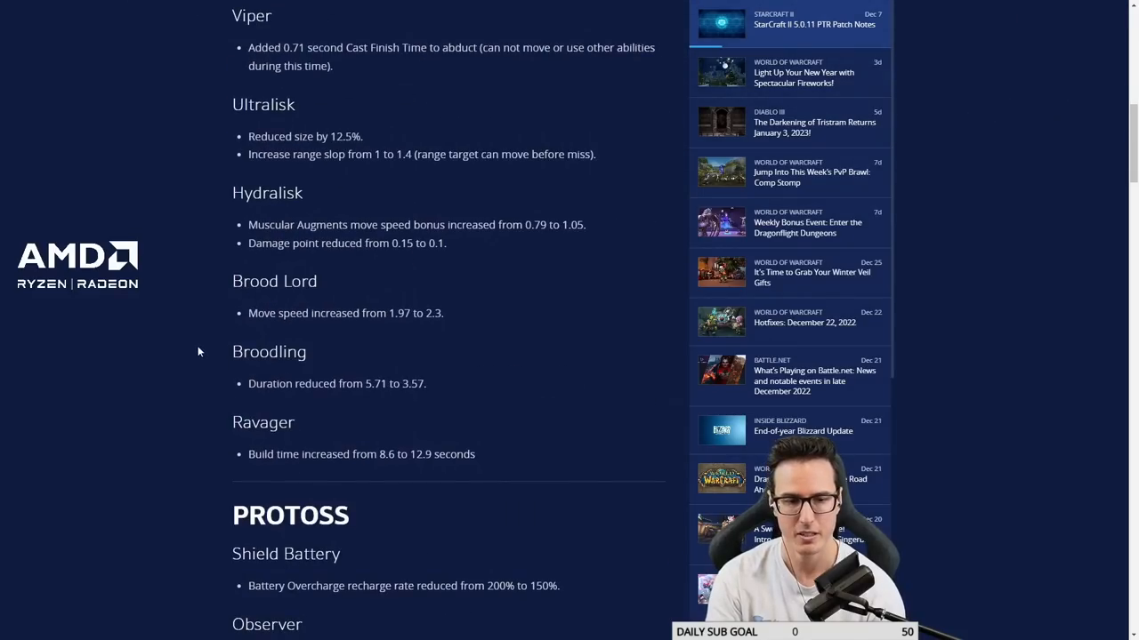
scroll("down", 3)
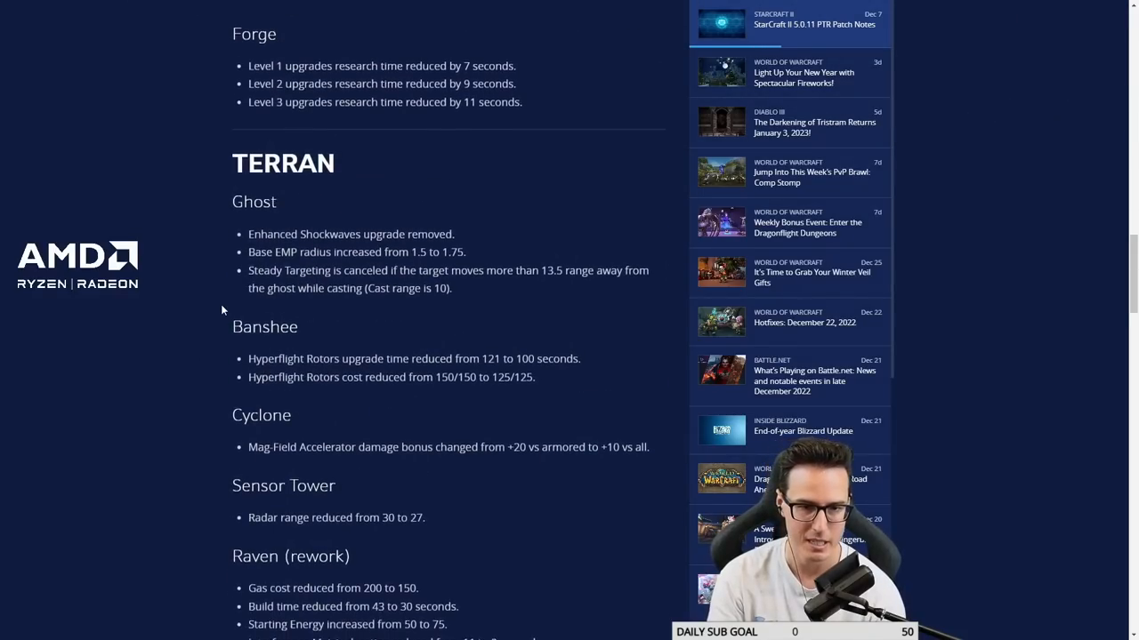
scroll("down", 3)
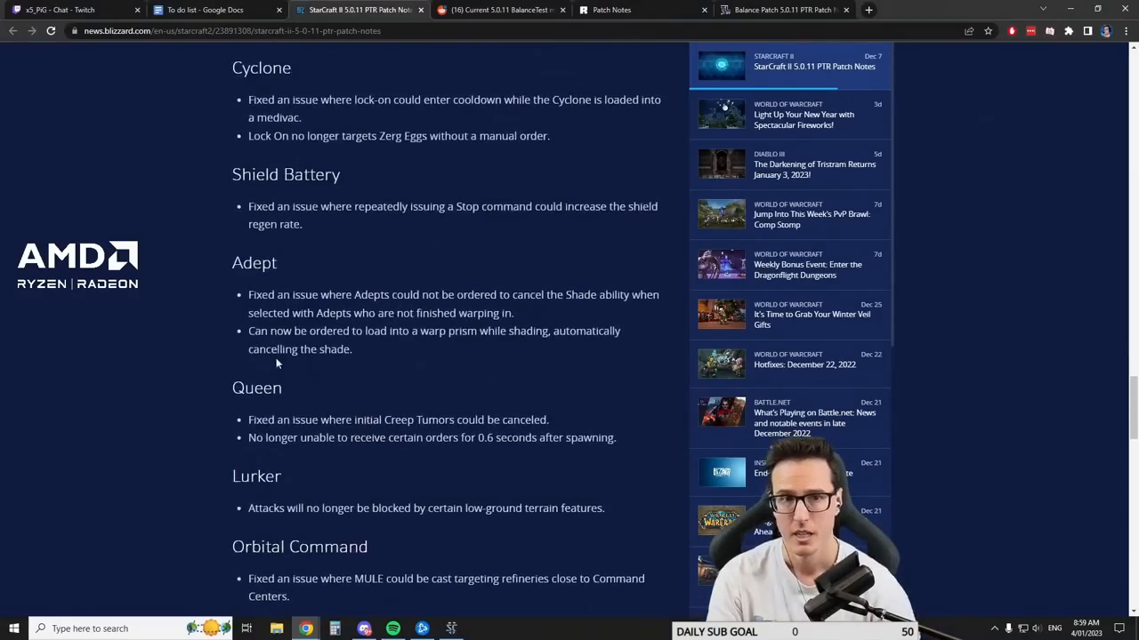
- Switch to the r/starcraft BalanceTest mod changes post and scroll to its Version 1.2 and 1.1 notes
left_click(499, 11)
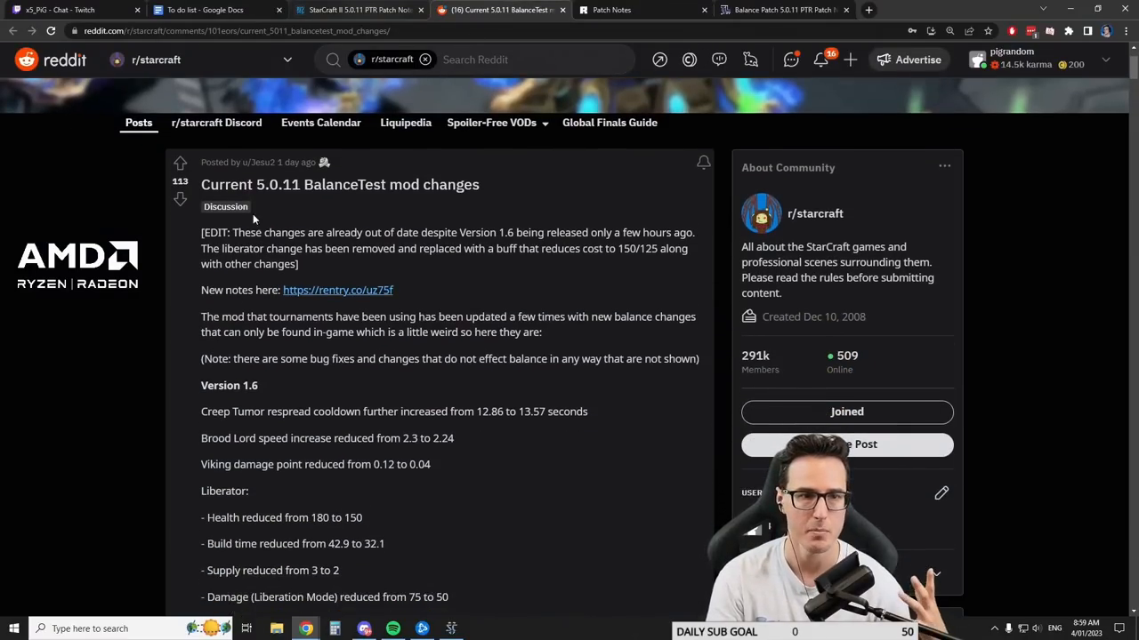
scroll("down", 3)
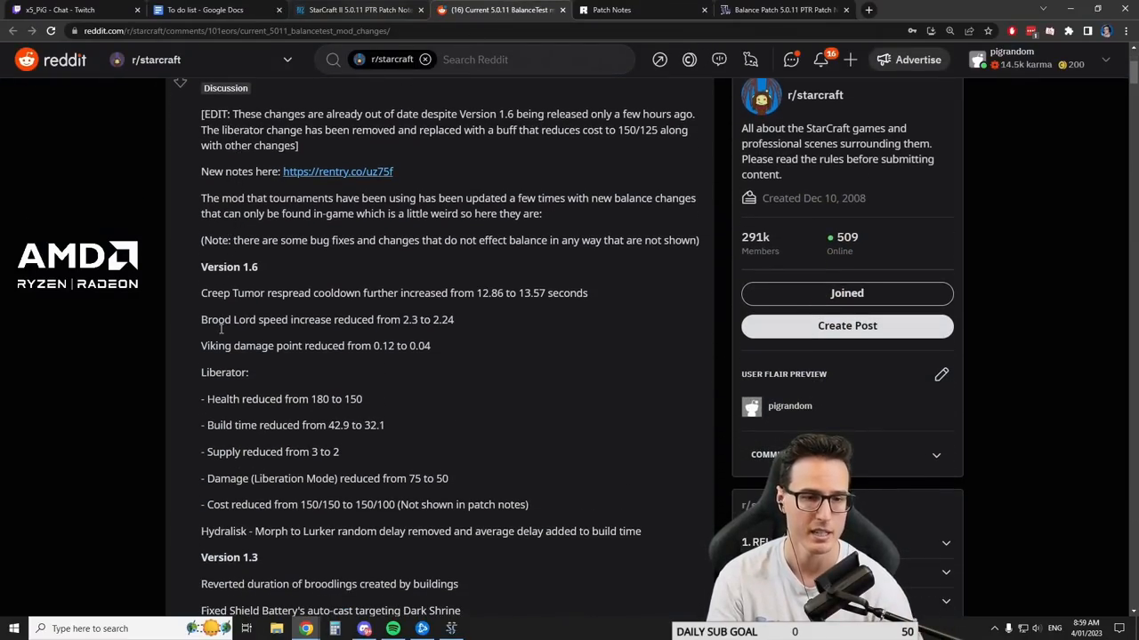
scroll("down", 3)
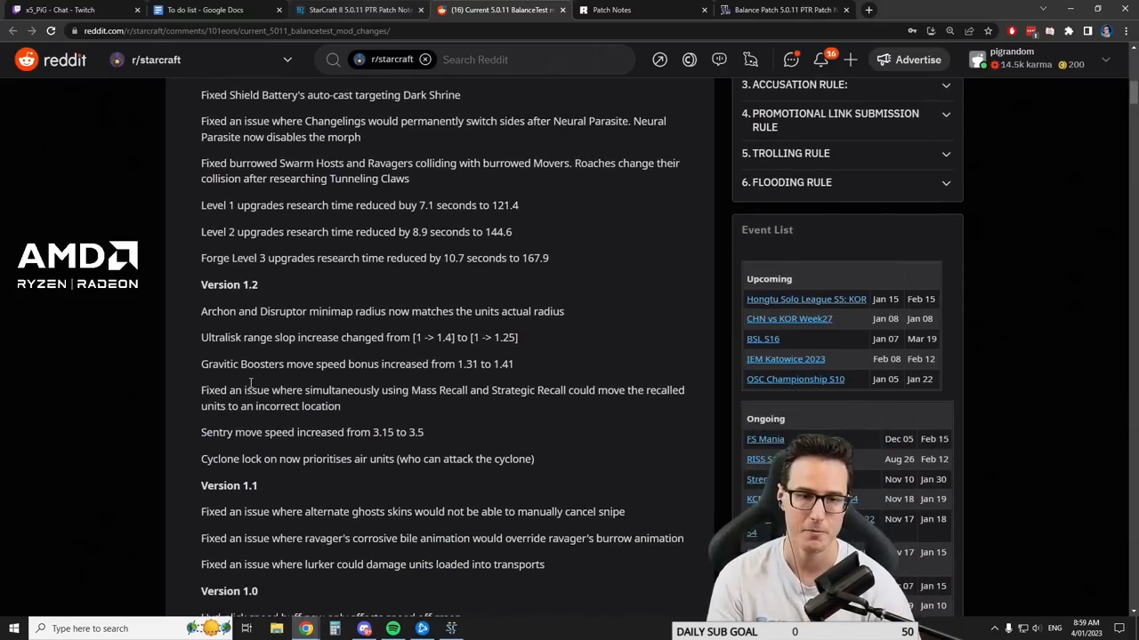
scroll("down", 3)
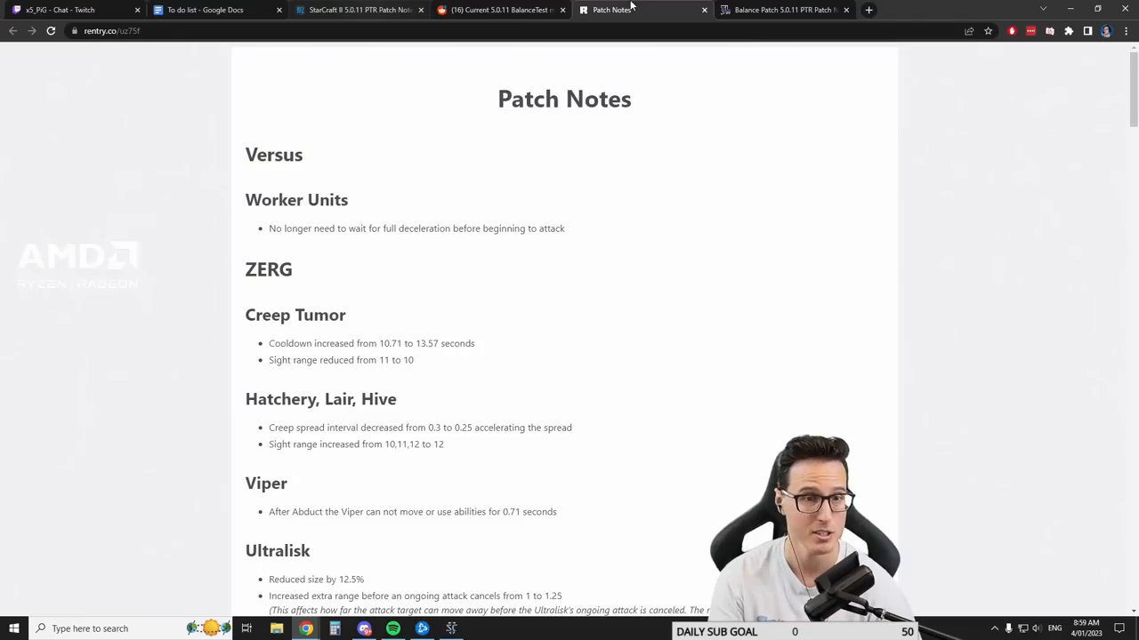
- Scroll the Rentry Patch Notes page down through the Zerg changes
scroll("down", 3)
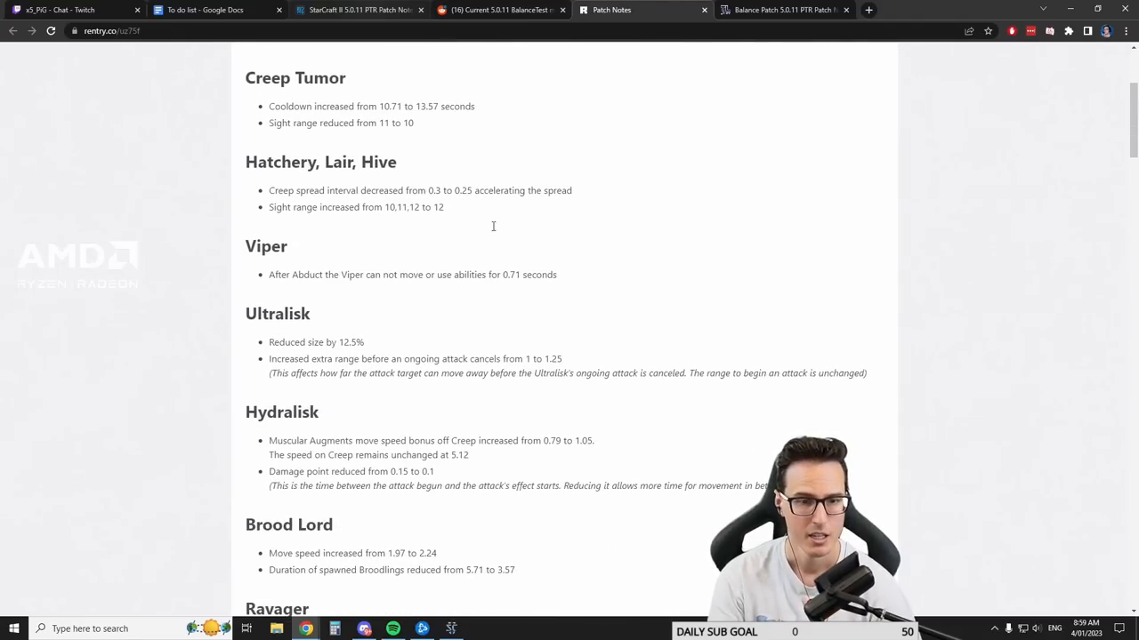
scroll("down", 3)
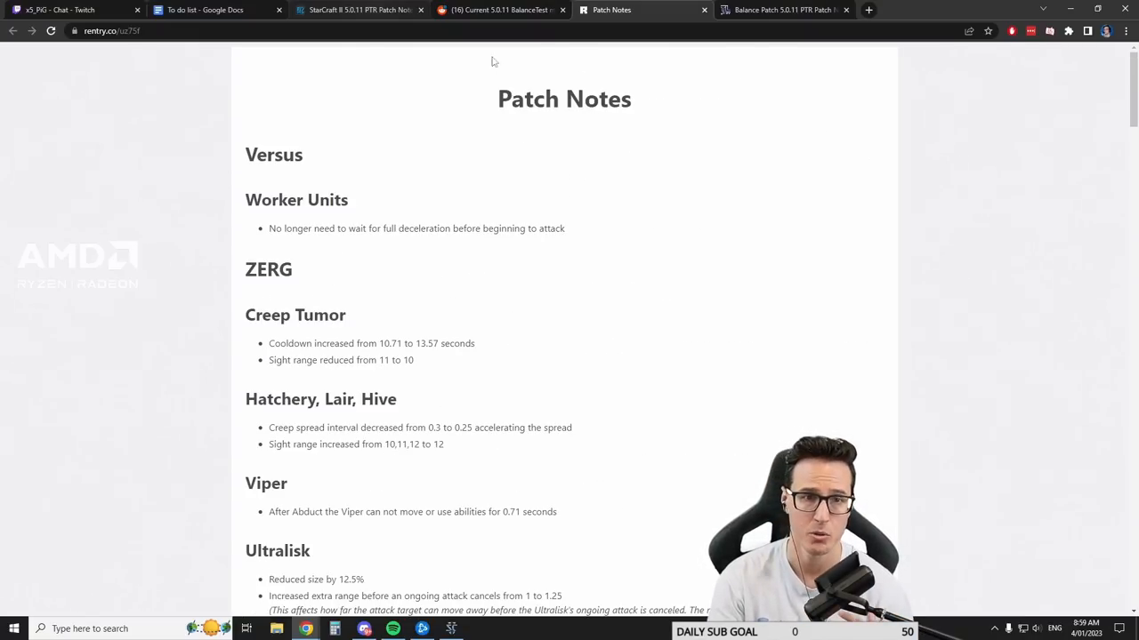
- Return to the Blizzard 5.0.11 PTR patch notes and scroll to Misc Bug Fixes / QoL Changes
left_click(356, 11)
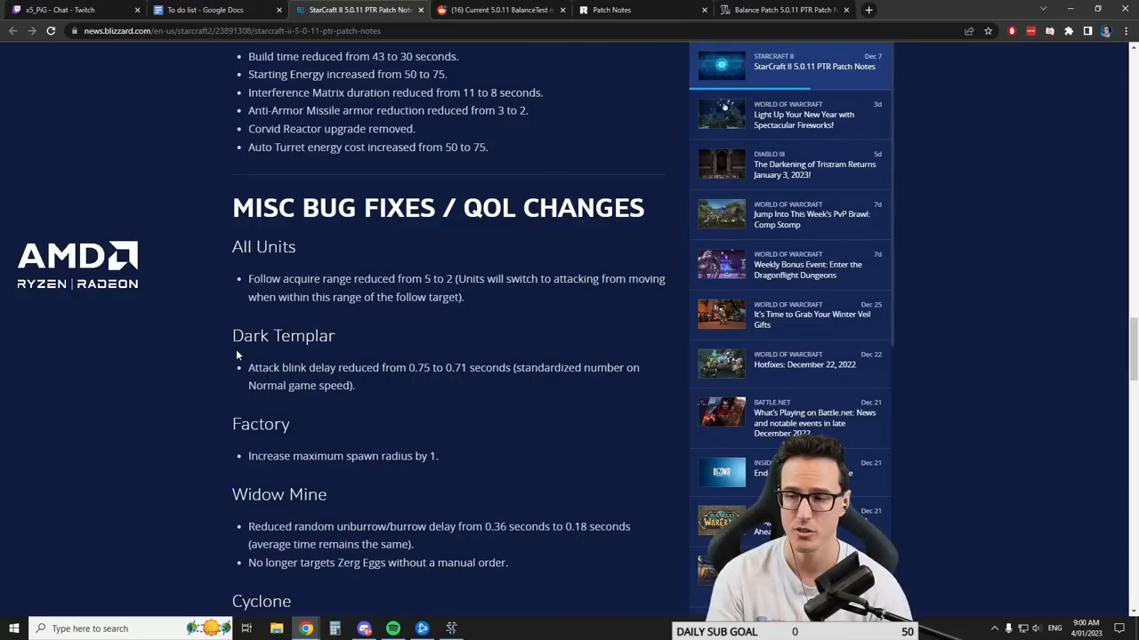
scroll("down", 3)
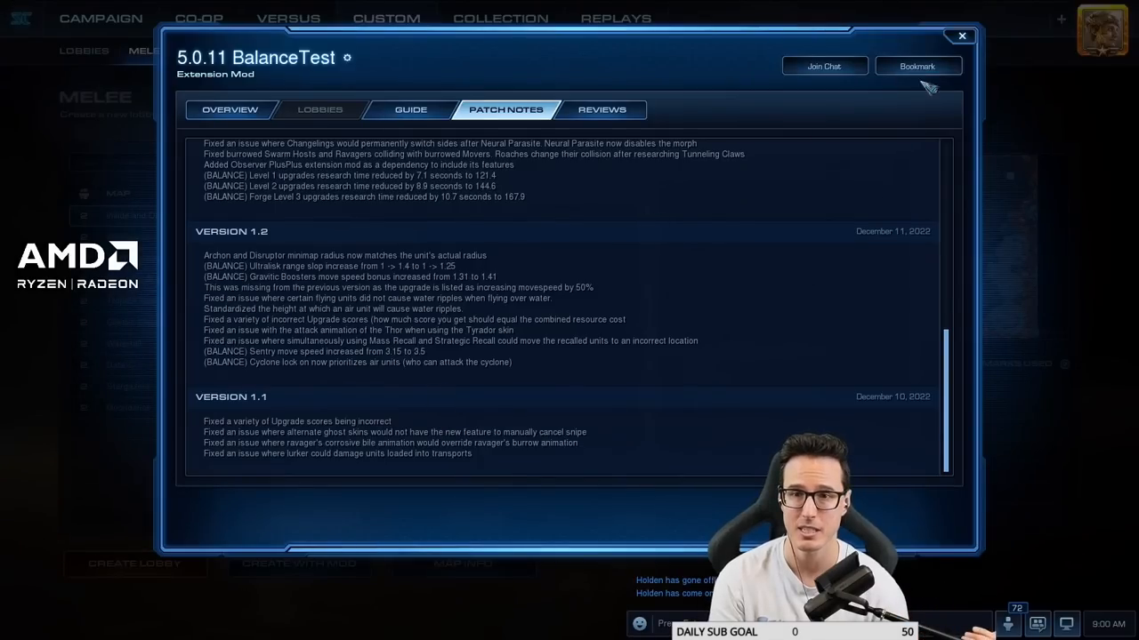
- Close the dialogs, search extension mods for 5.0.11 and view the BalanceTest v1.7 mod info
left_click(961, 35)
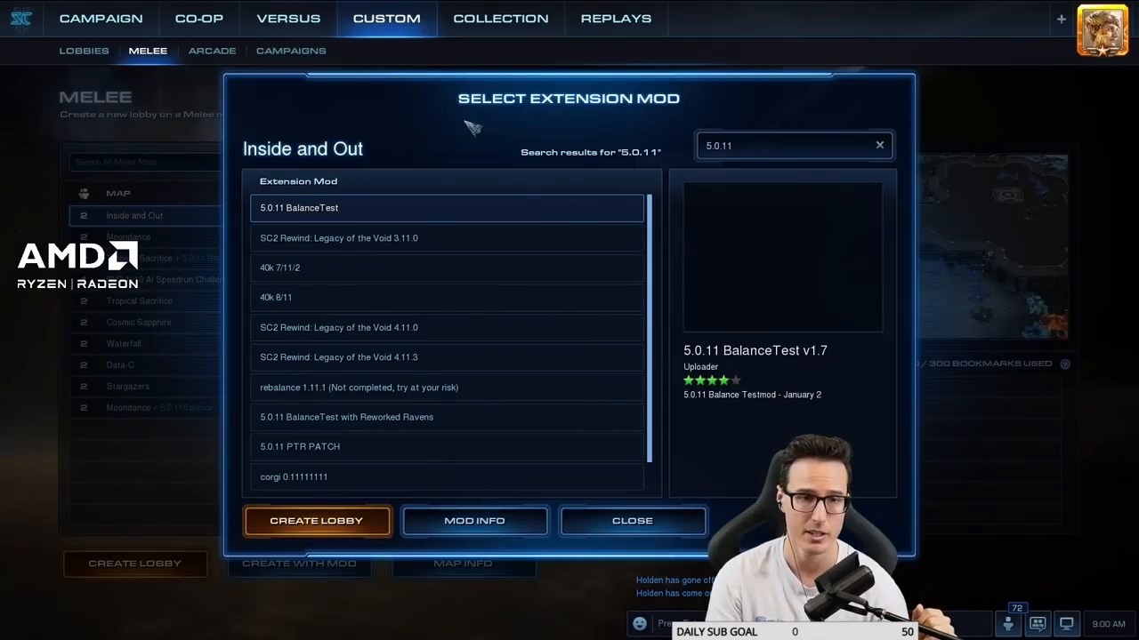
left_click(633, 520)
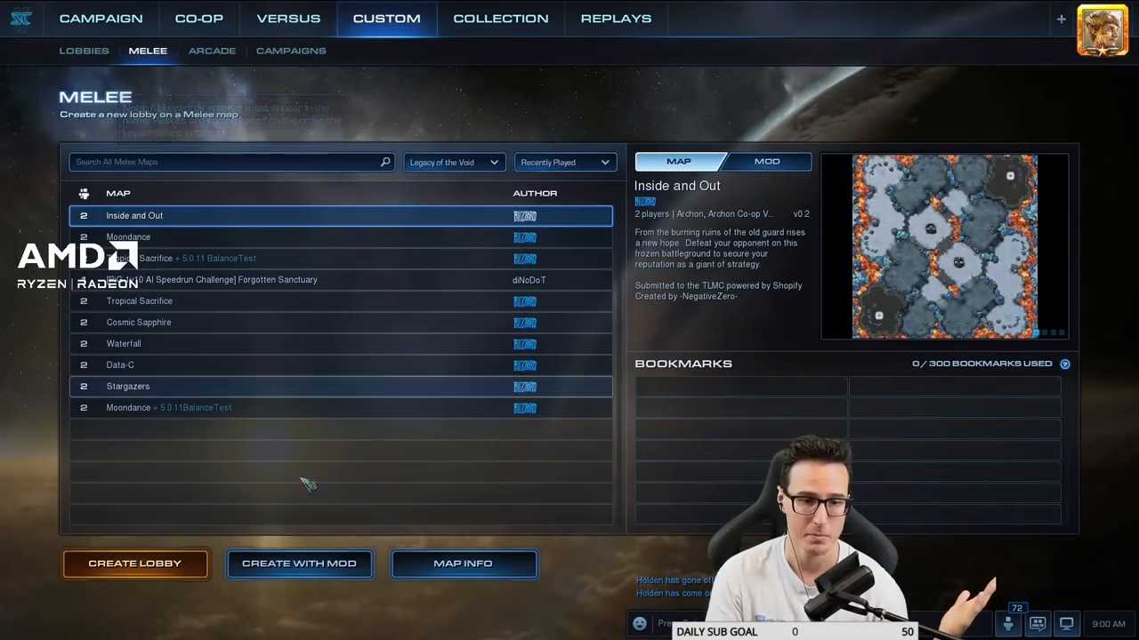
left_click(299, 562)
type("5/0")
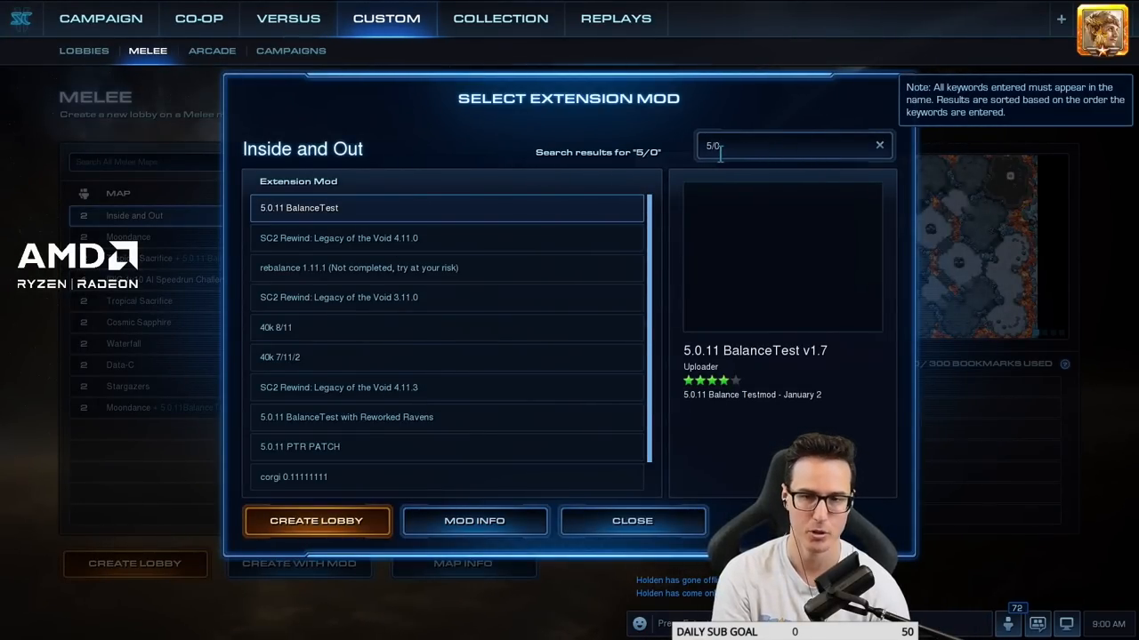
key("Backspace")
type(".0.11")
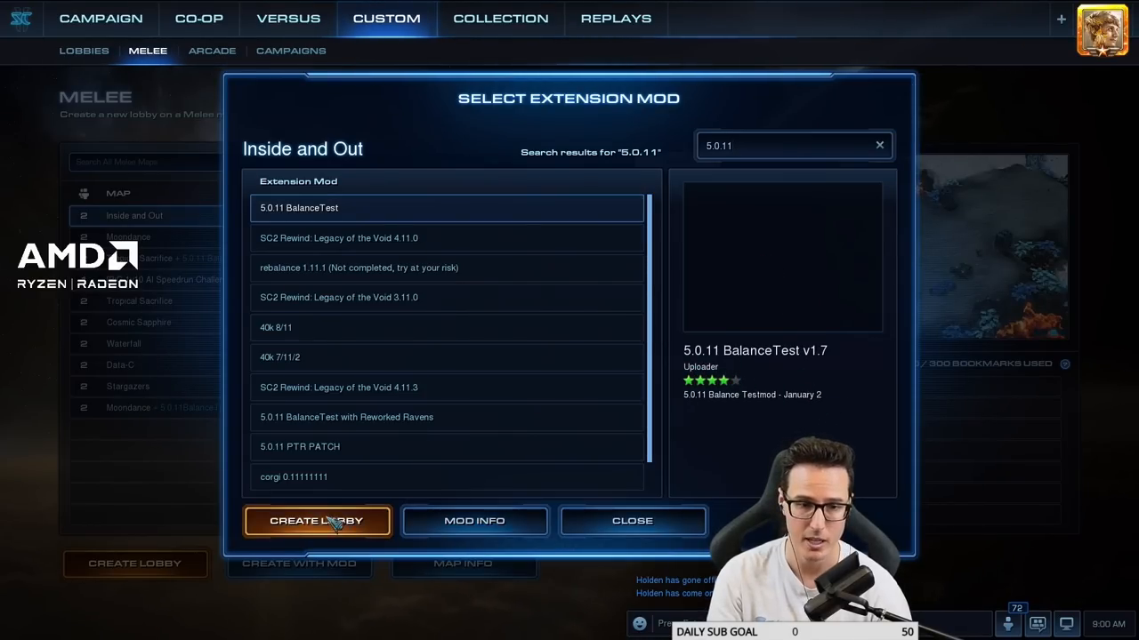
left_click(474, 520)
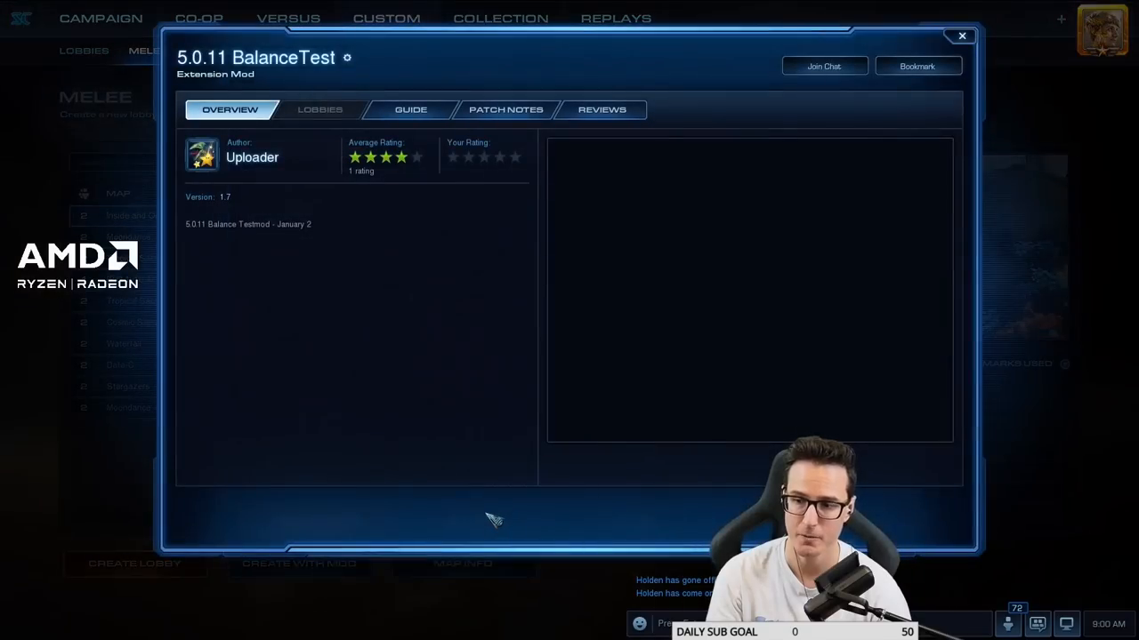
mouse_move(418, 204)
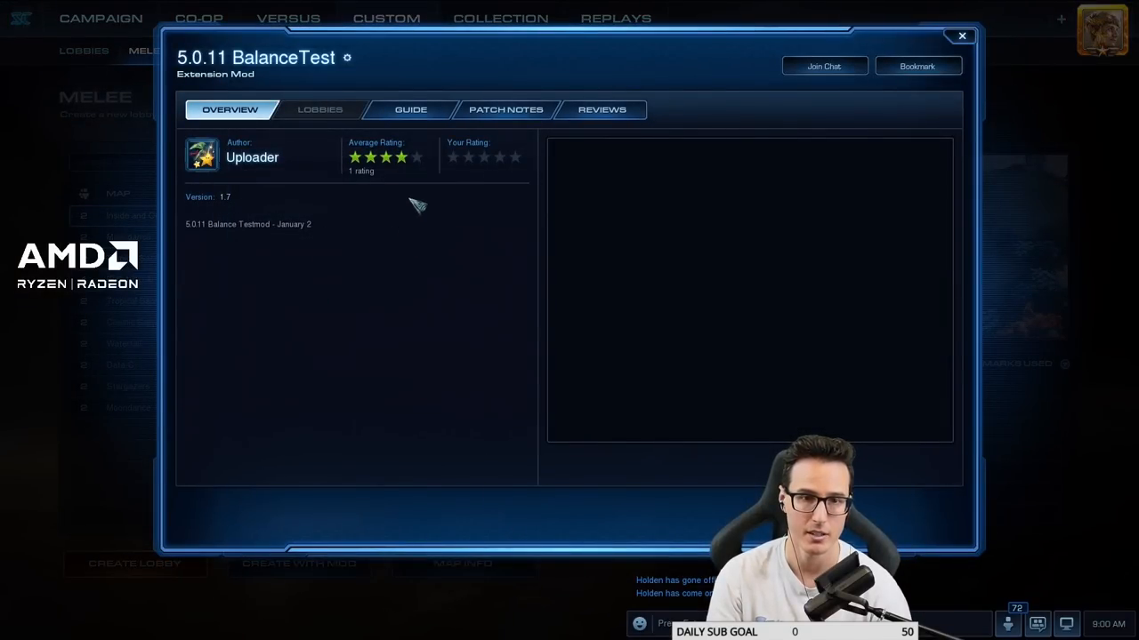
- Show the BalanceTest mod's Patch Notes and scroll from version 1.7 down toward 1.1
left_click(505, 108)
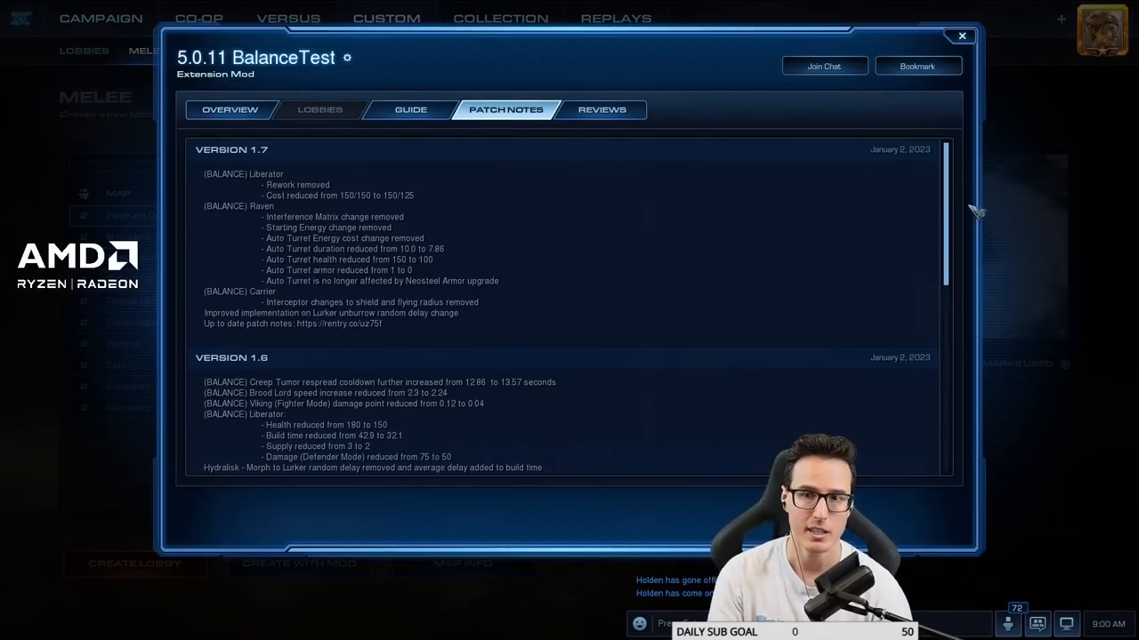
scroll("down", 3)
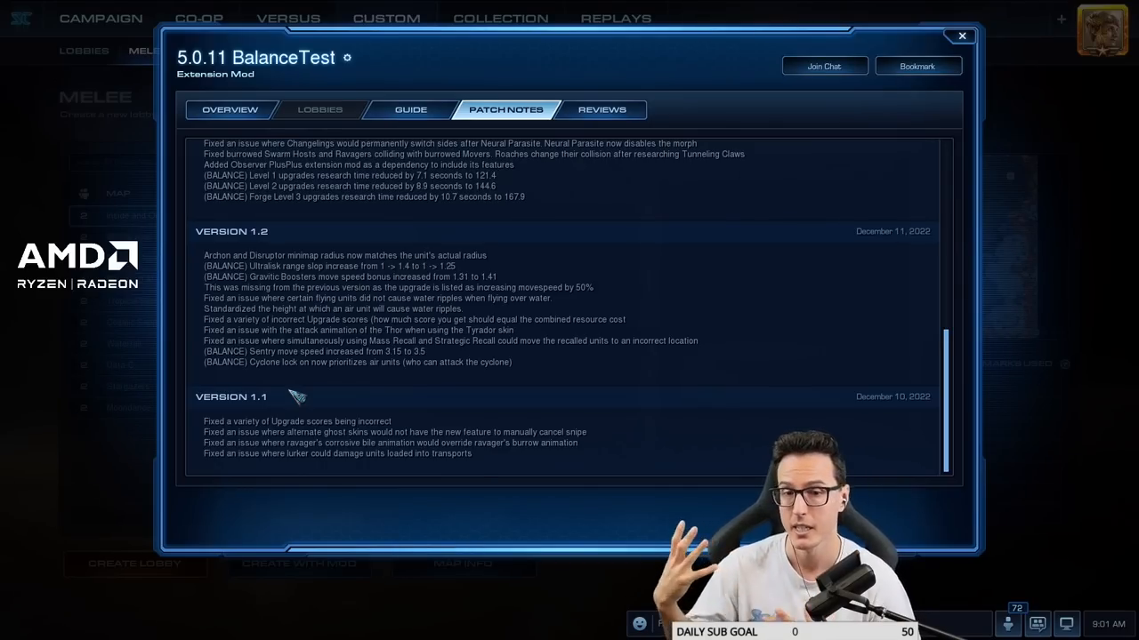
mouse_move(309, 338)
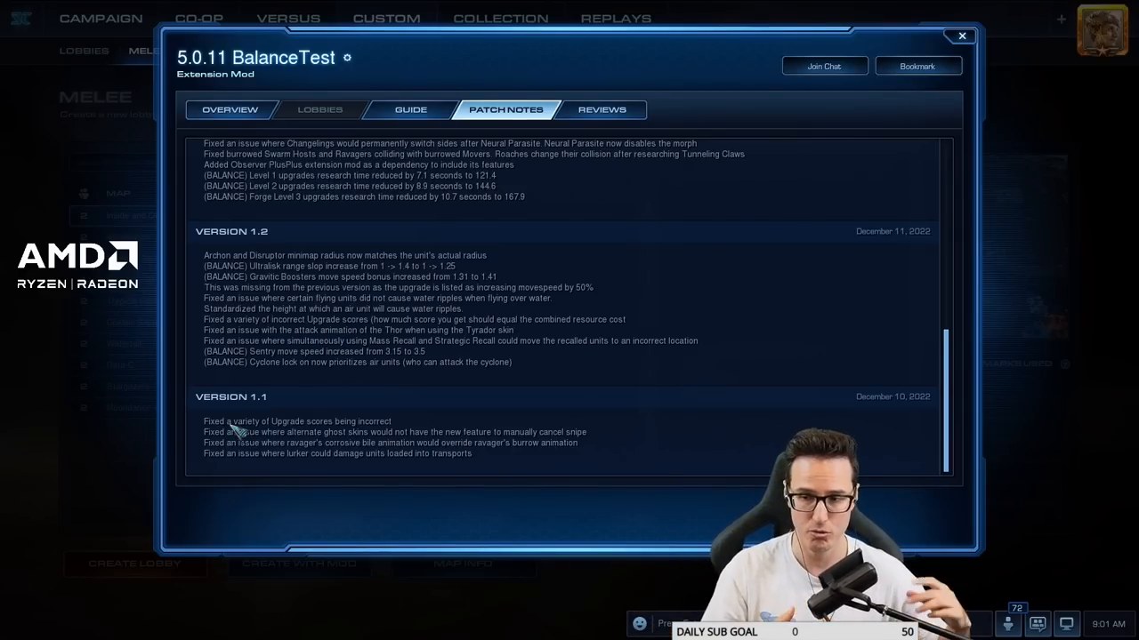
mouse_move(264, 435)
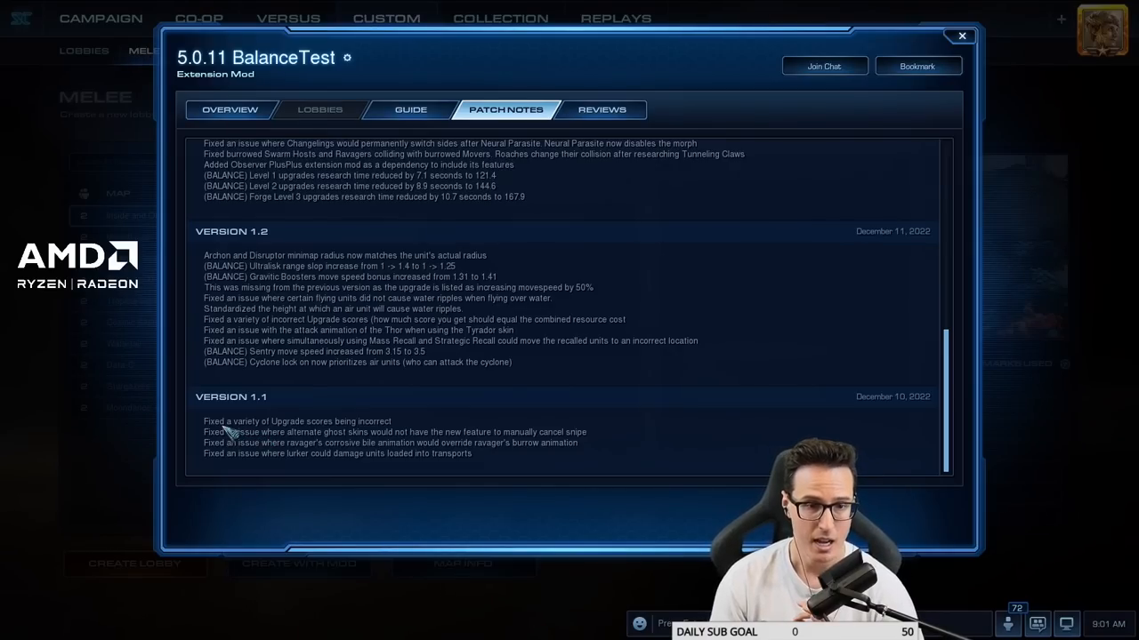
mouse_move(311, 445)
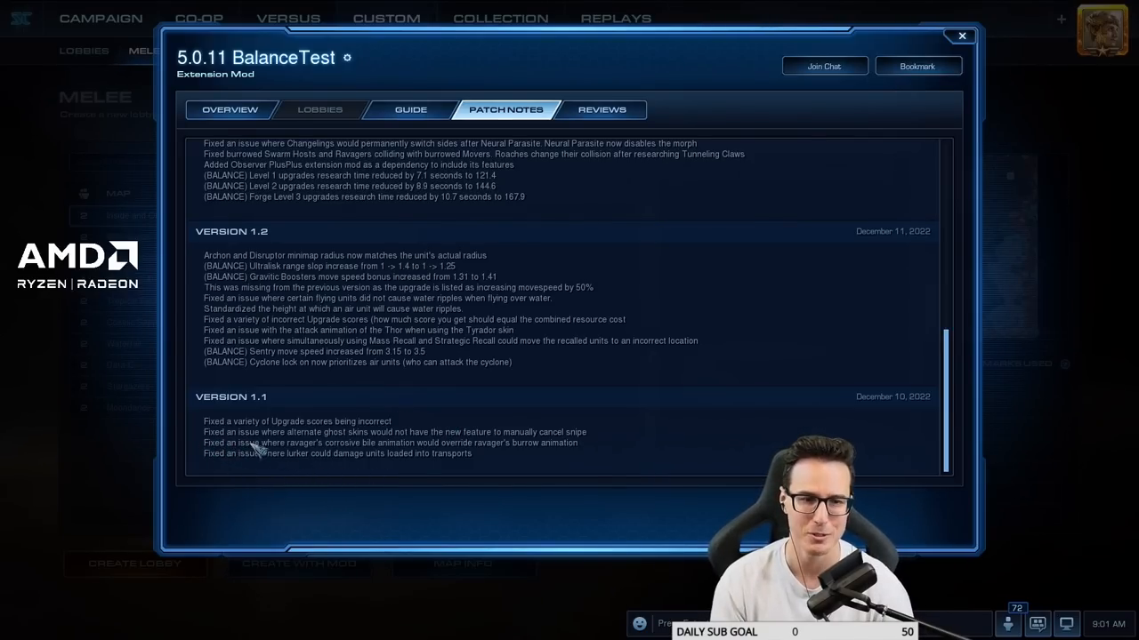
mouse_move(306, 400)
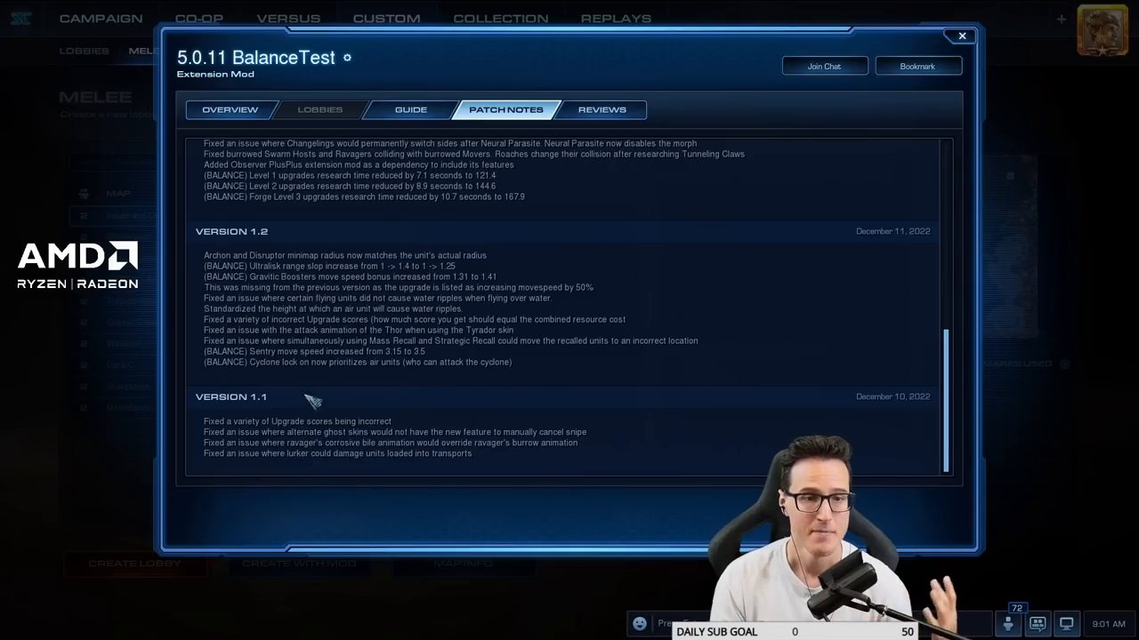
mouse_move(405, 276)
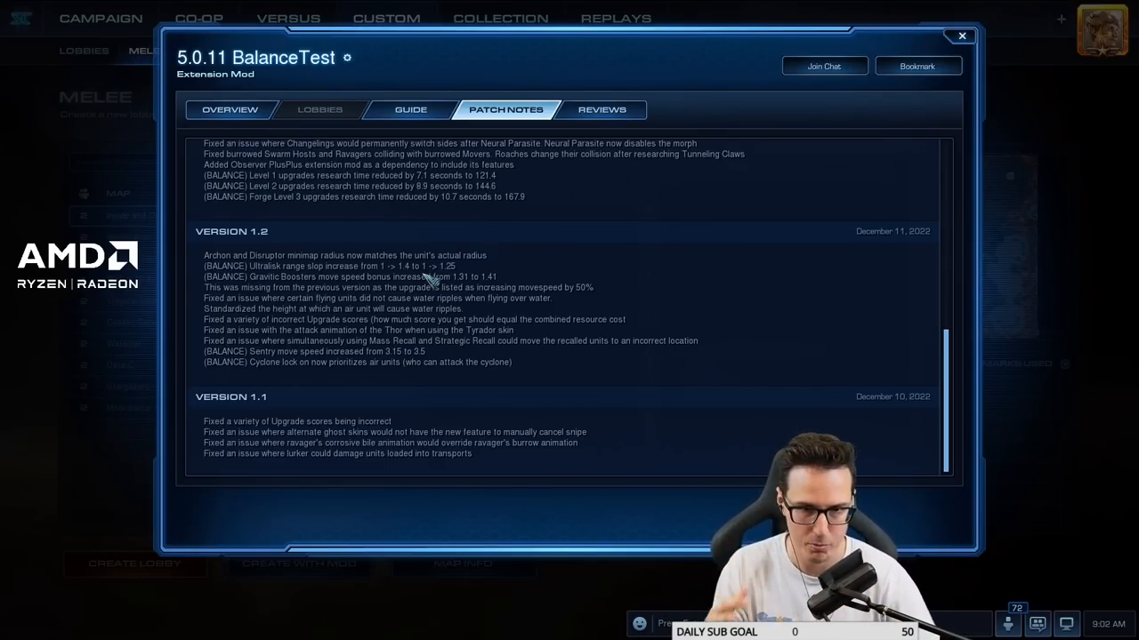
mouse_move(434, 269)
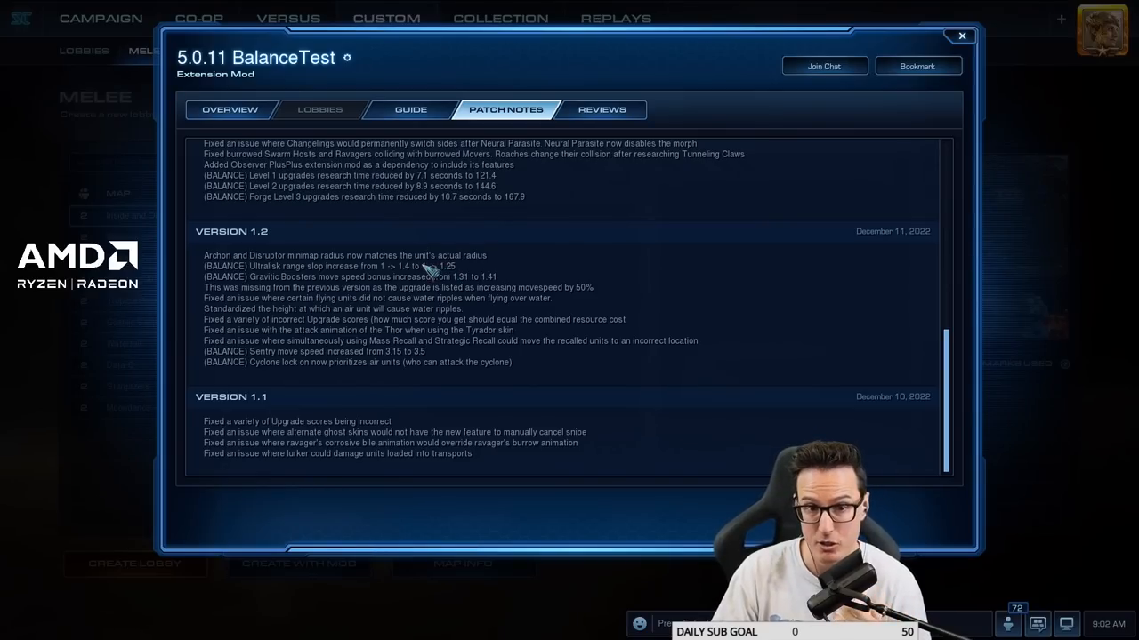
mouse_move(454, 271)
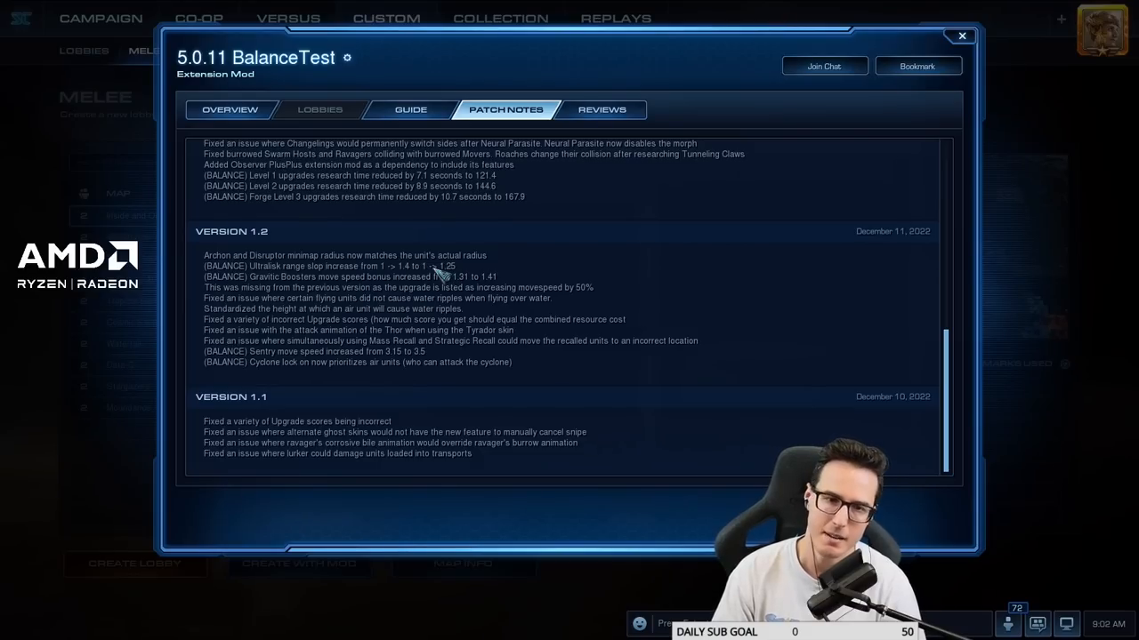
mouse_move(454, 270)
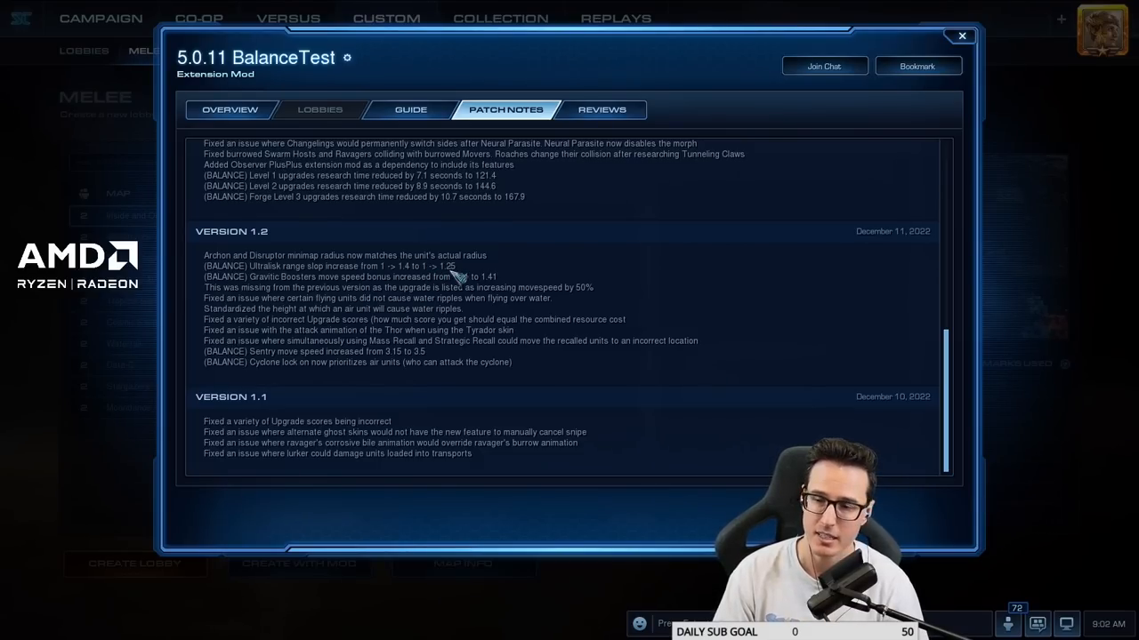
mouse_move(435, 277)
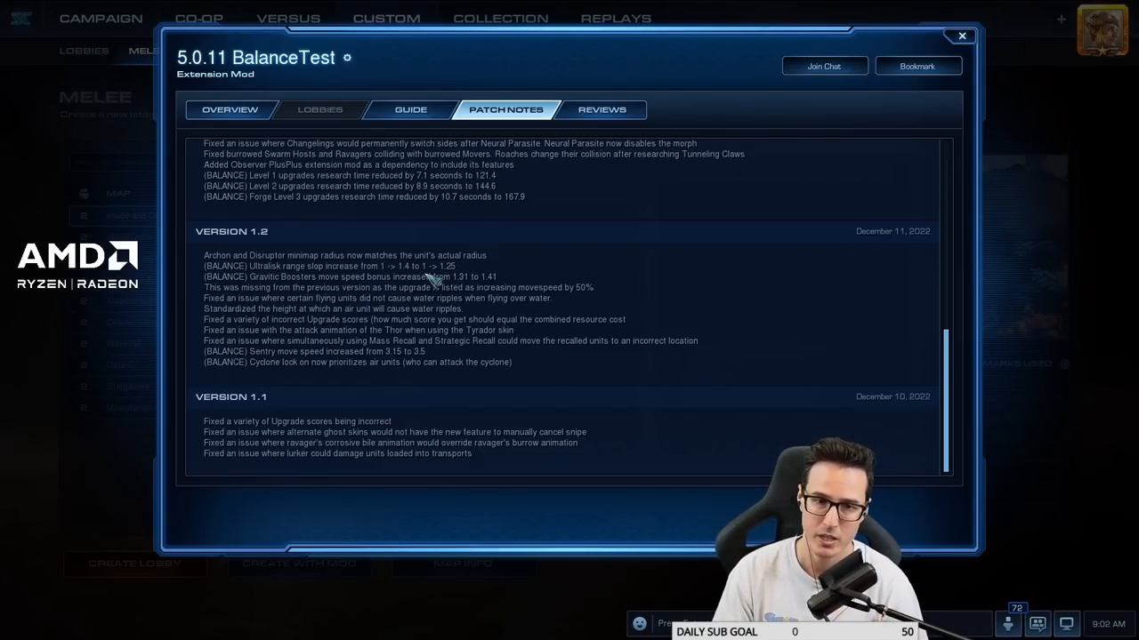
mouse_move(431, 275)
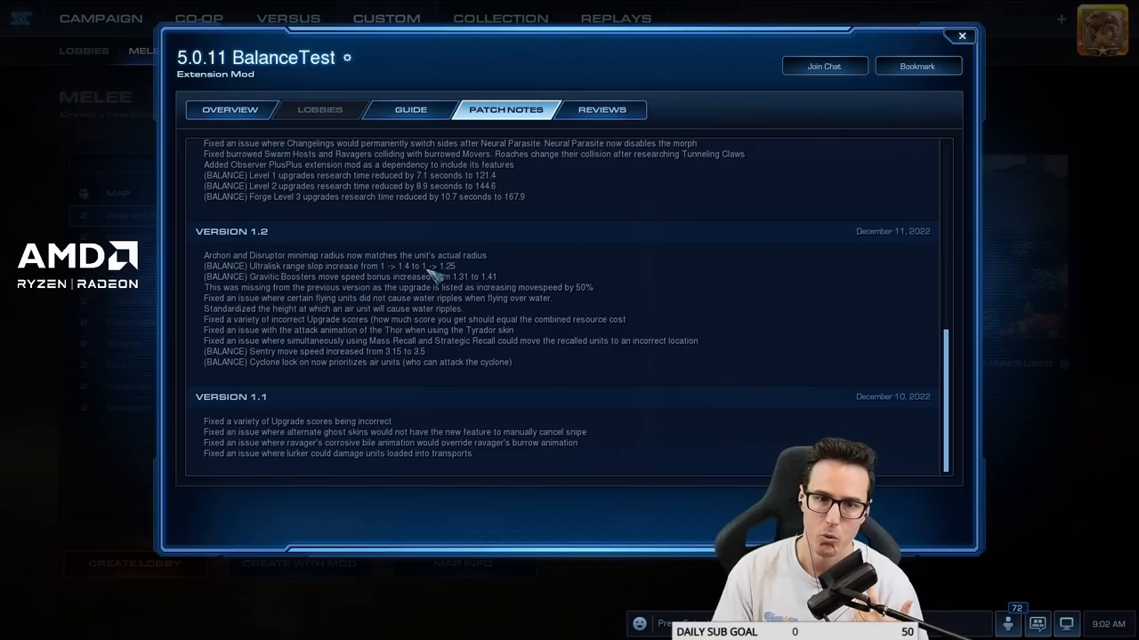
mouse_move(445, 281)
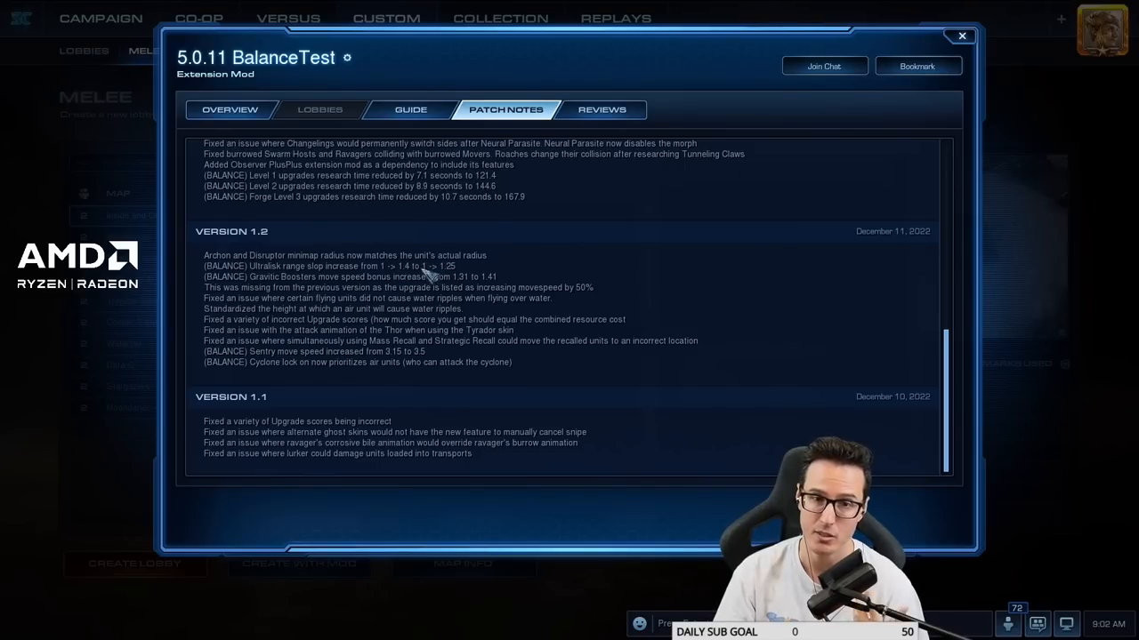
mouse_move(445, 283)
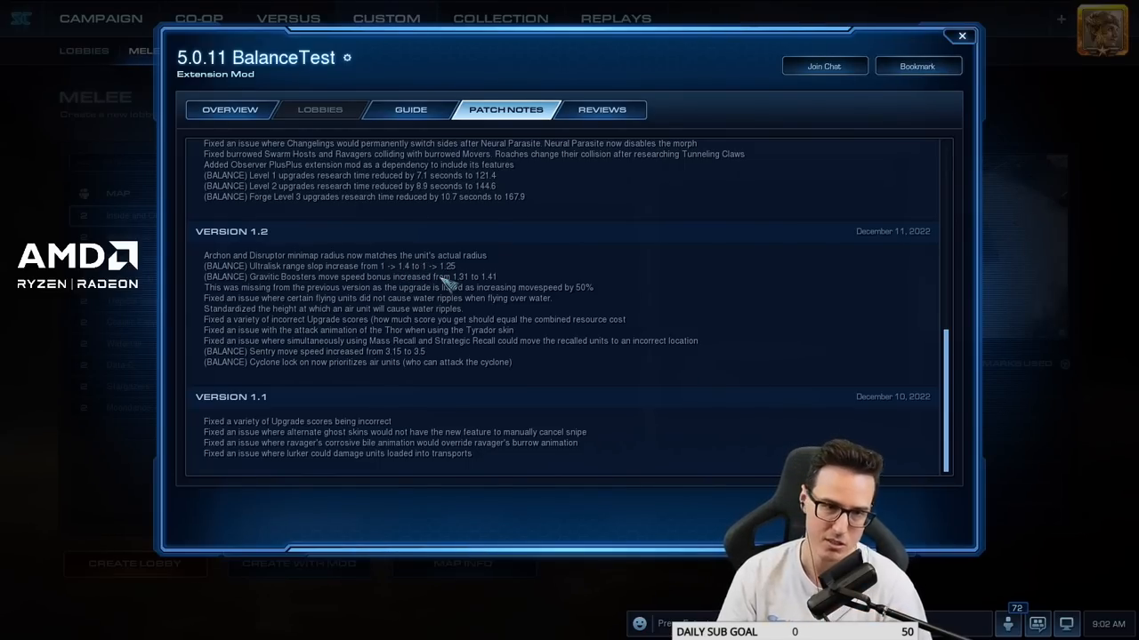
mouse_move(448, 292)
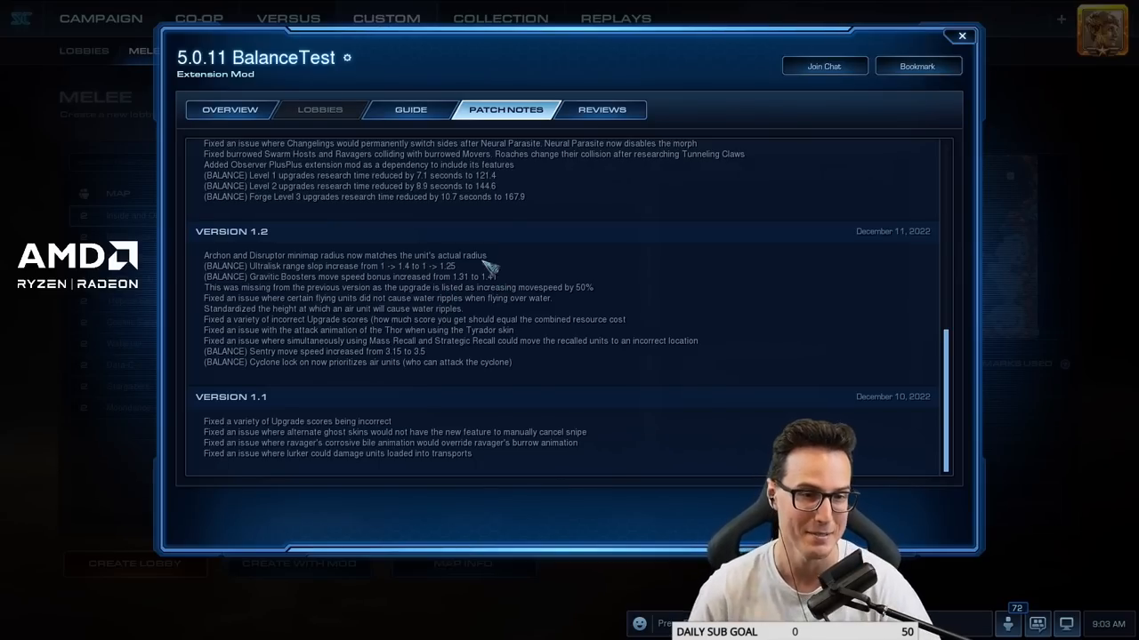
mouse_move(392, 294)
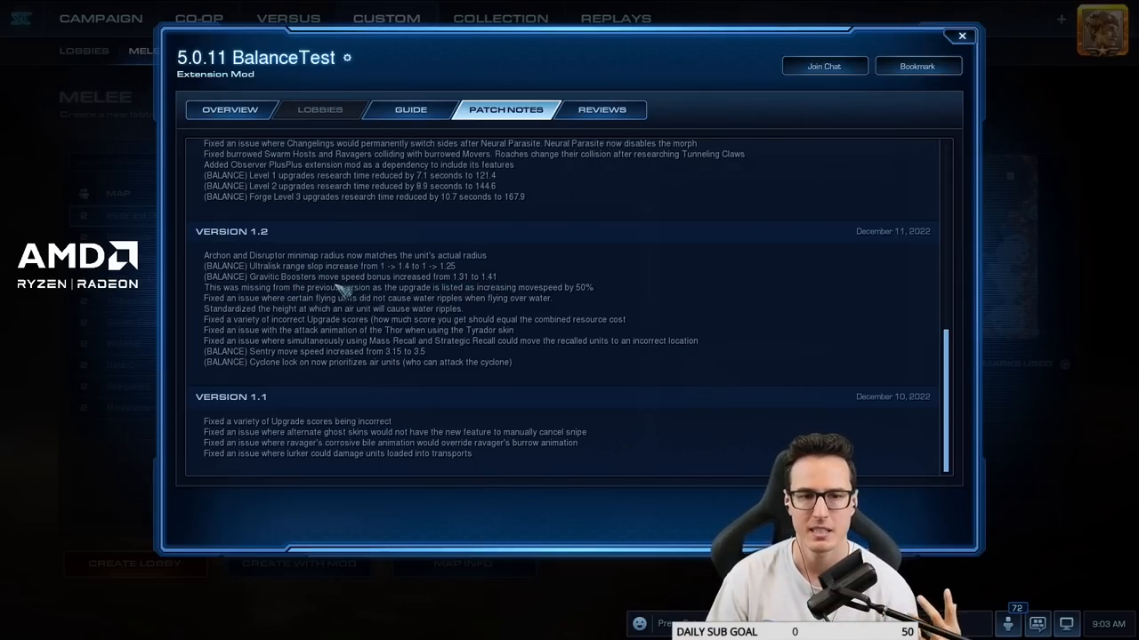
mouse_move(534, 301)
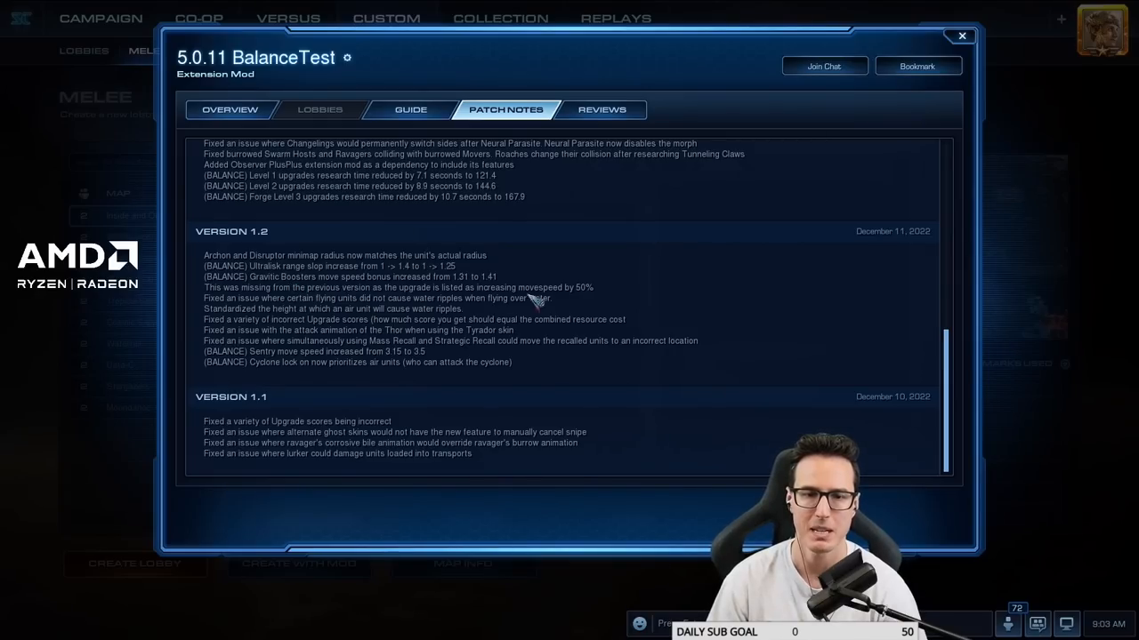
mouse_move(388, 299)
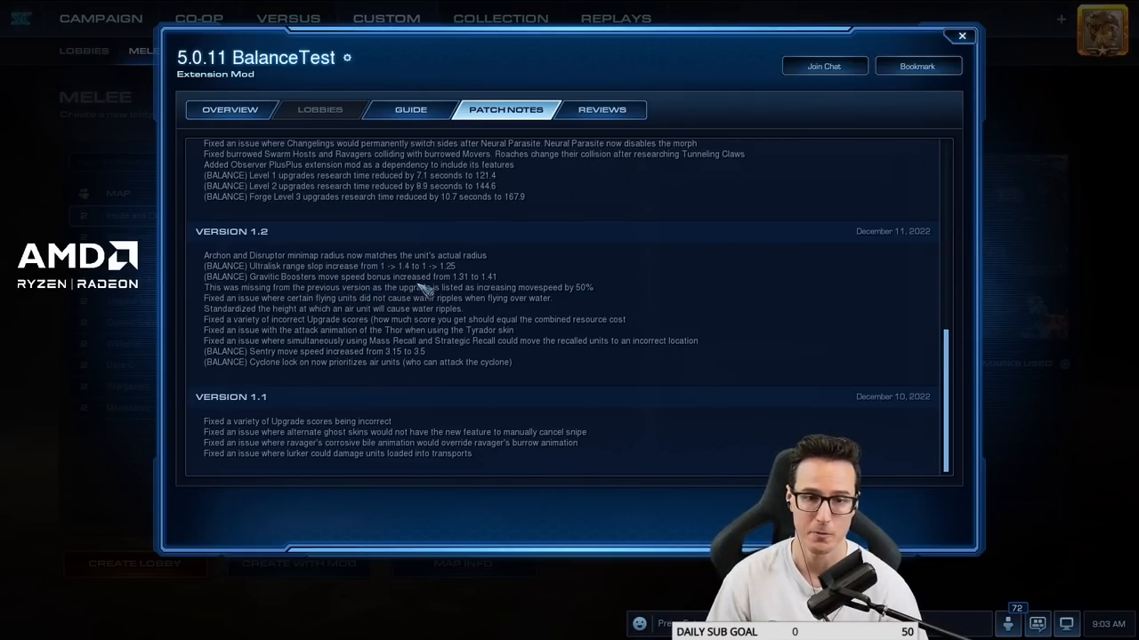
mouse_move(487, 292)
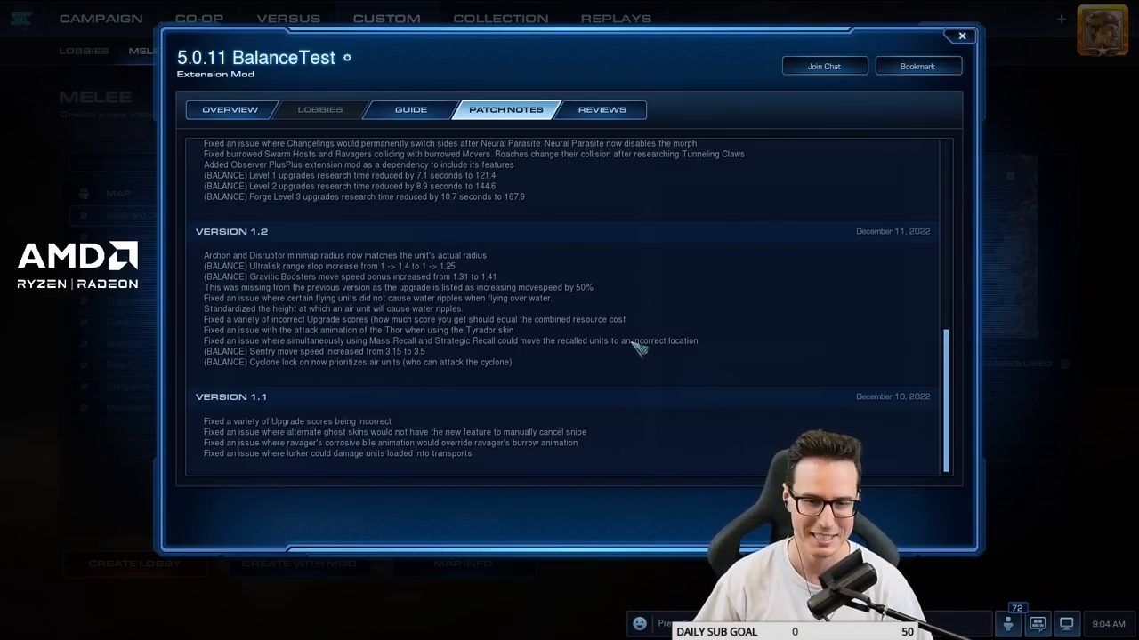
mouse_move(418, 335)
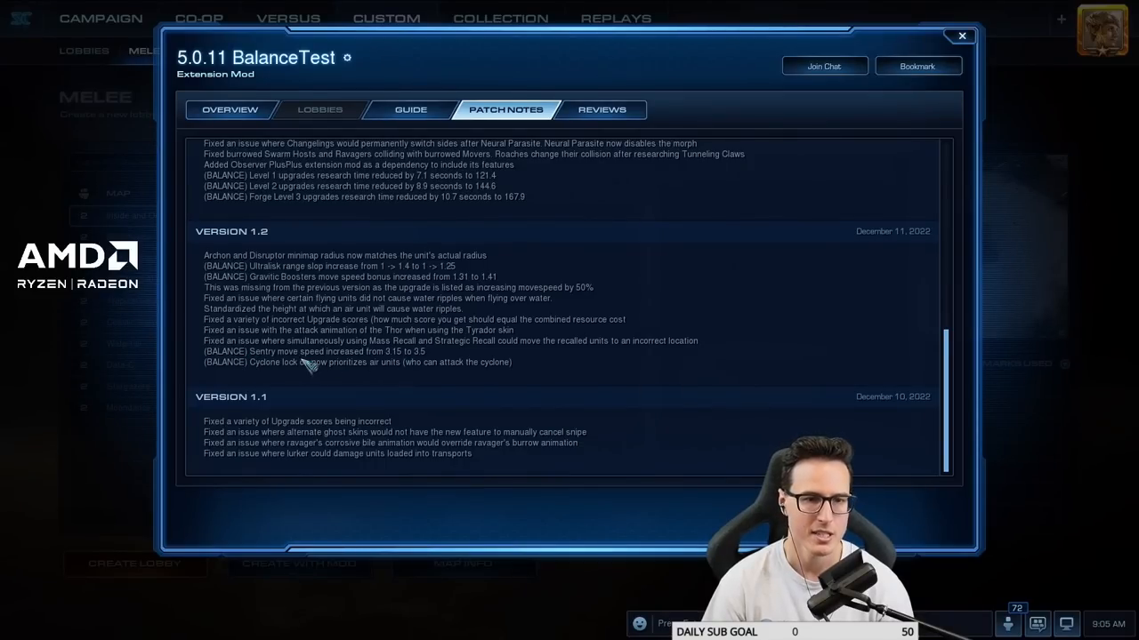
mouse_move(426, 367)
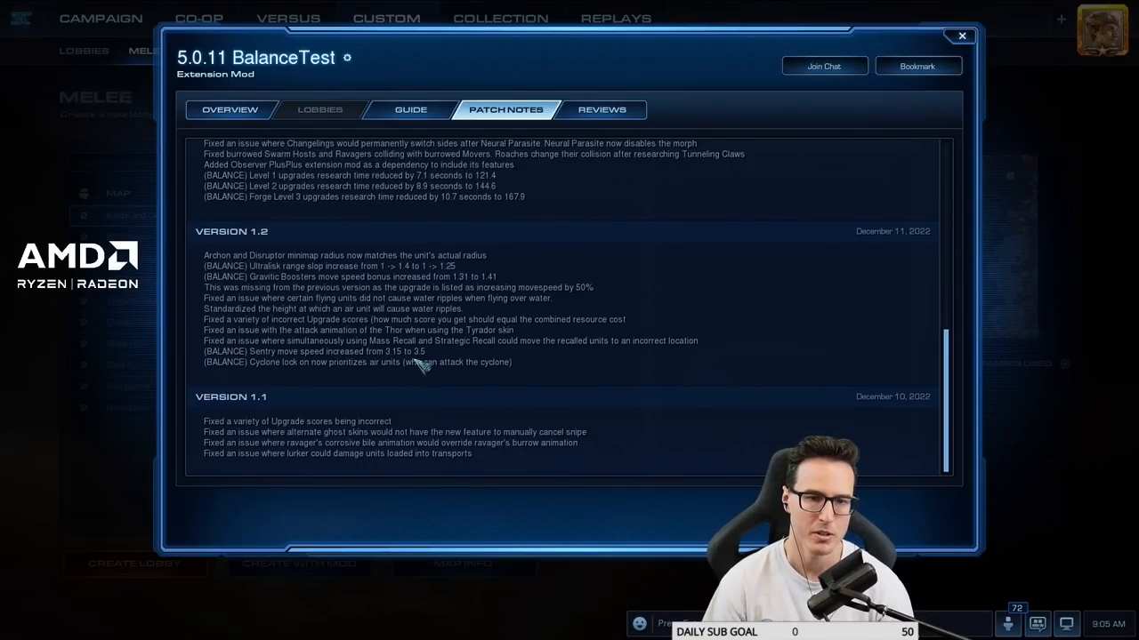
mouse_move(423, 366)
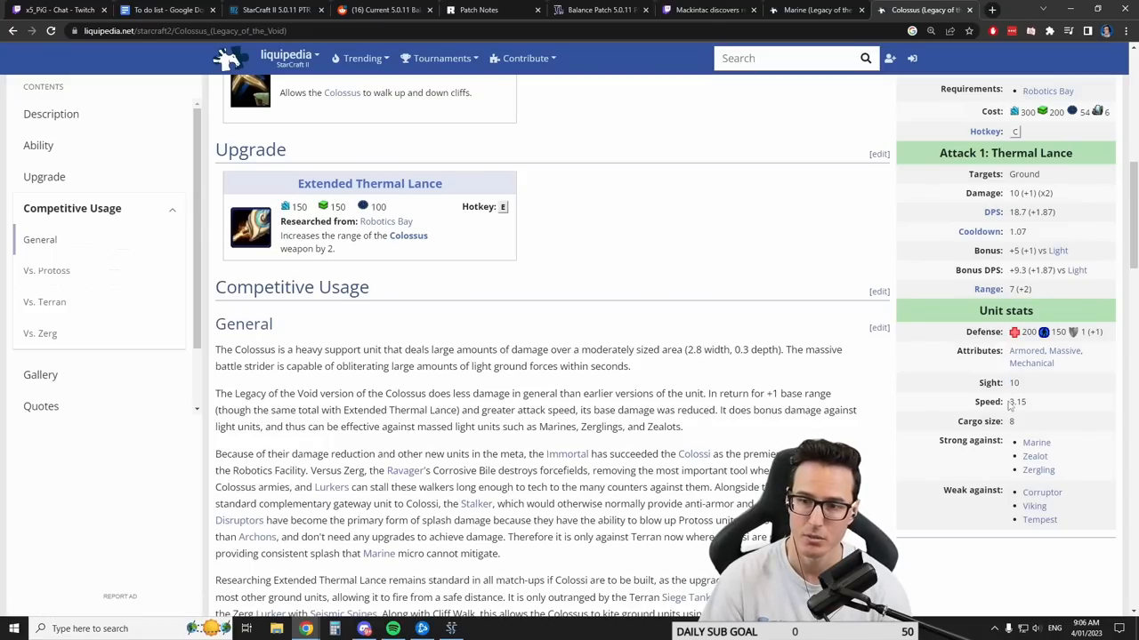
- Highlight the Colossus speed value on Liquipedia, then return to StarCraft II's patch notes
double_click(1017, 402)
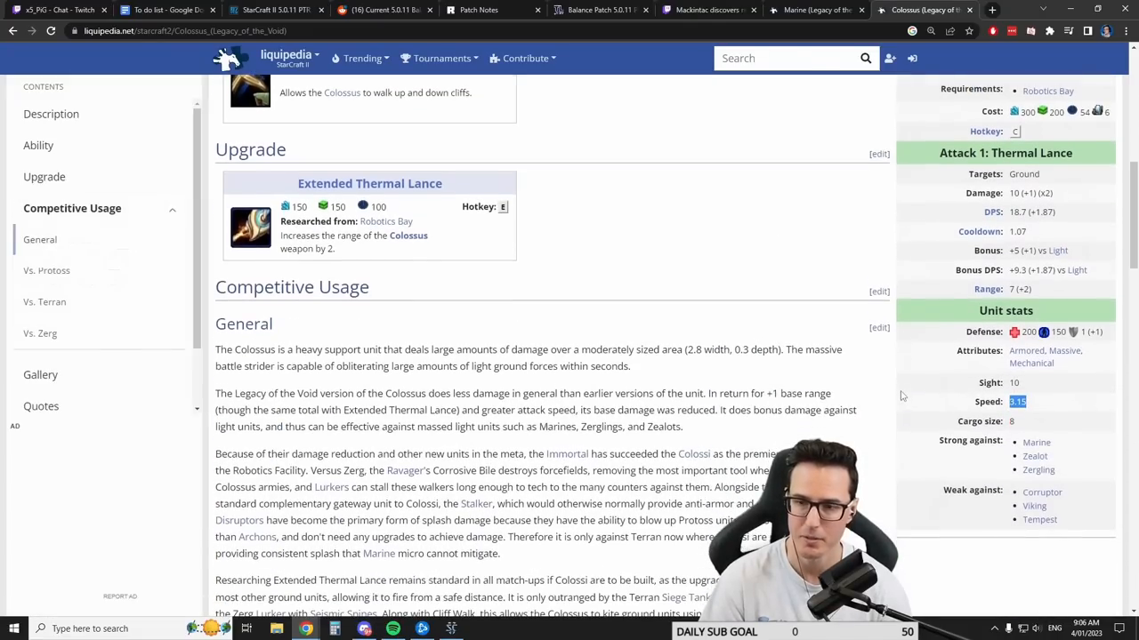
scroll("down", 3)
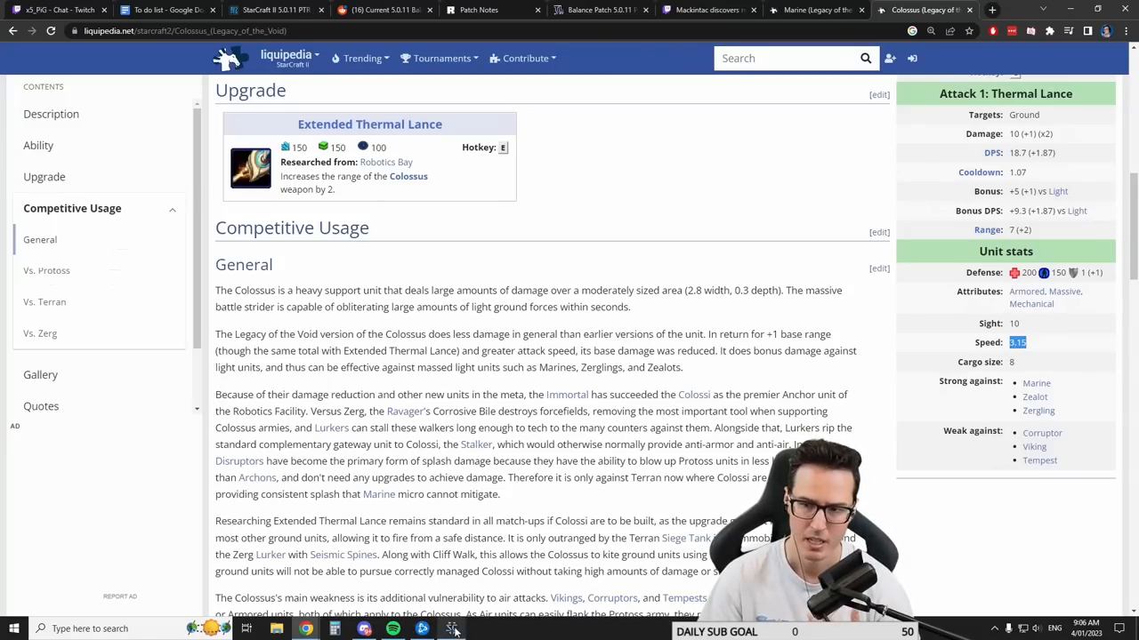
left_click(423, 630)
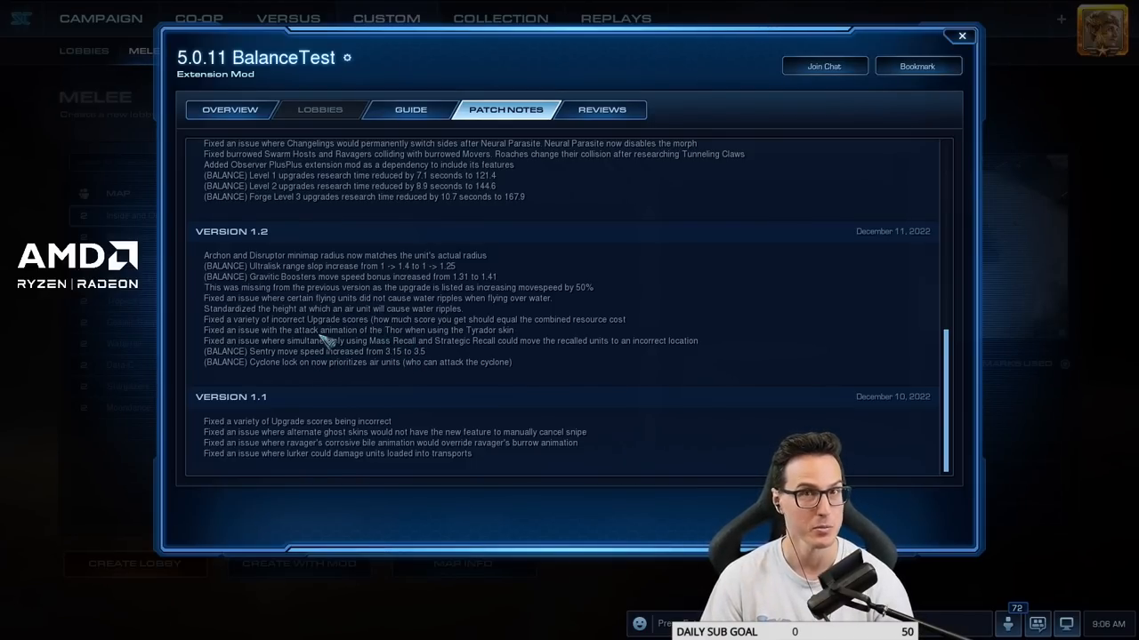
mouse_move(356, 374)
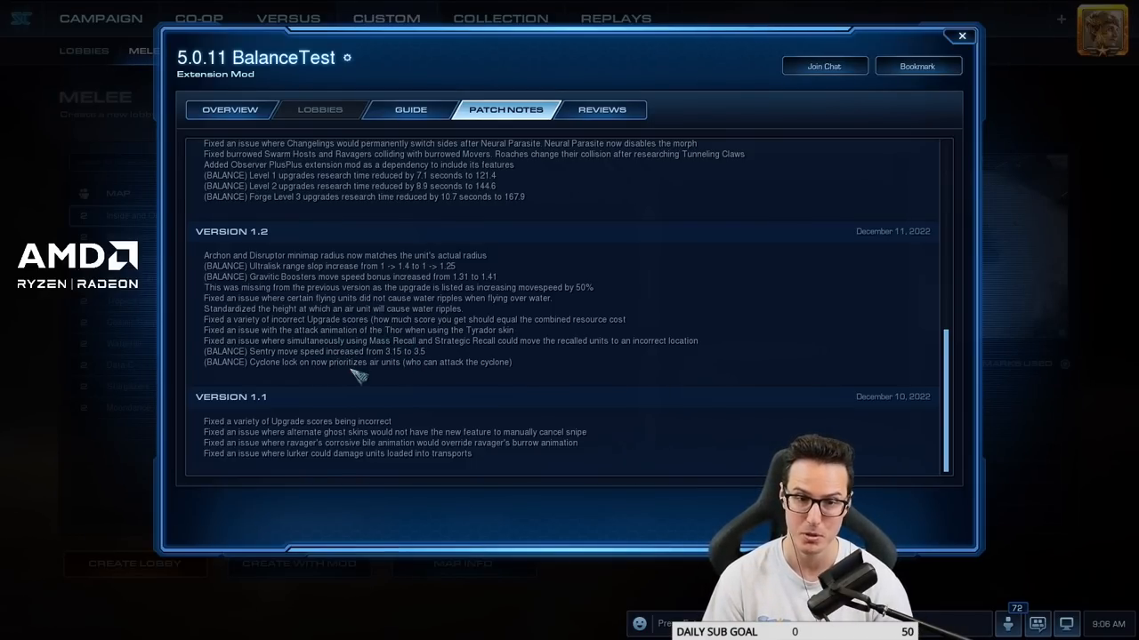
mouse_move(395, 372)
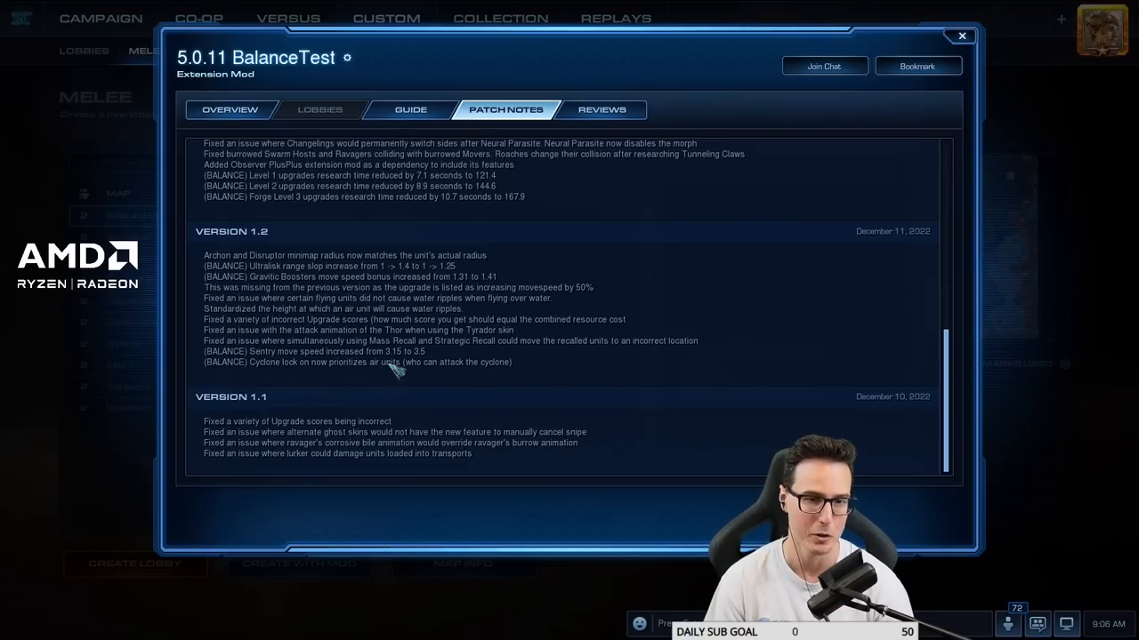
mouse_move(294, 360)
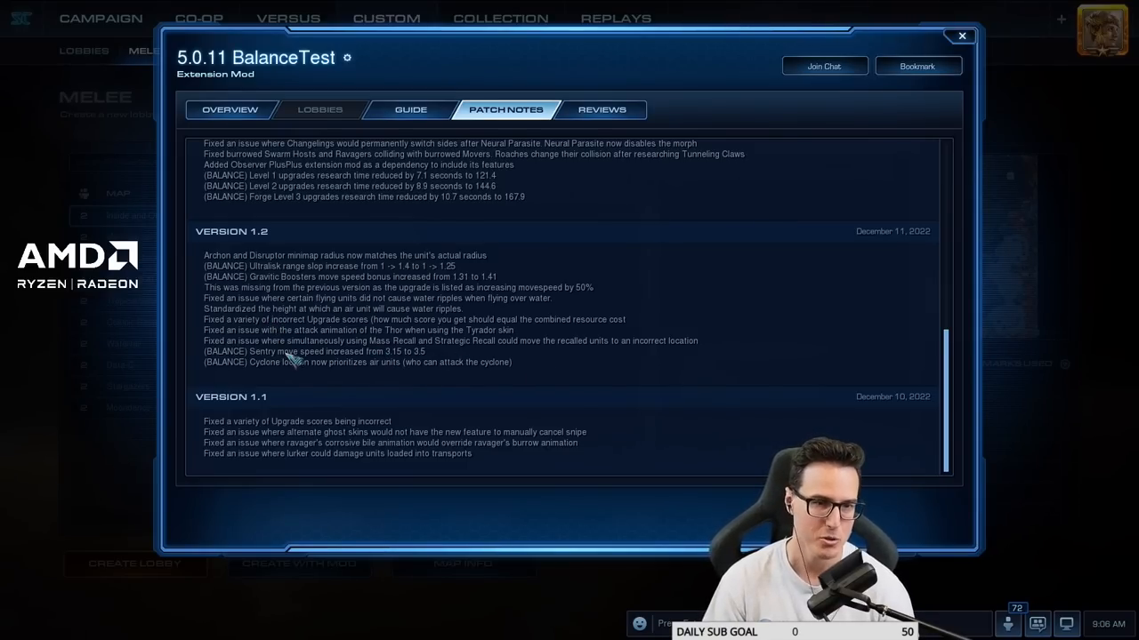
mouse_move(276, 364)
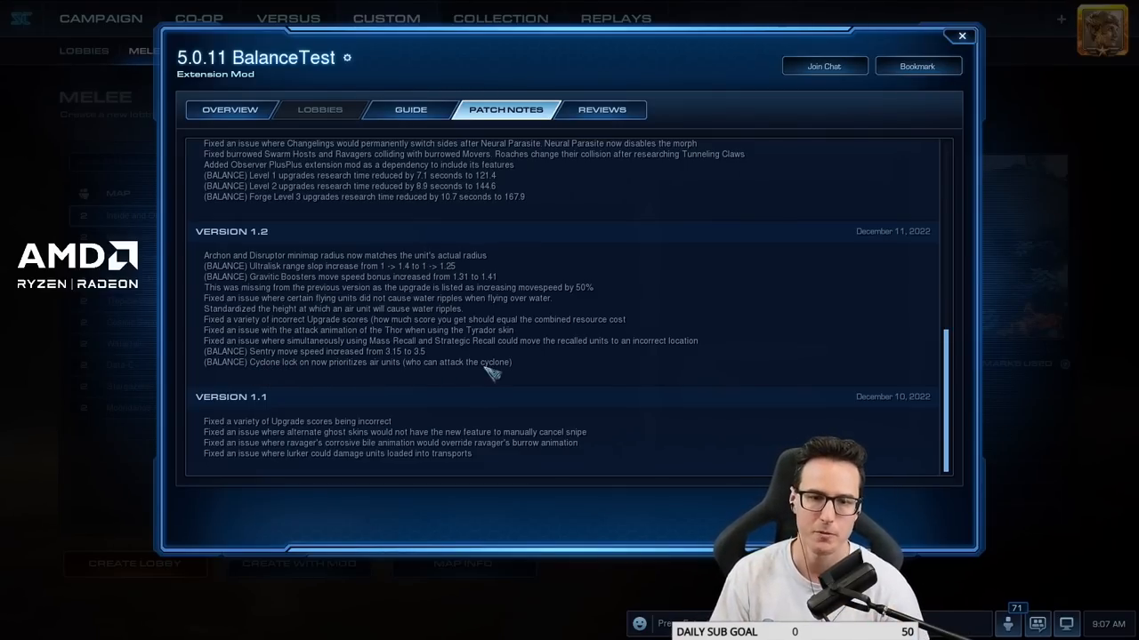
mouse_move(246, 377)
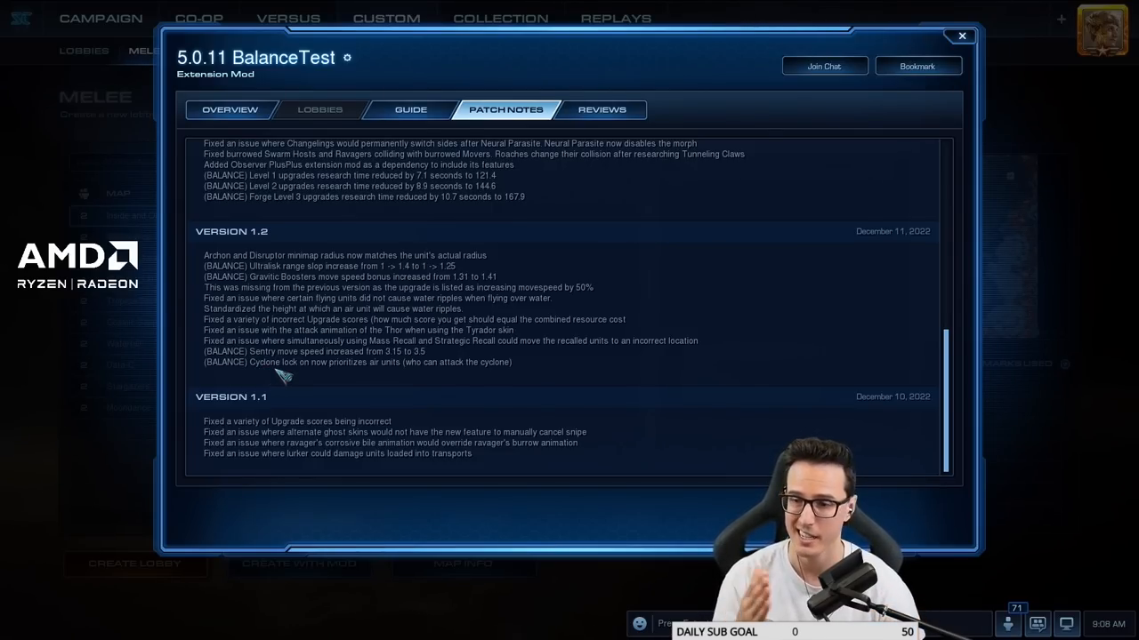
mouse_move(276, 369)
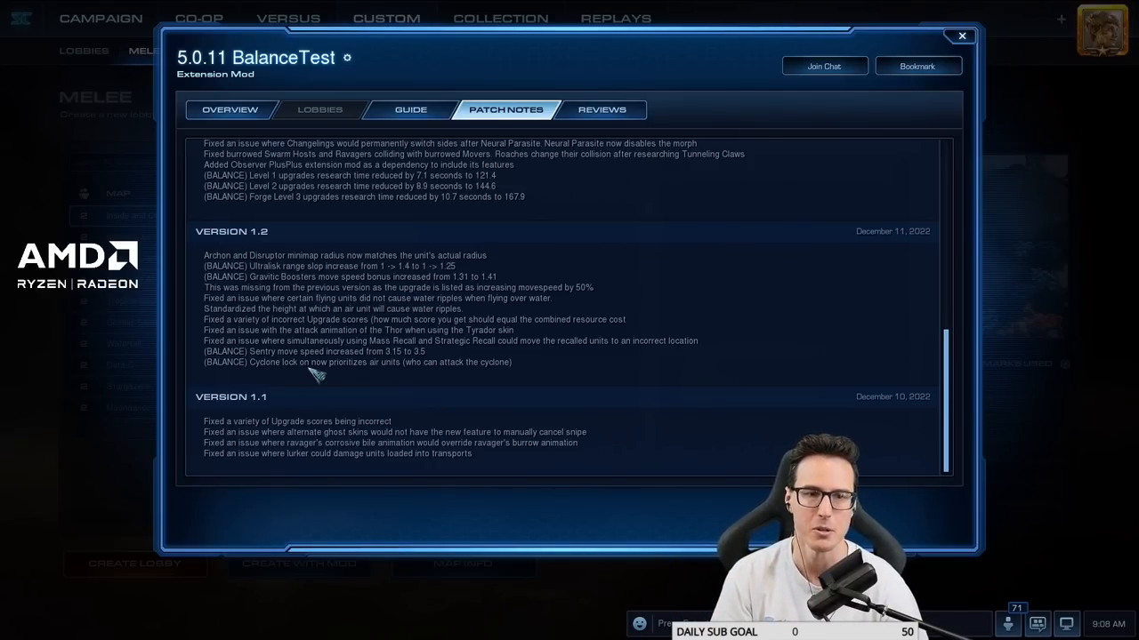
mouse_move(227, 383)
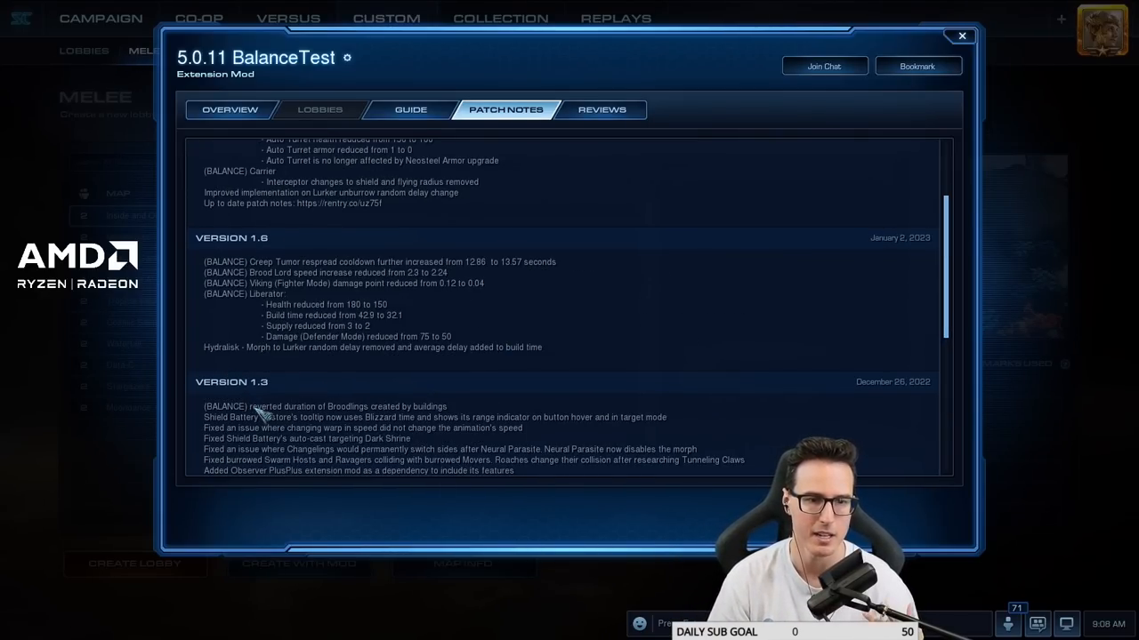
- Scroll the BalanceTest patch notes to the Version 1.3 and 1.2 entries
scroll("down", 3)
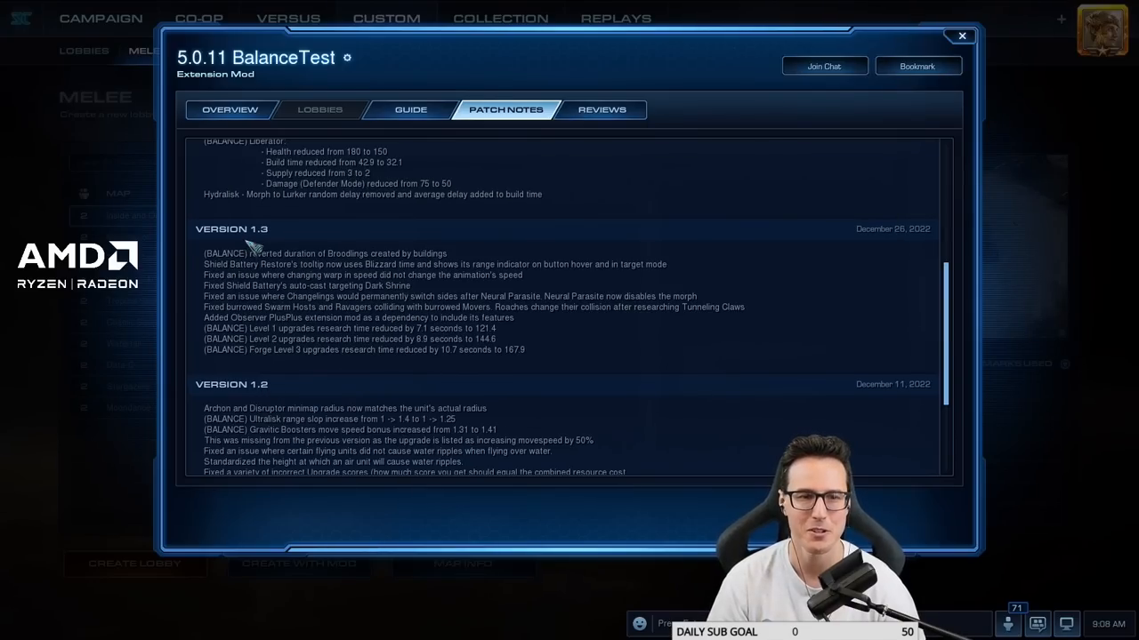
mouse_move(281, 264)
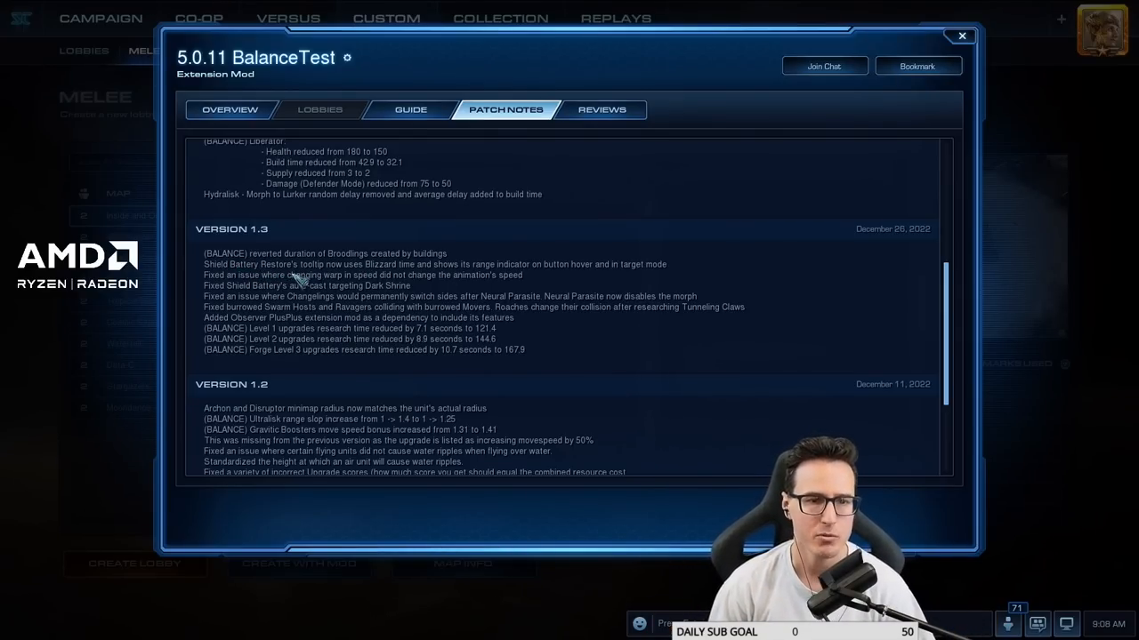
mouse_move(555, 278)
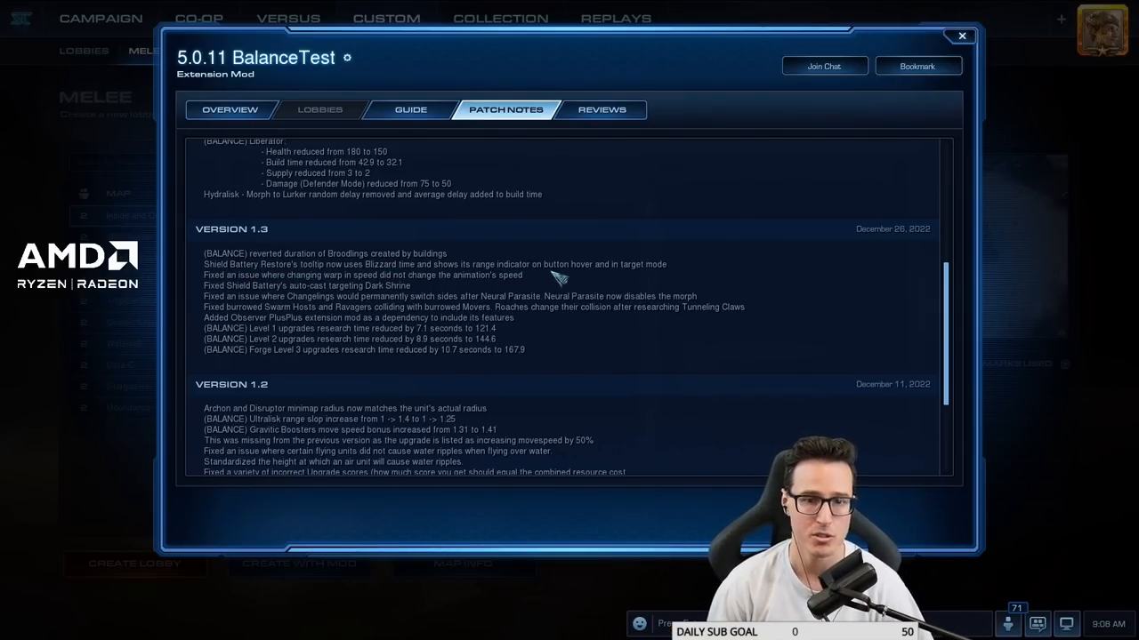
mouse_move(644, 276)
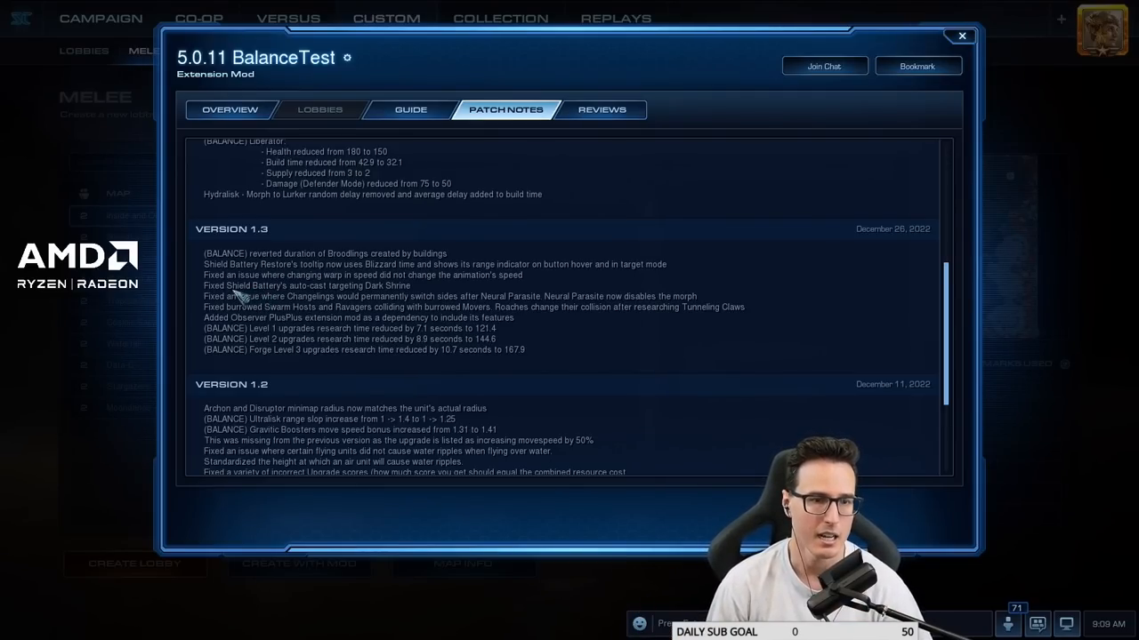
mouse_move(347, 295)
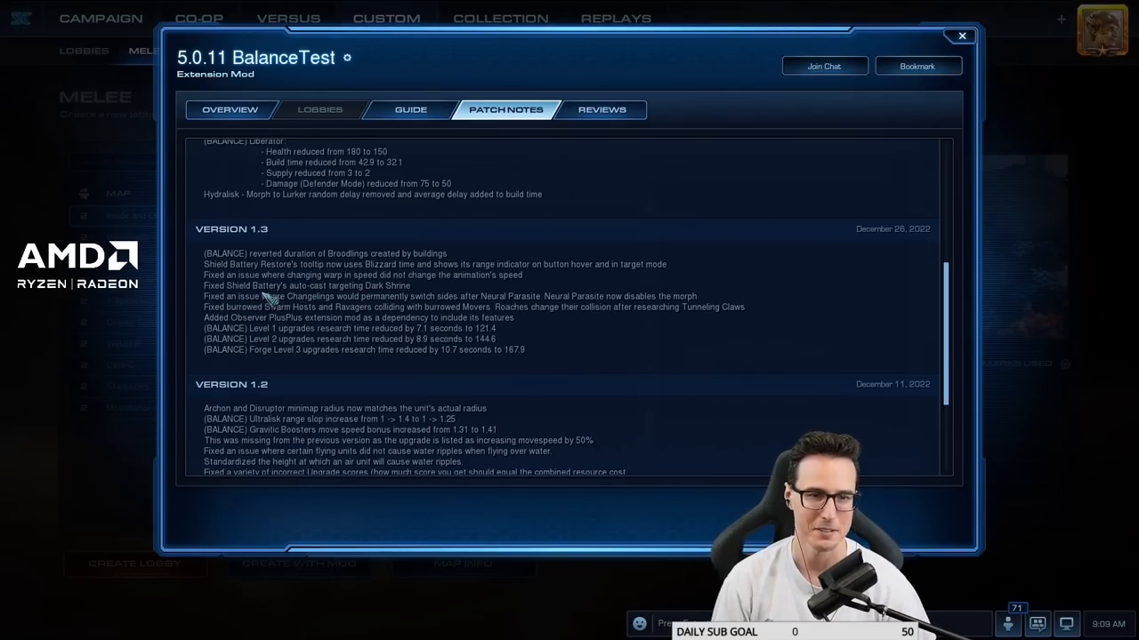
mouse_move(436, 294)
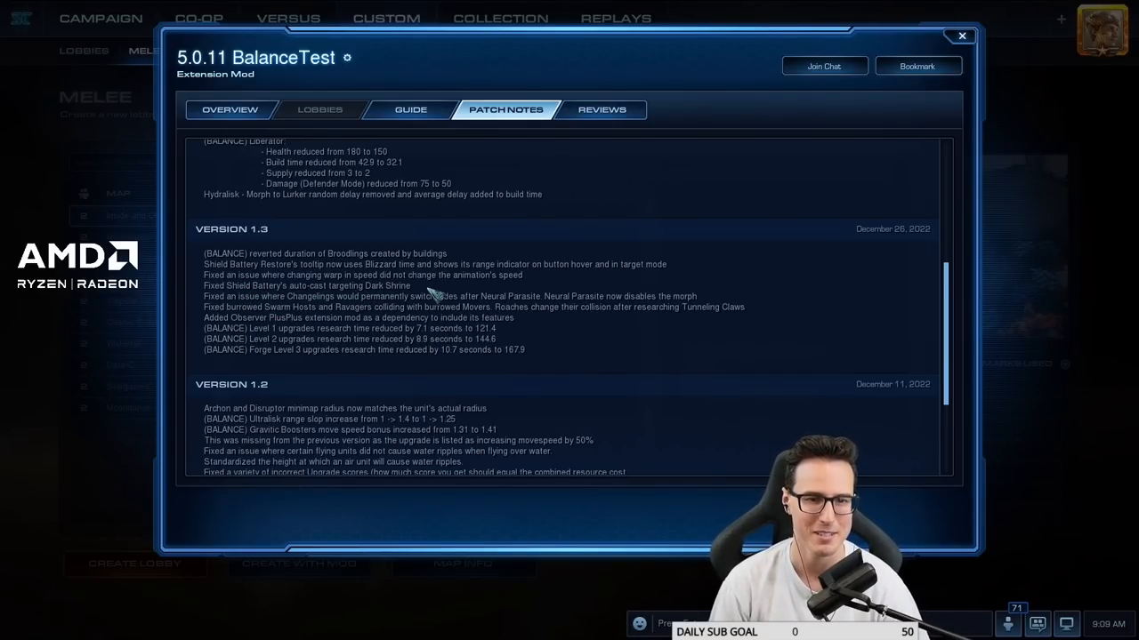
mouse_move(347, 306)
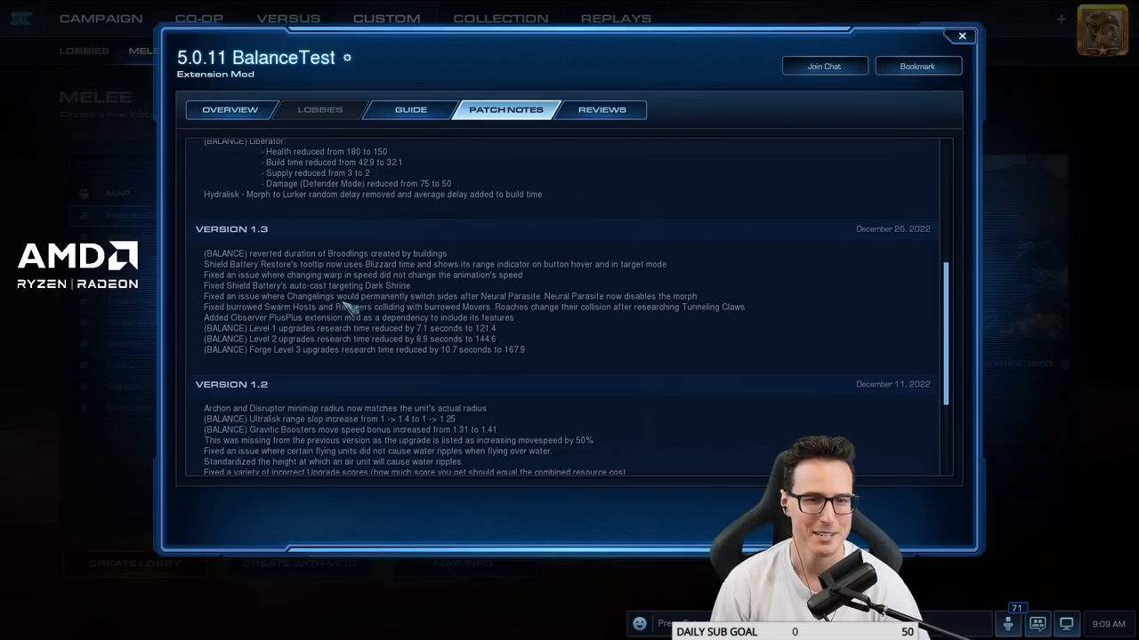
mouse_move(524, 303)
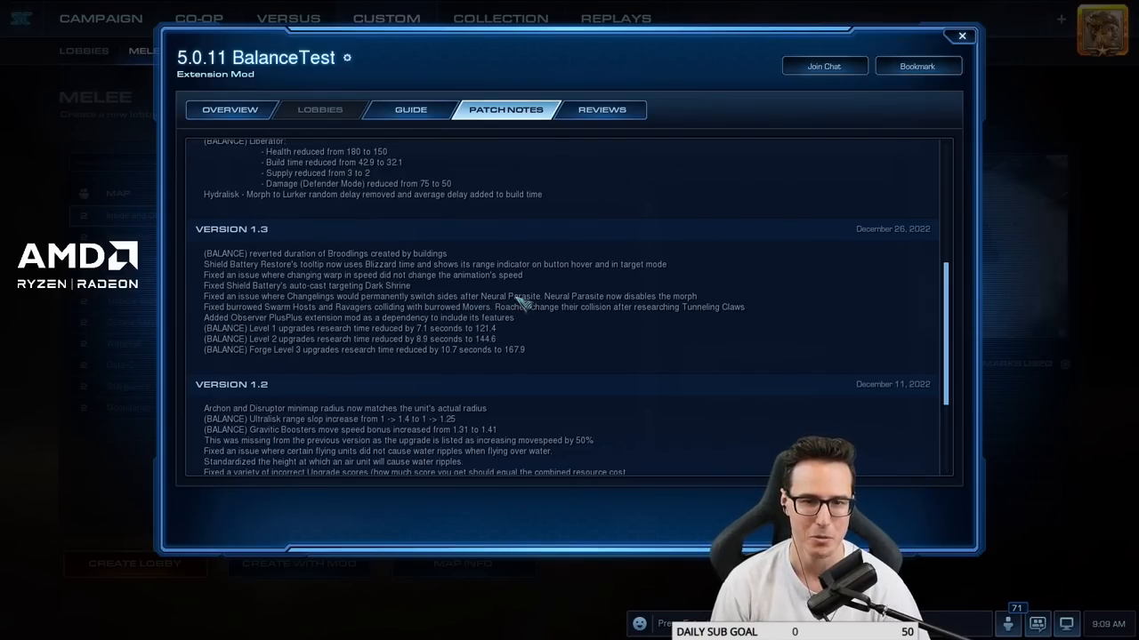
mouse_move(488, 317)
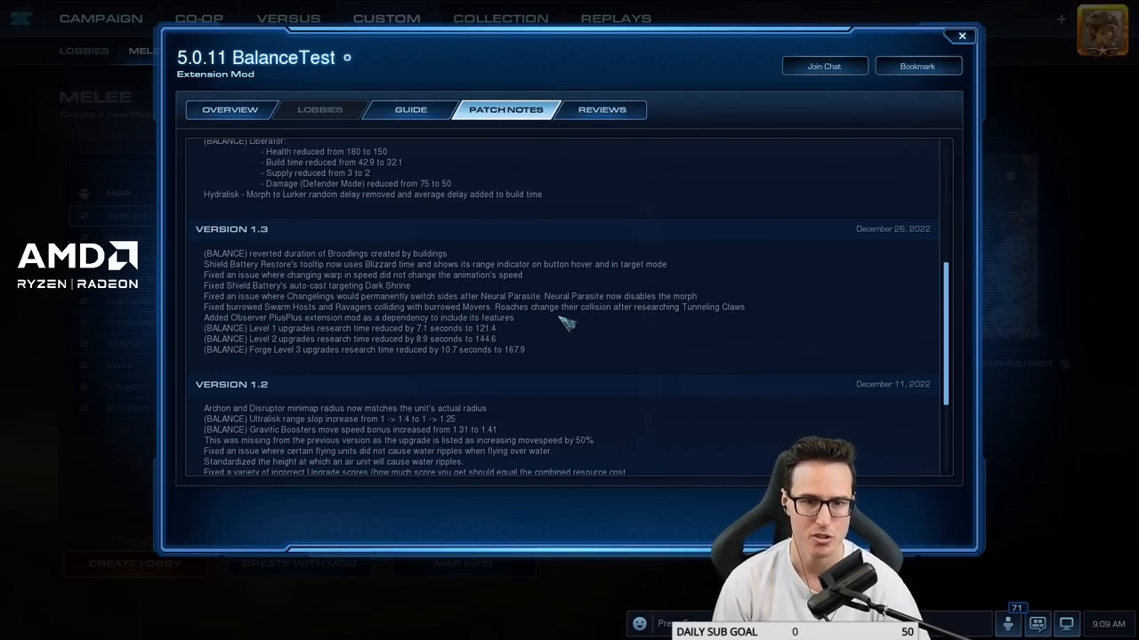
mouse_move(756, 324)
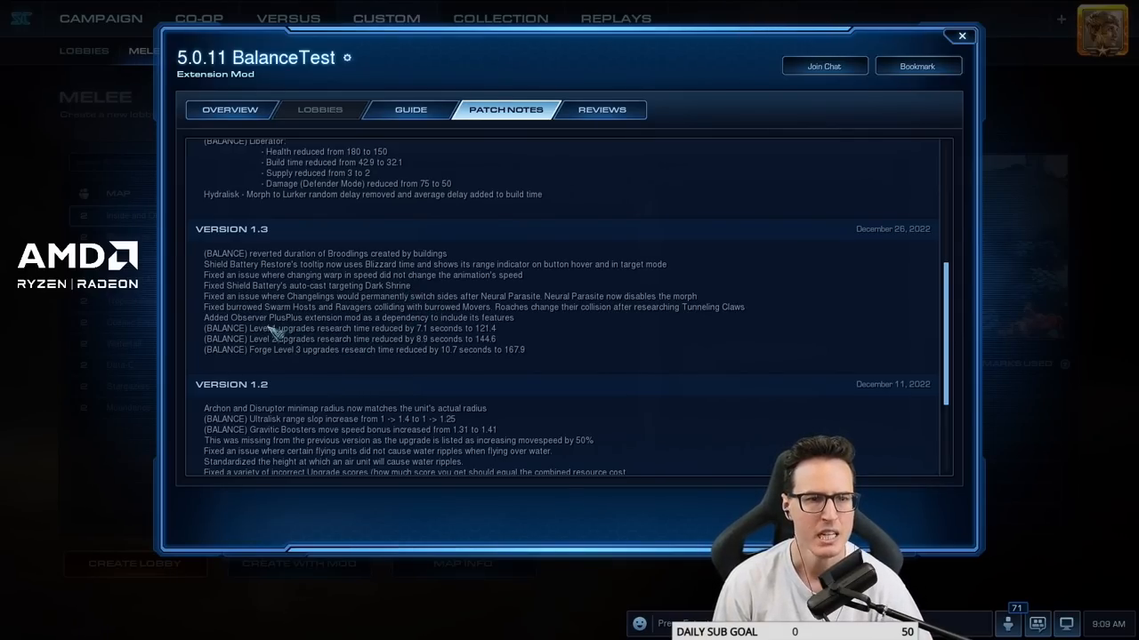
mouse_move(406, 341)
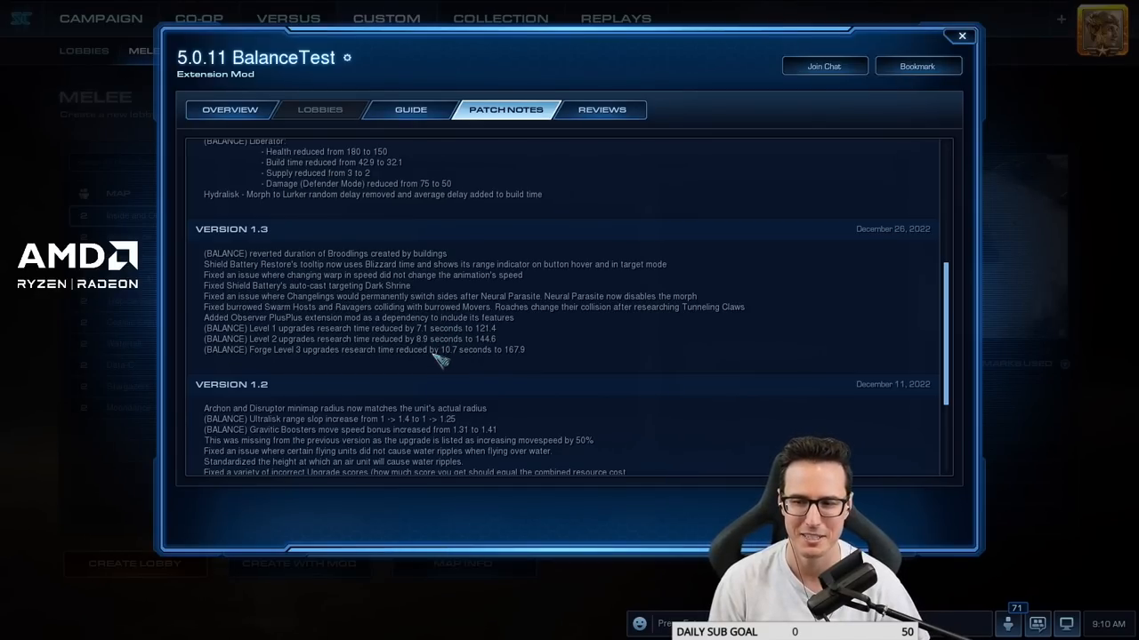
mouse_move(431, 359)
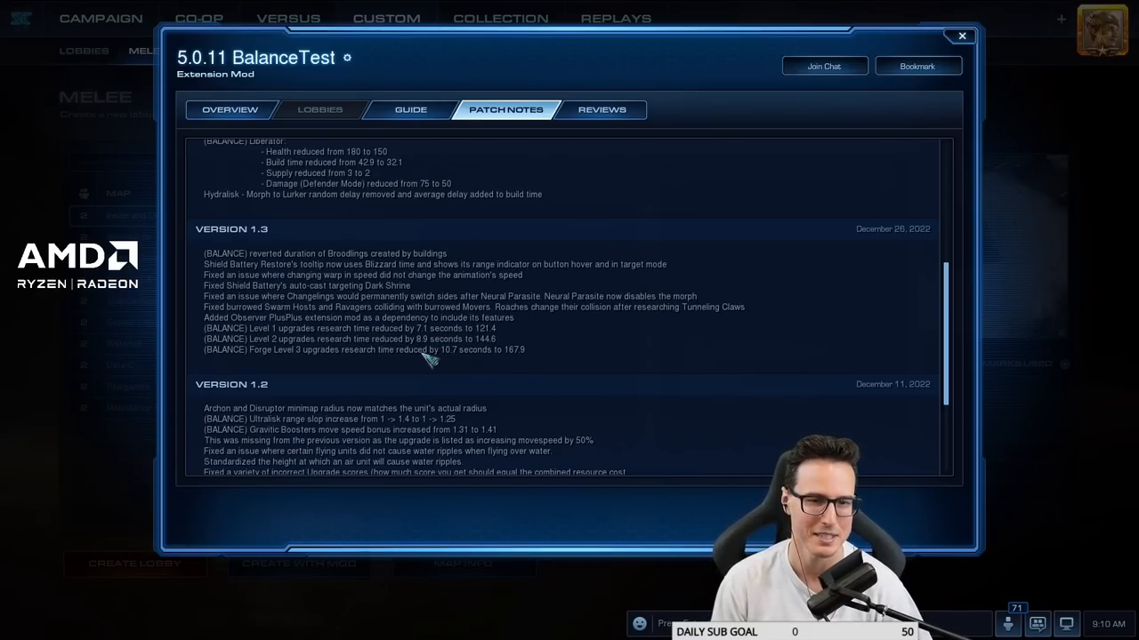
mouse_move(601, 321)
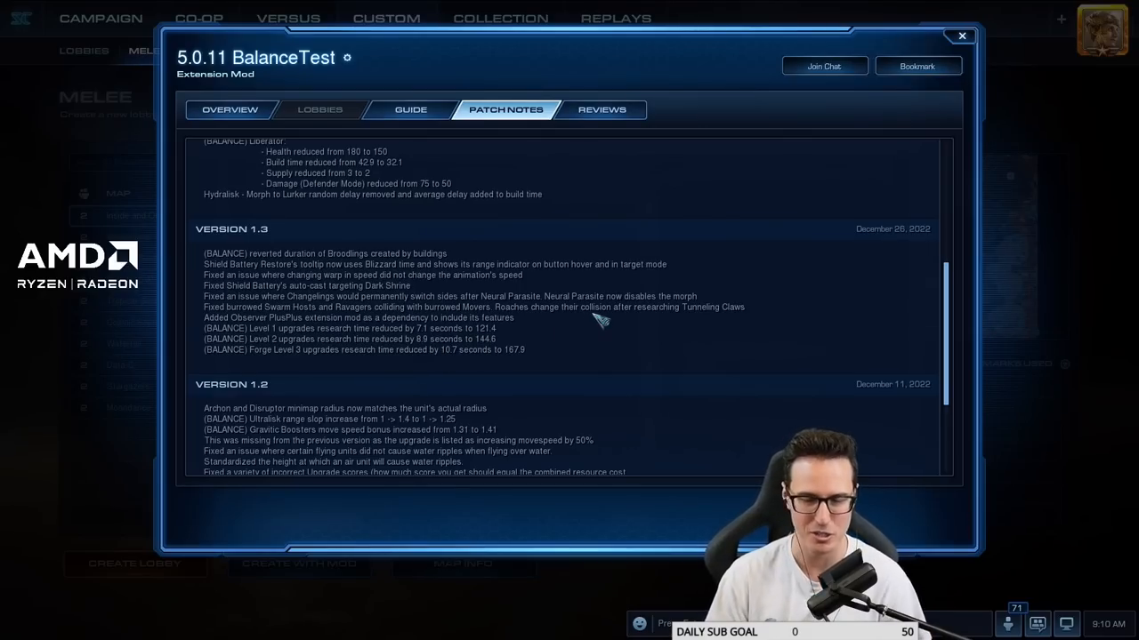
mouse_move(436, 258)
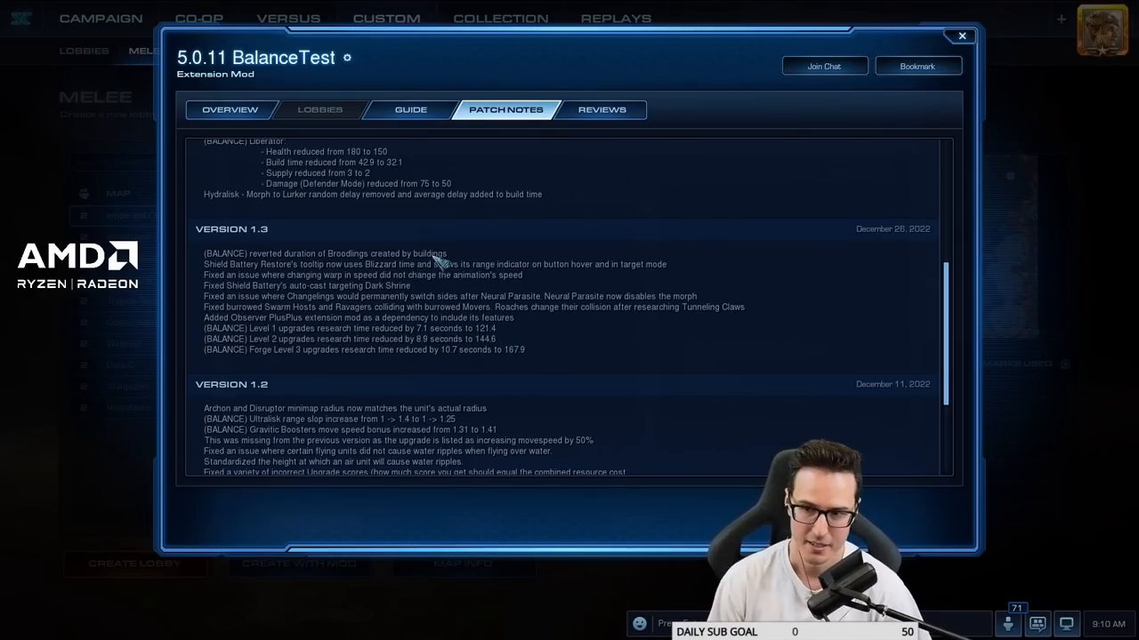
mouse_move(436, 367)
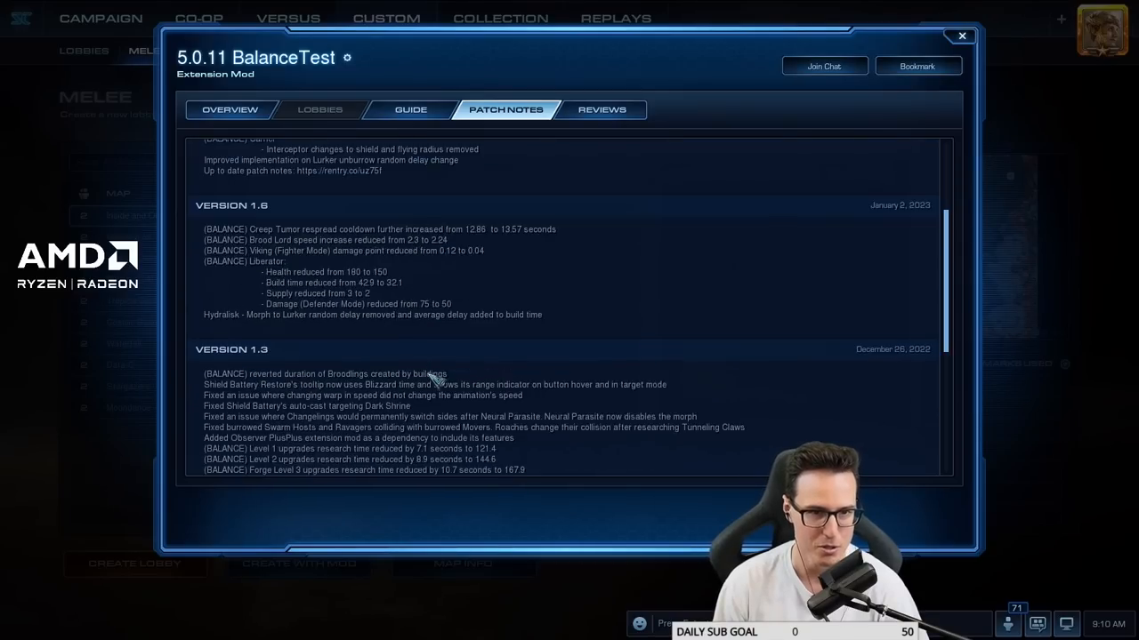
- Scroll the patch notes so the Version 1.6 section shows above Version 1.3
scroll("down", 3)
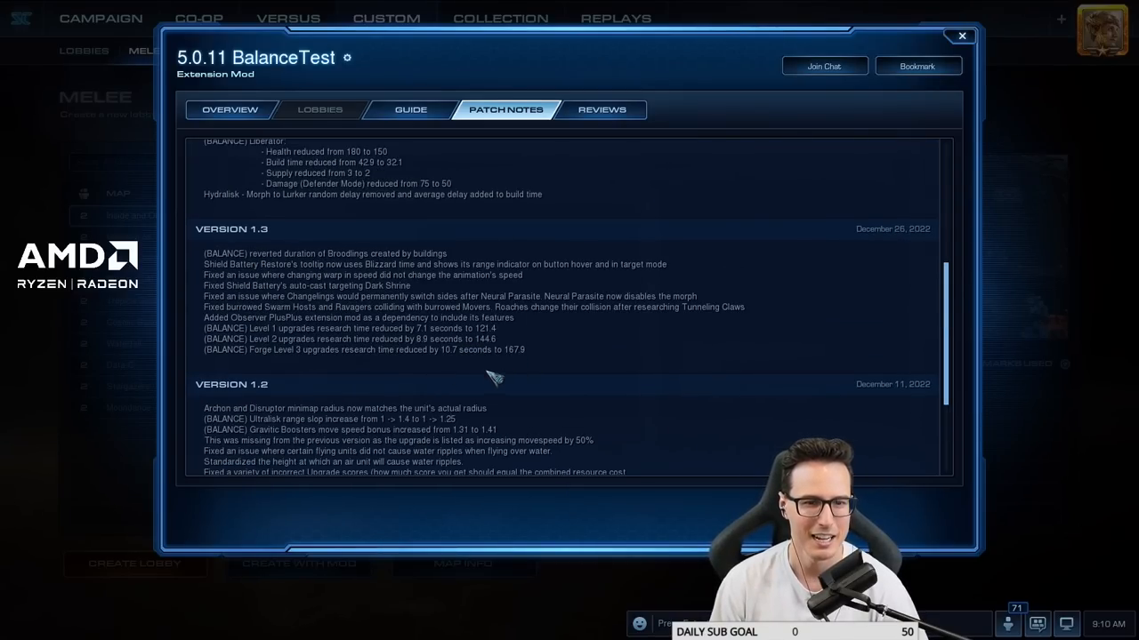
mouse_move(388, 354)
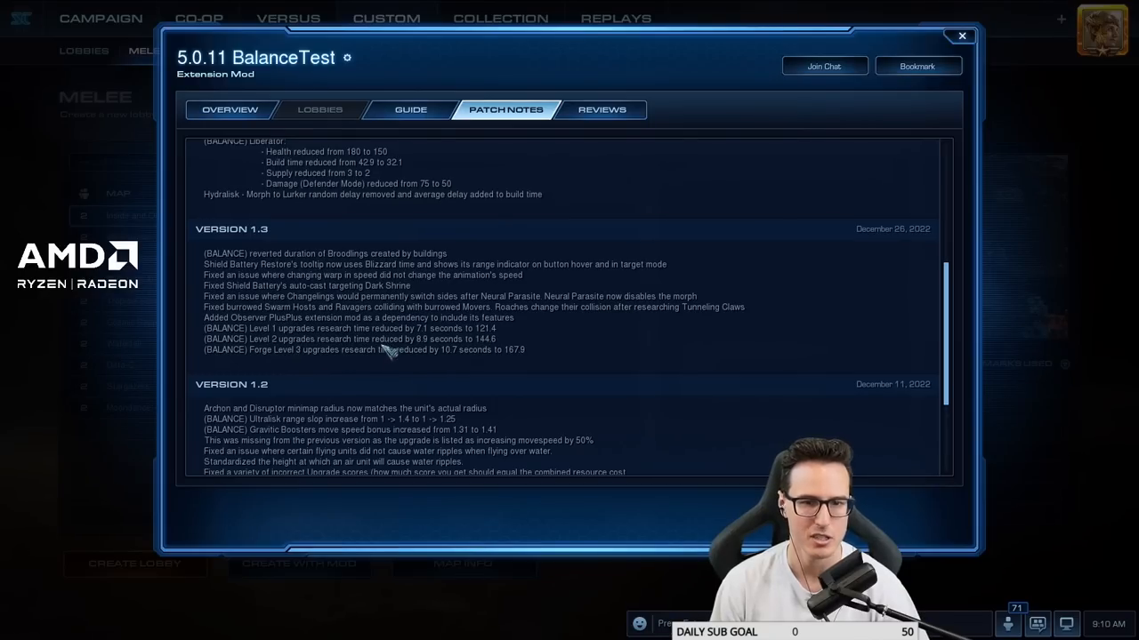
mouse_move(436, 359)
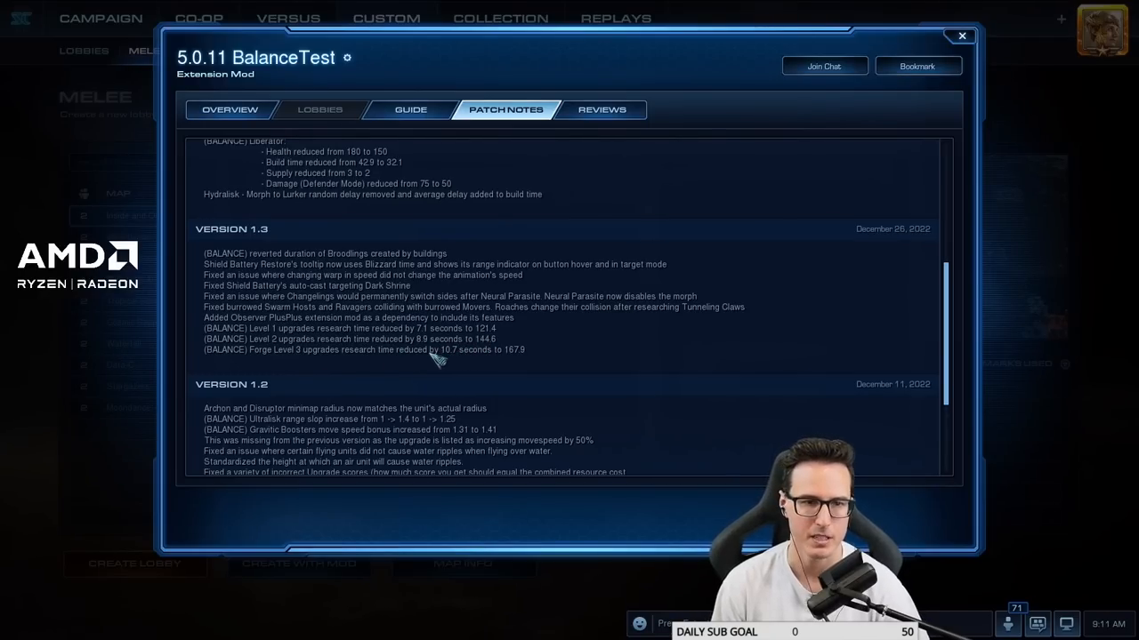
mouse_move(498, 365)
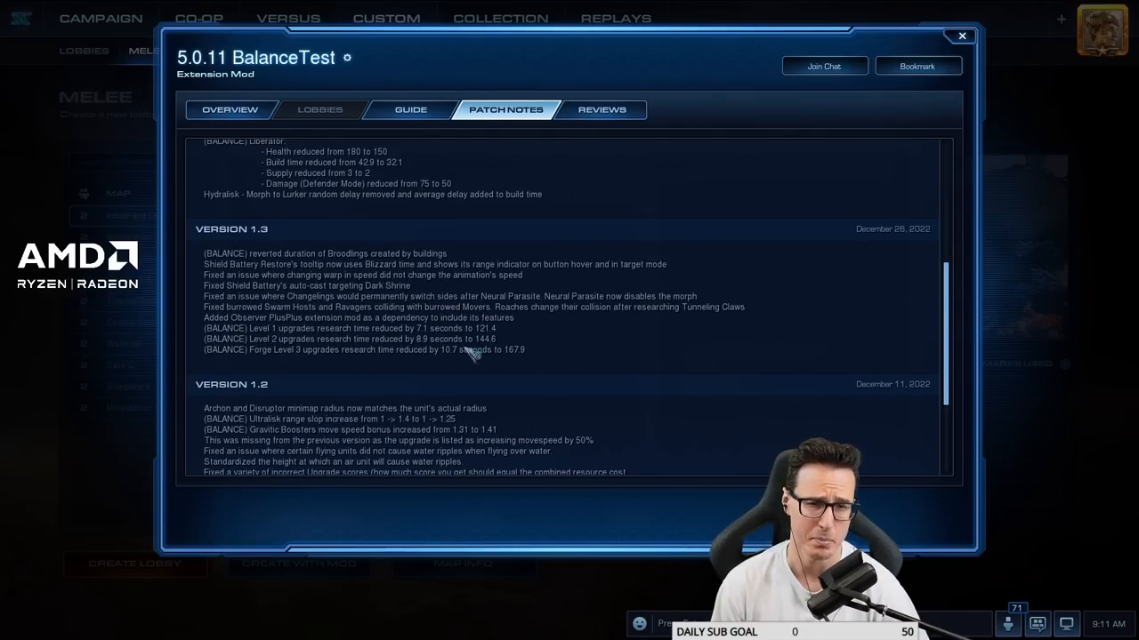
mouse_move(425, 363)
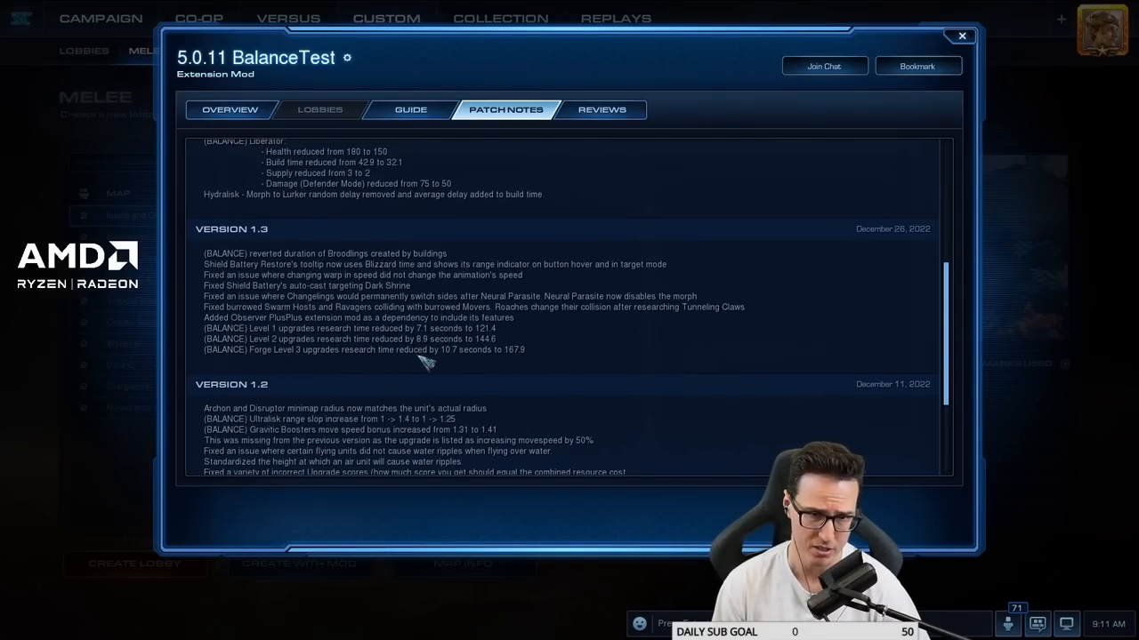
mouse_move(459, 368)
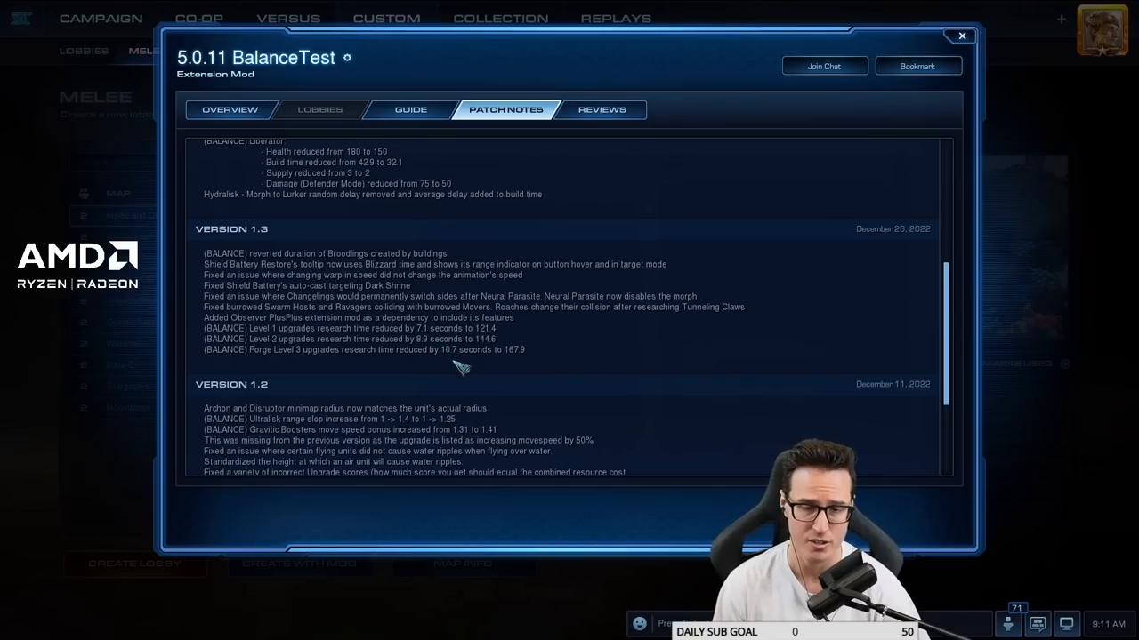
mouse_move(462, 359)
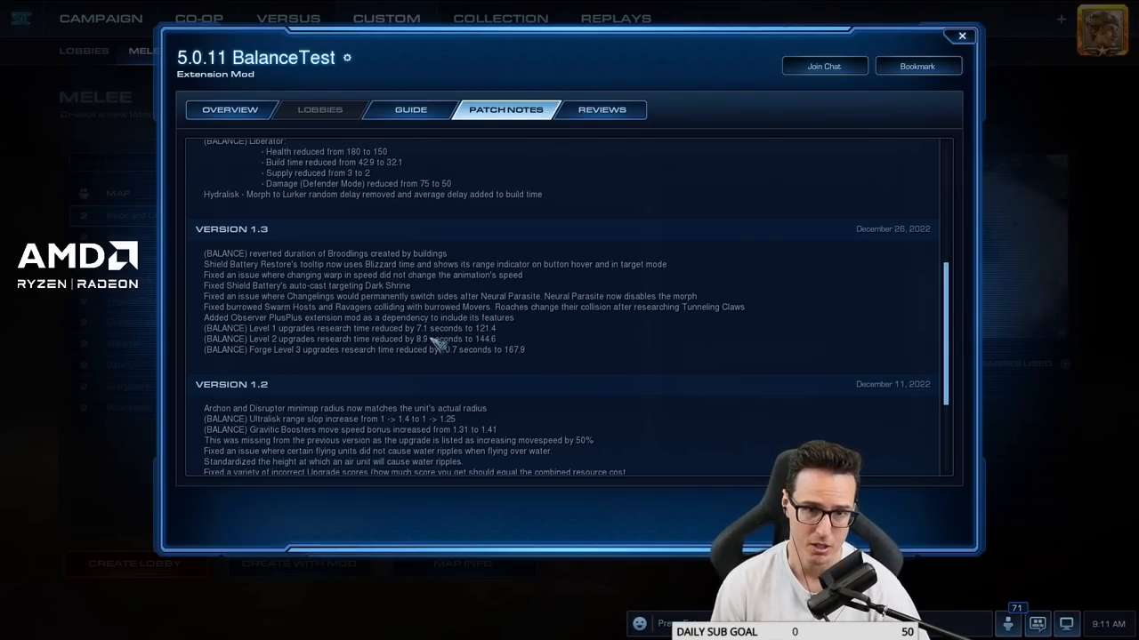
mouse_move(445, 364)
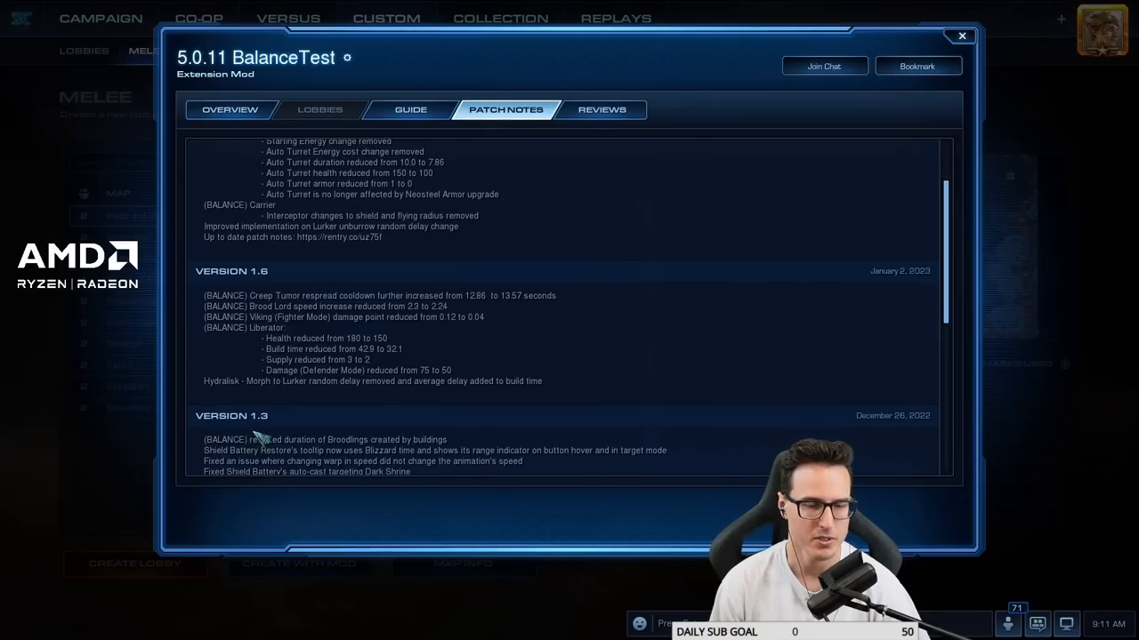
mouse_move(260, 292)
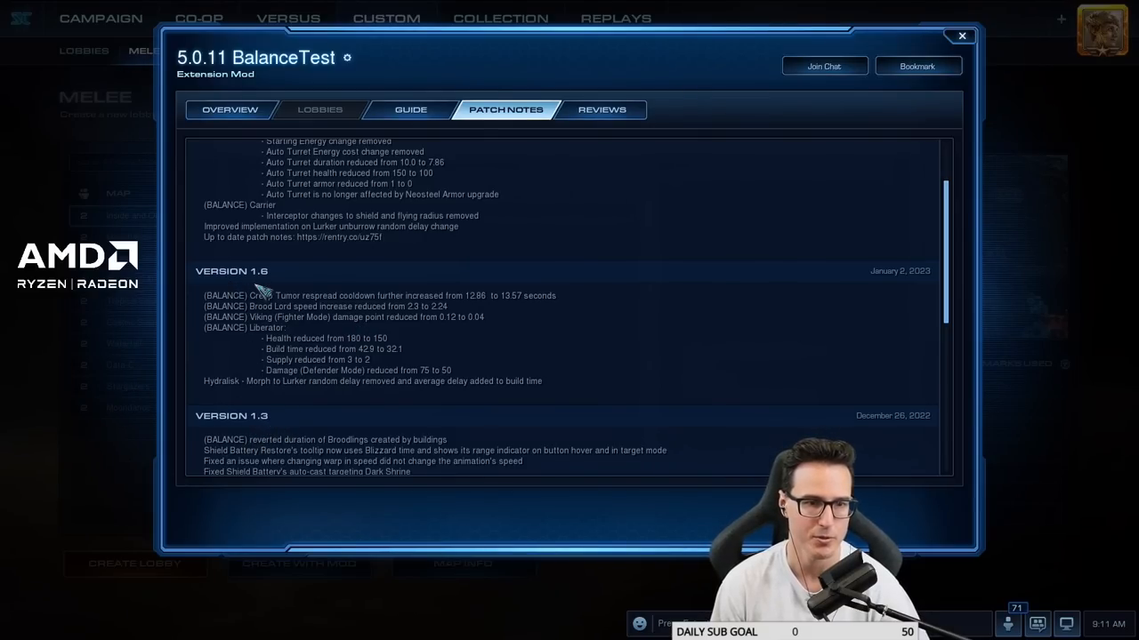
mouse_move(418, 316)
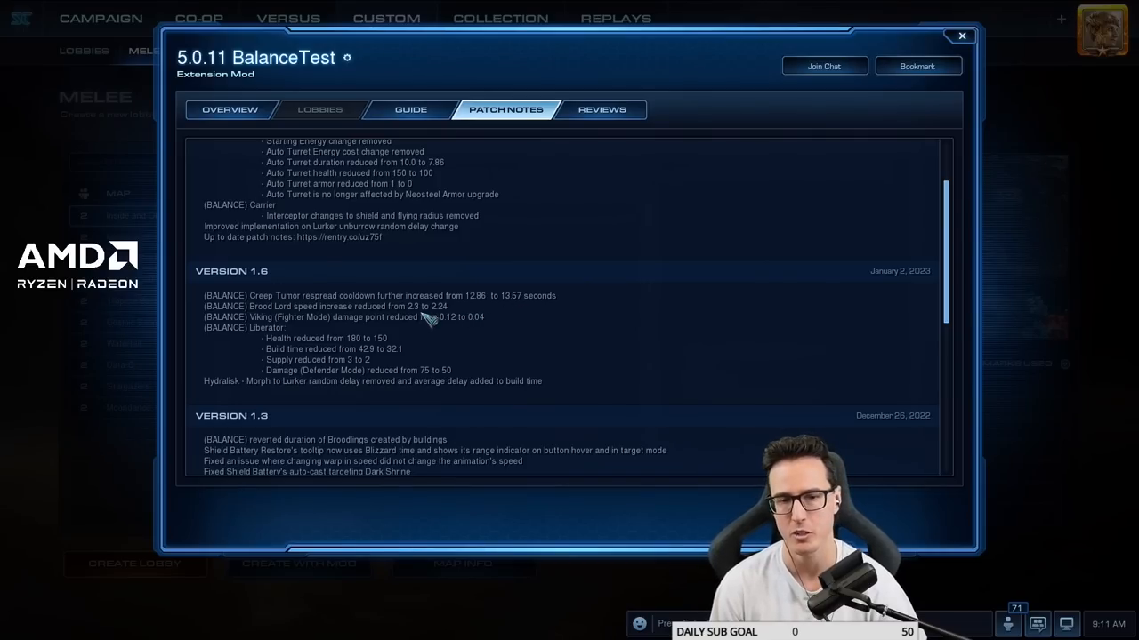
mouse_move(356, 327)
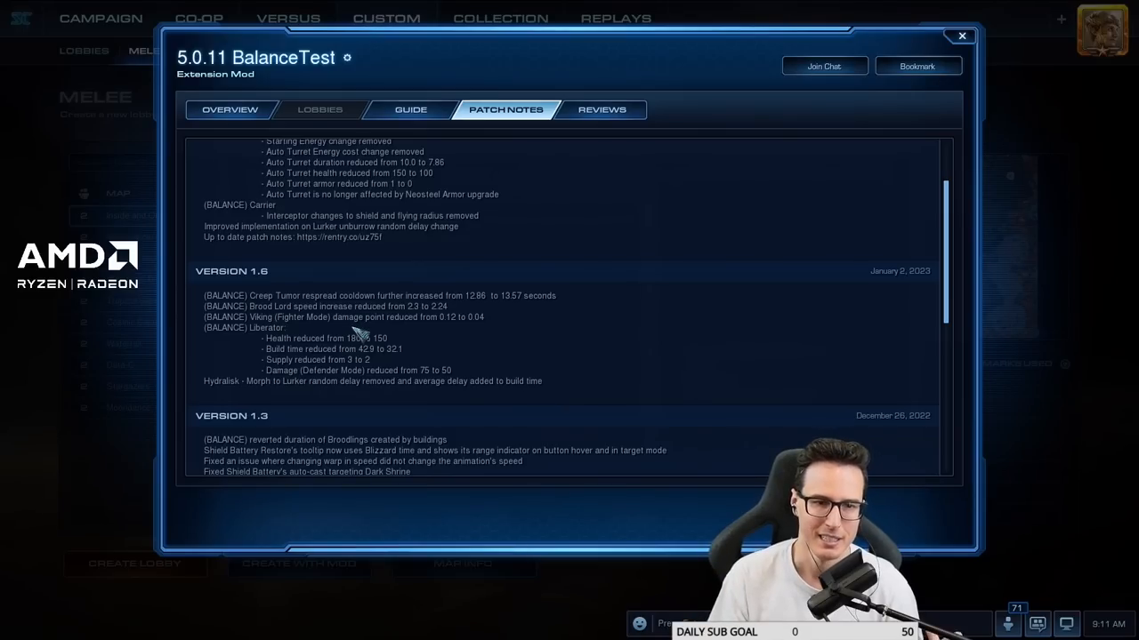
mouse_move(289, 318)
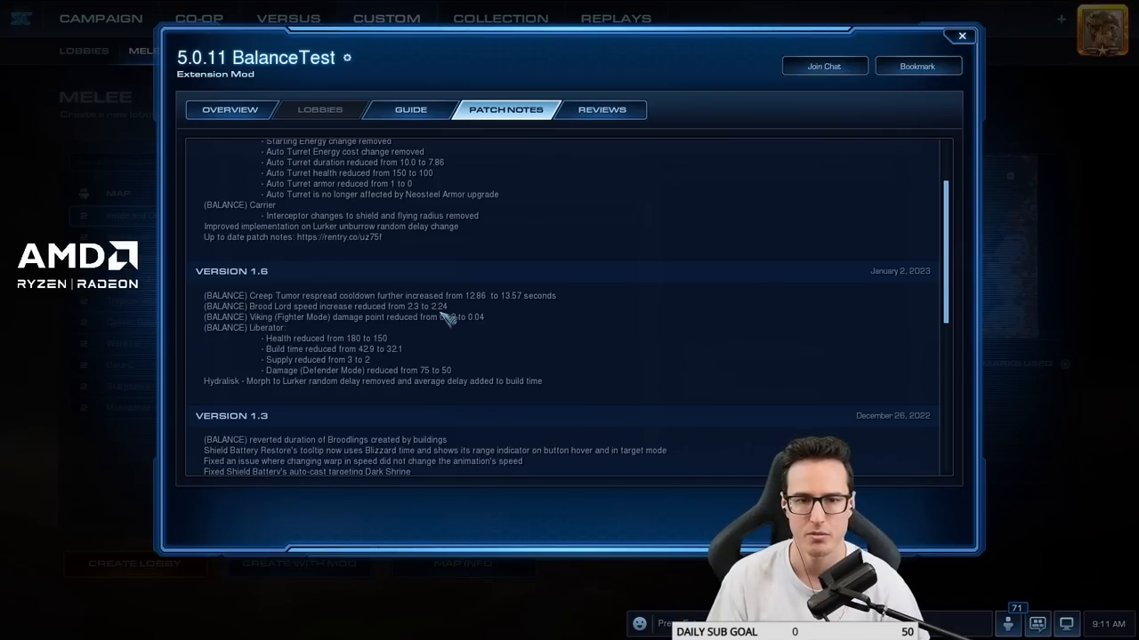
mouse_move(448, 320)
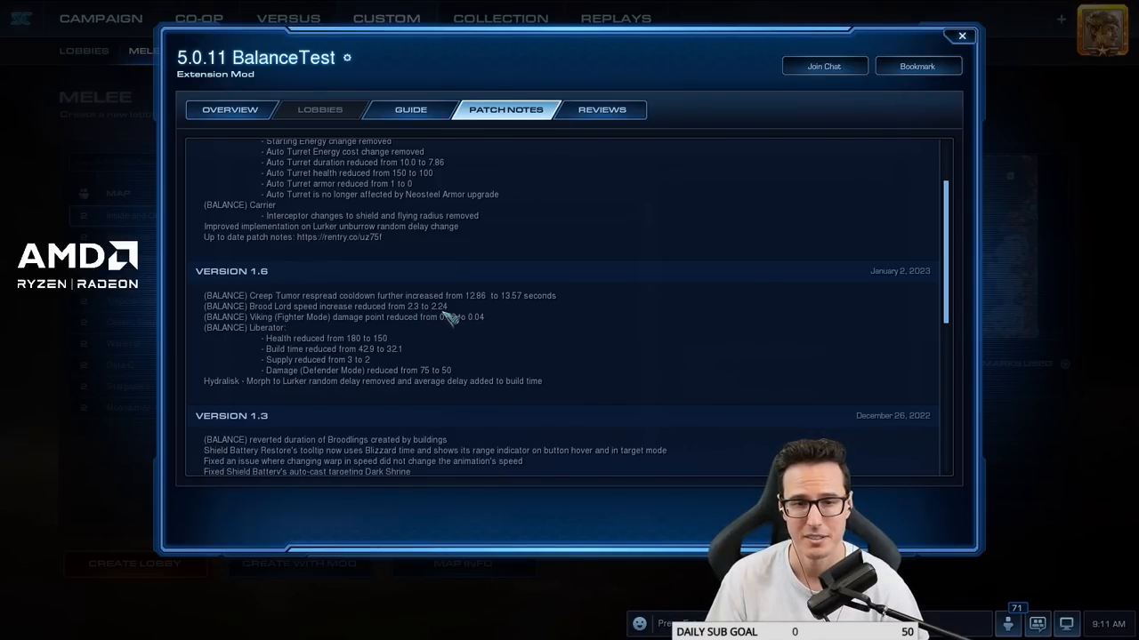
mouse_move(441, 317)
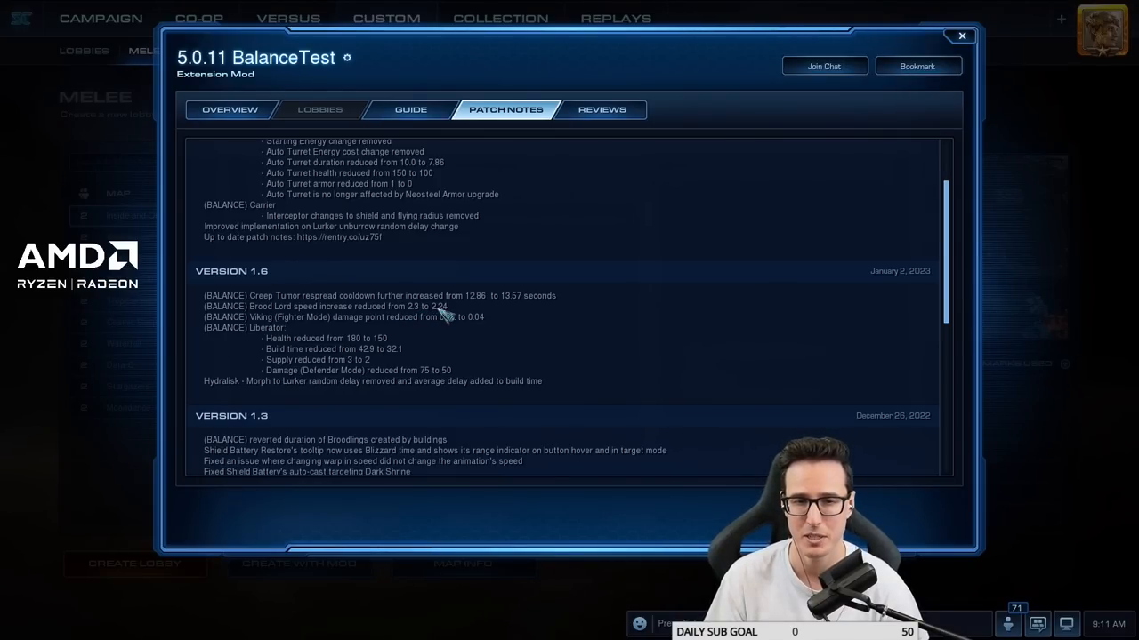
mouse_move(271, 323)
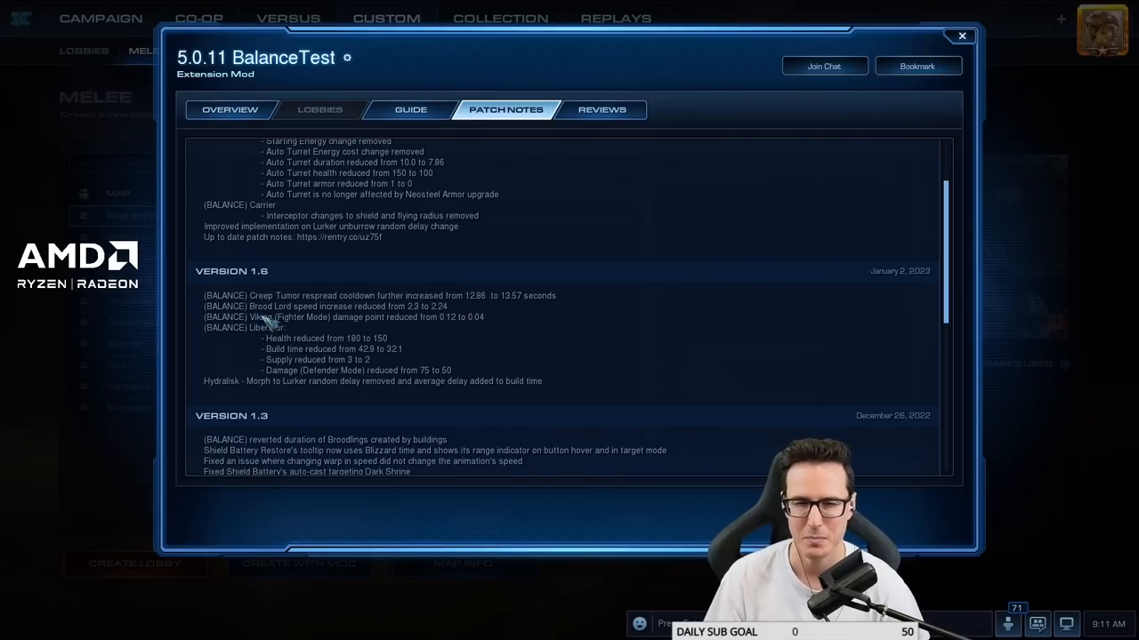
mouse_move(283, 321)
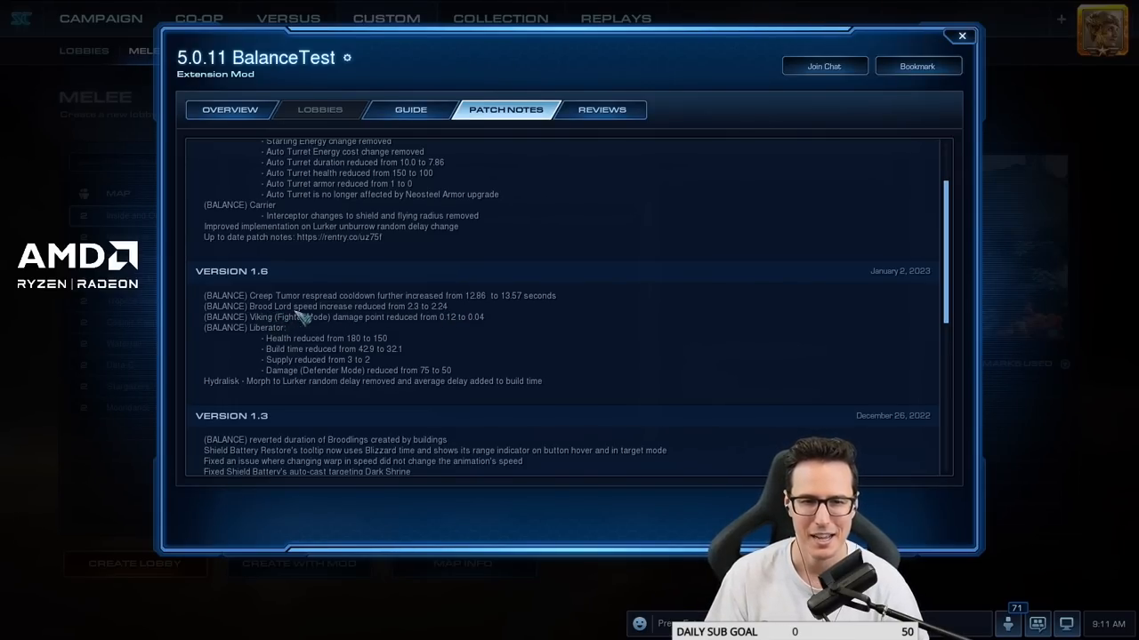
mouse_move(455, 319)
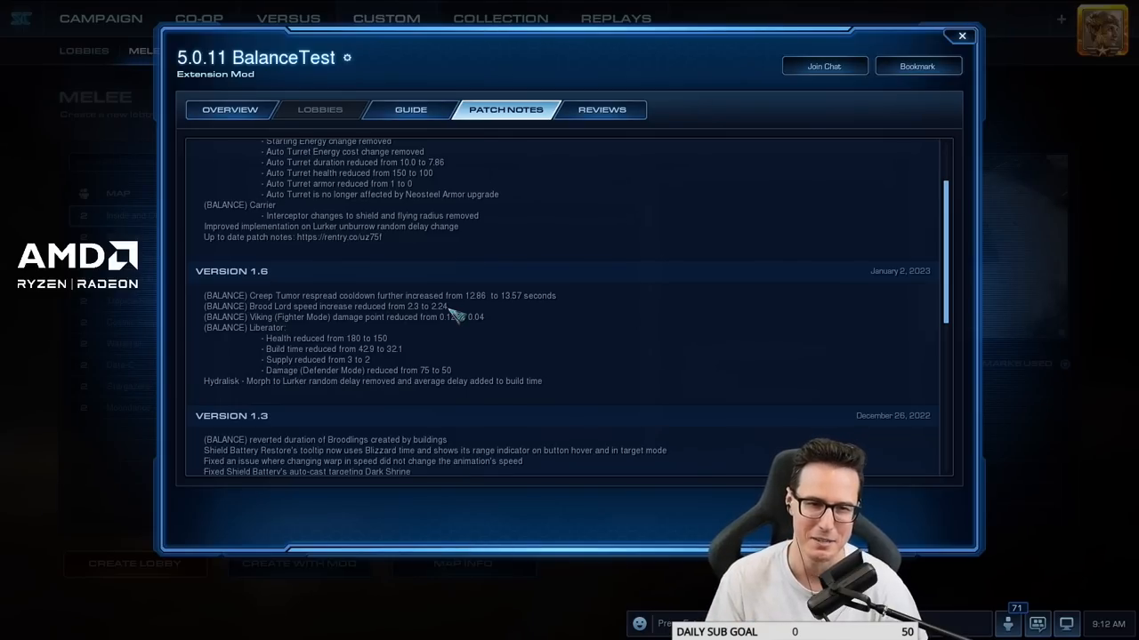
mouse_move(436, 328)
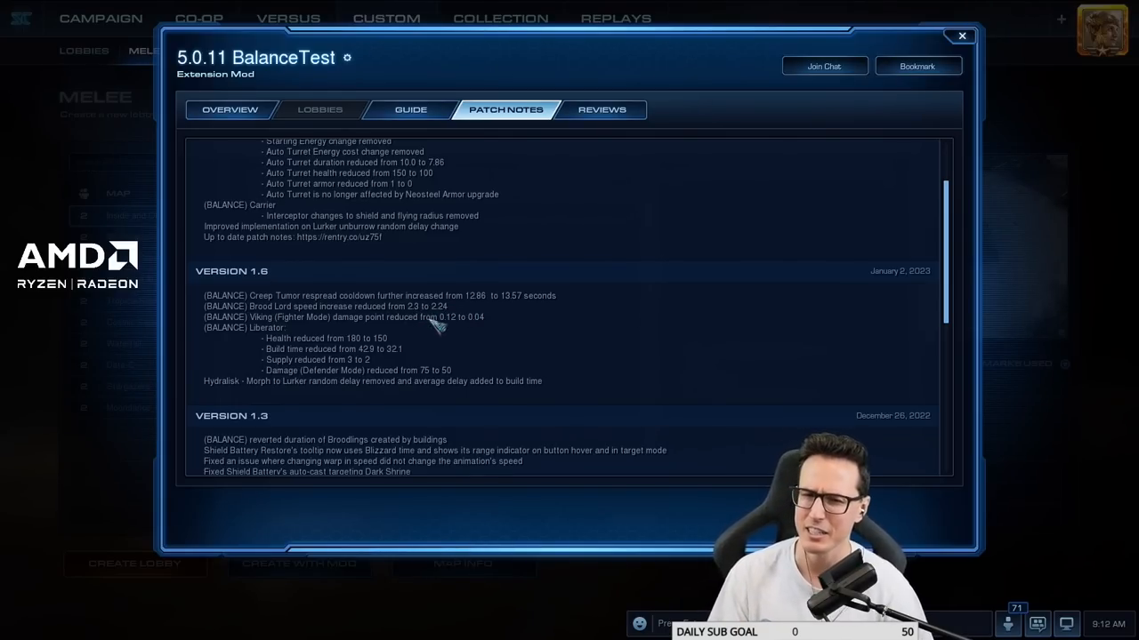
mouse_move(427, 323)
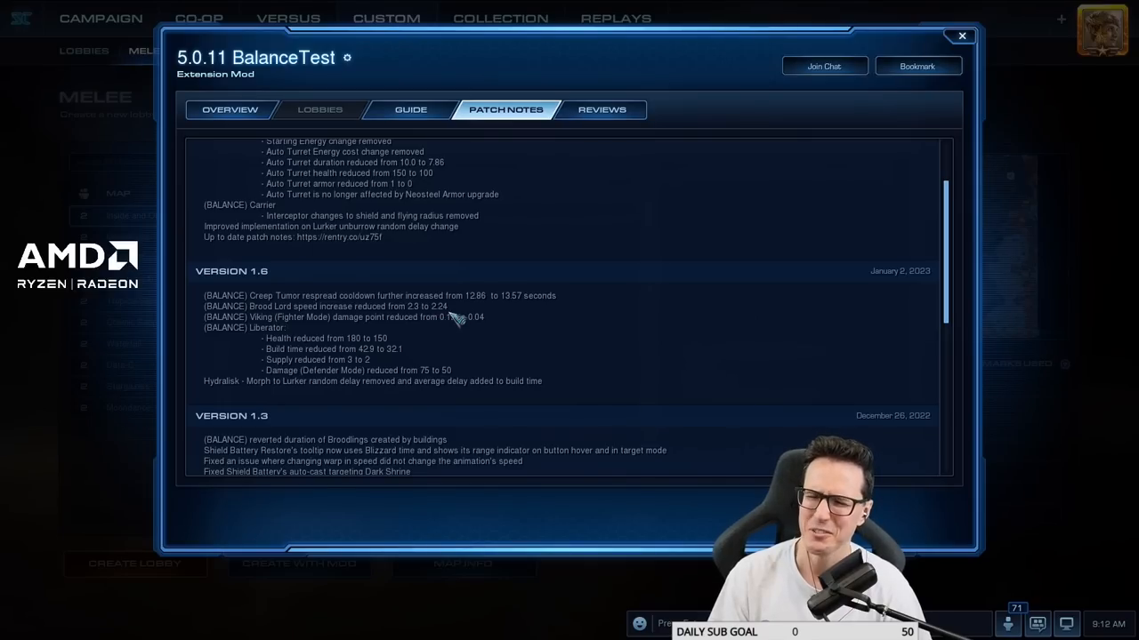
mouse_move(441, 323)
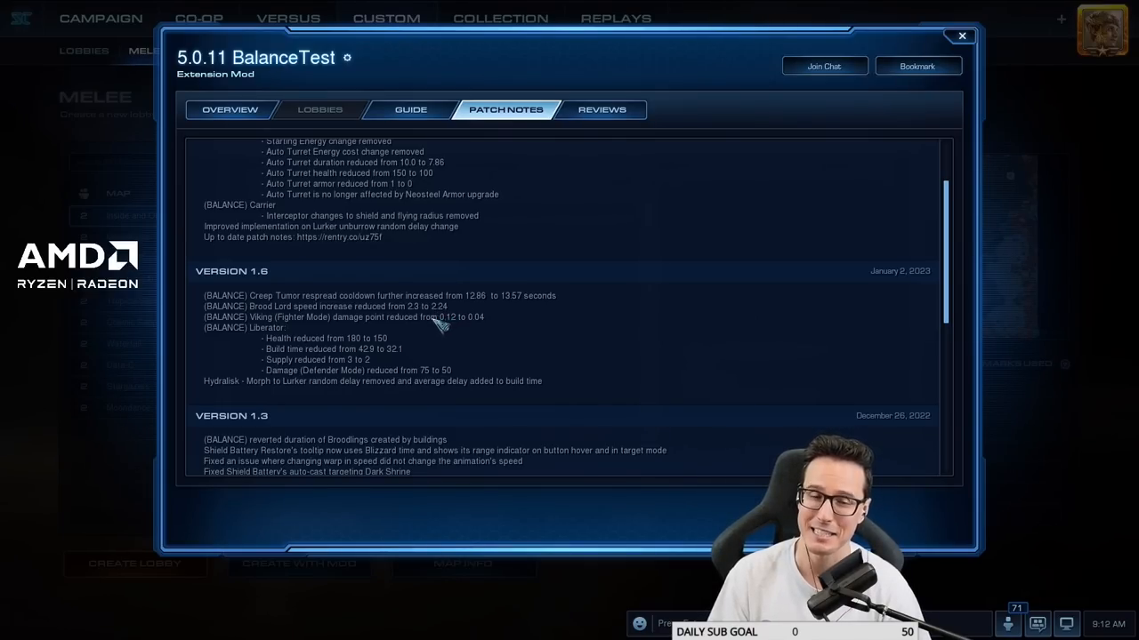
mouse_move(430, 335)
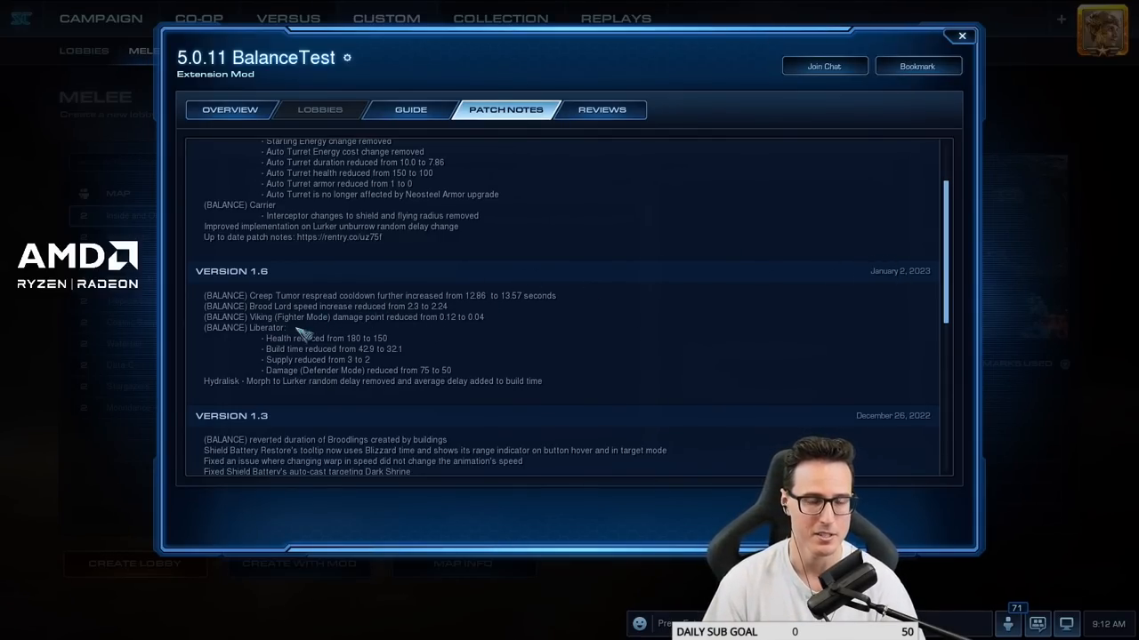
mouse_move(436, 325)
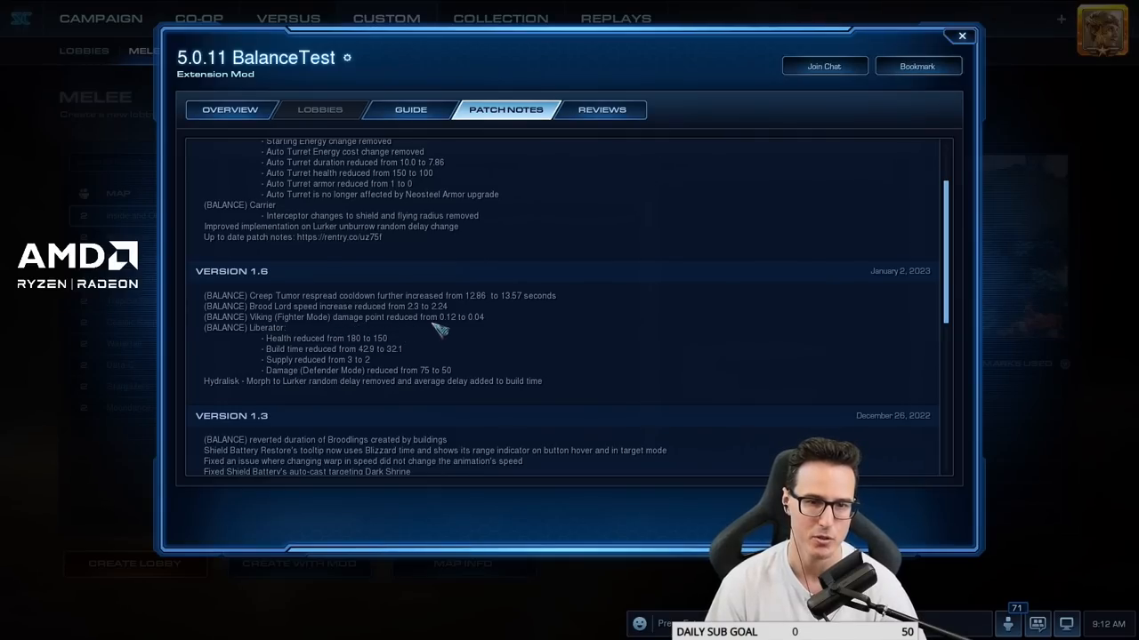
mouse_move(489, 329)
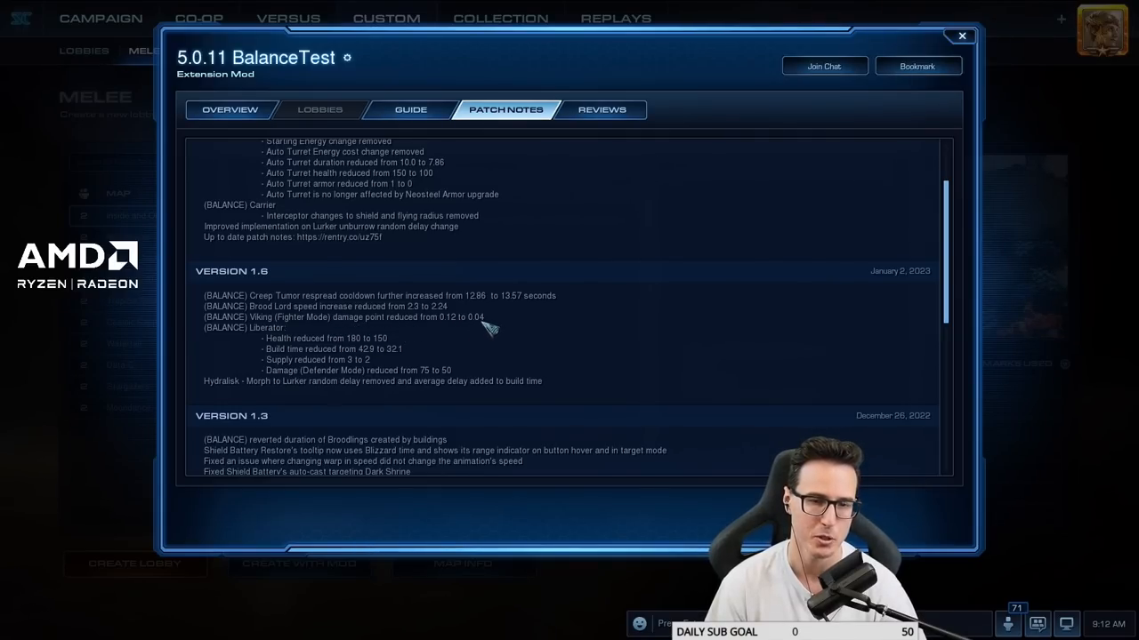
mouse_move(285, 334)
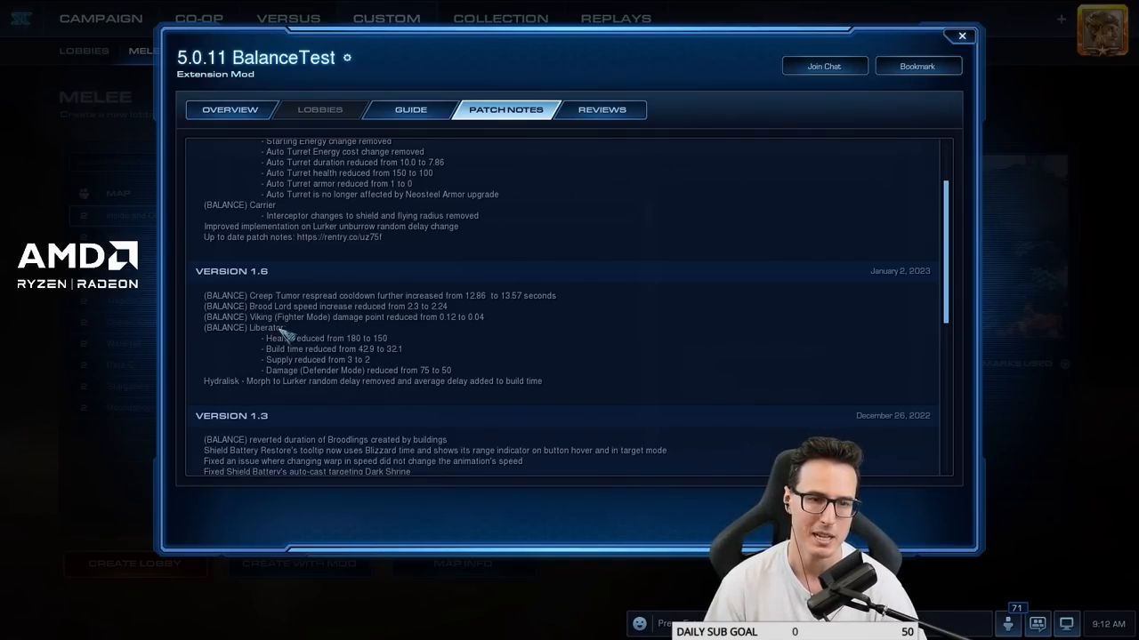
mouse_move(342, 334)
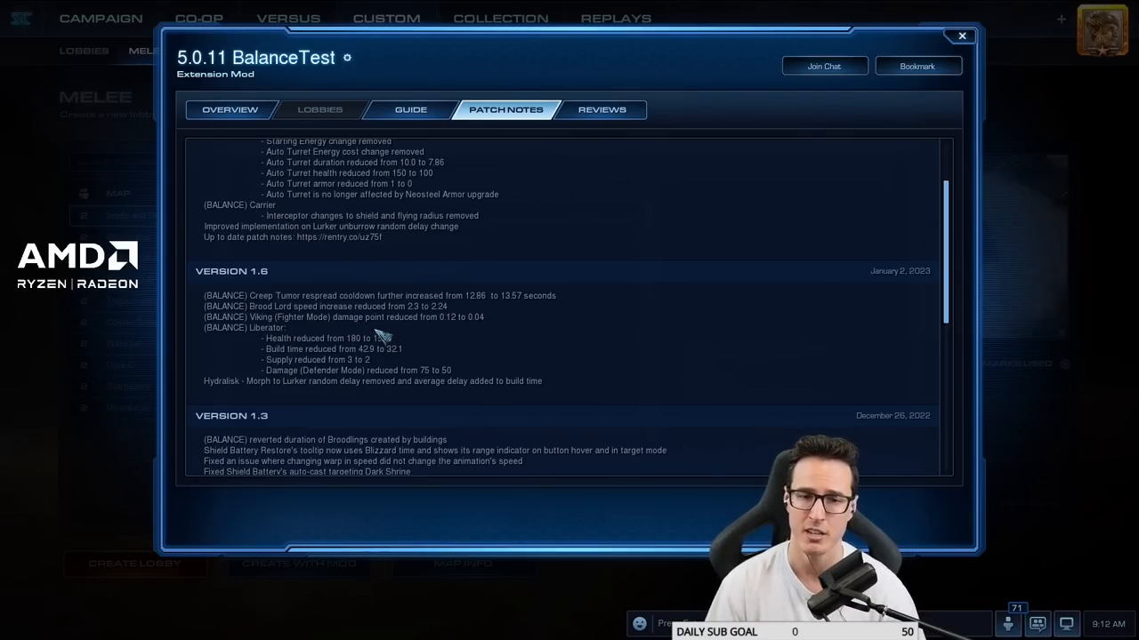
mouse_move(373, 292)
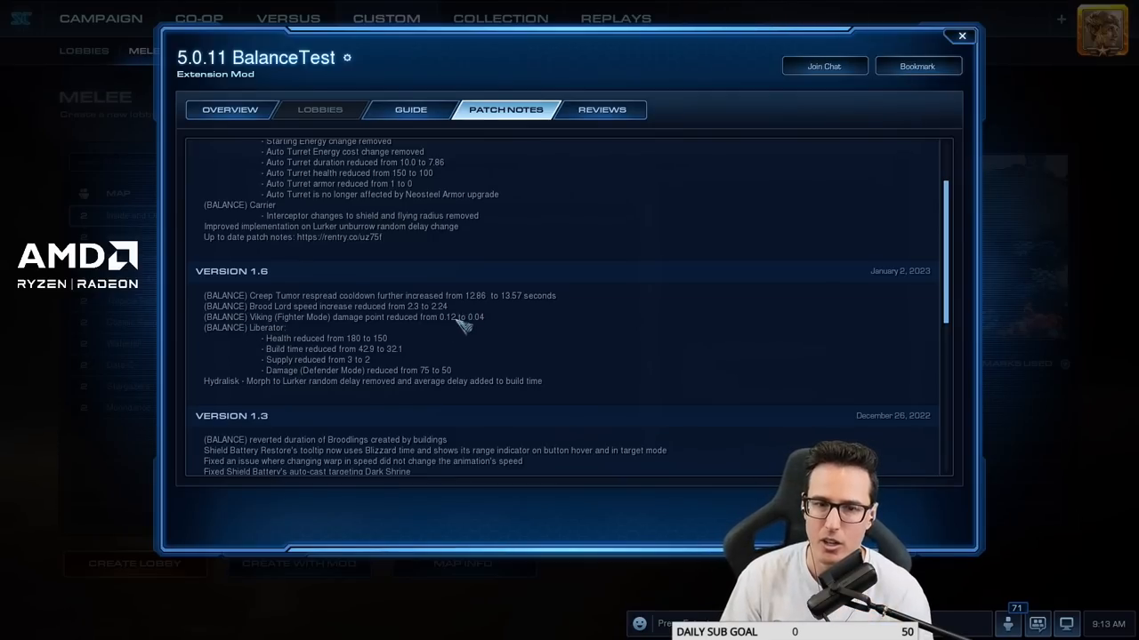
mouse_move(459, 331)
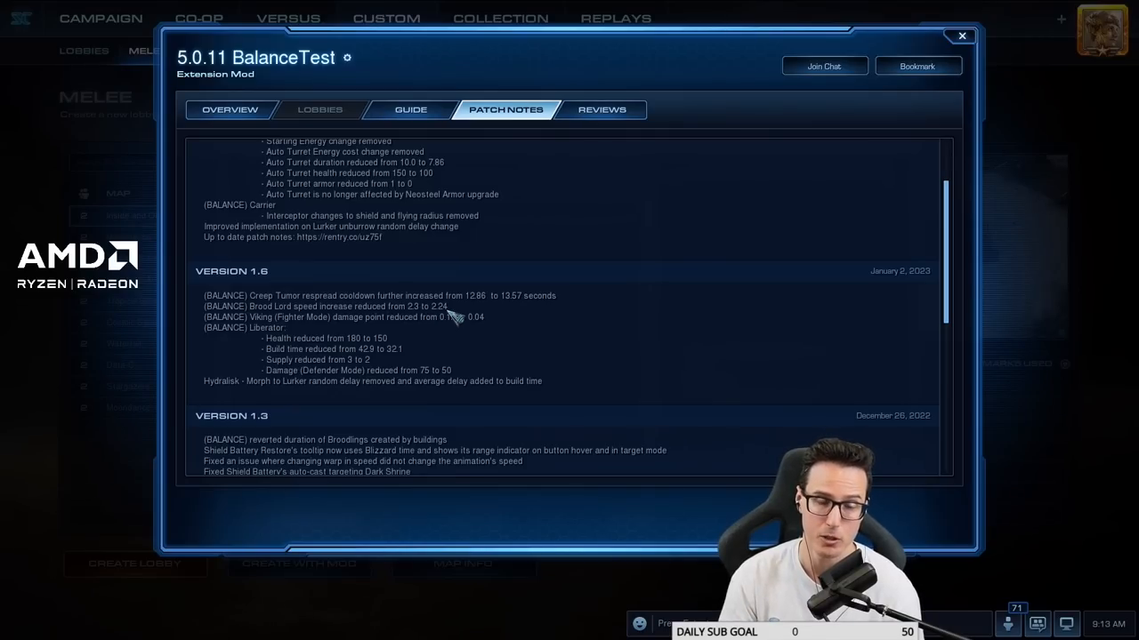
mouse_move(431, 342)
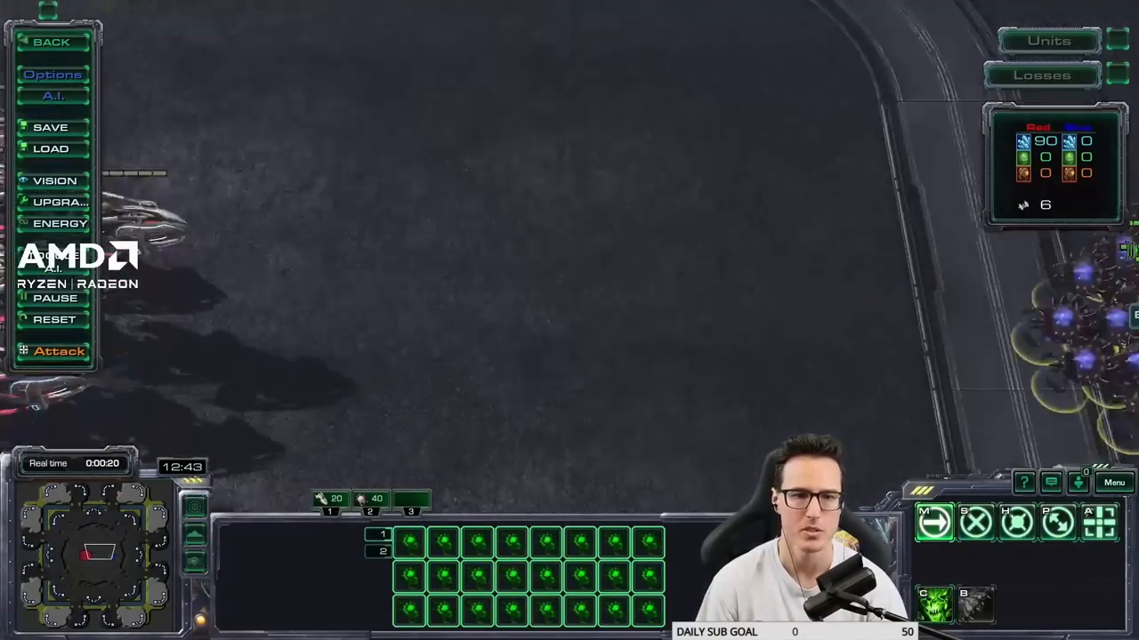
left_click(57, 350)
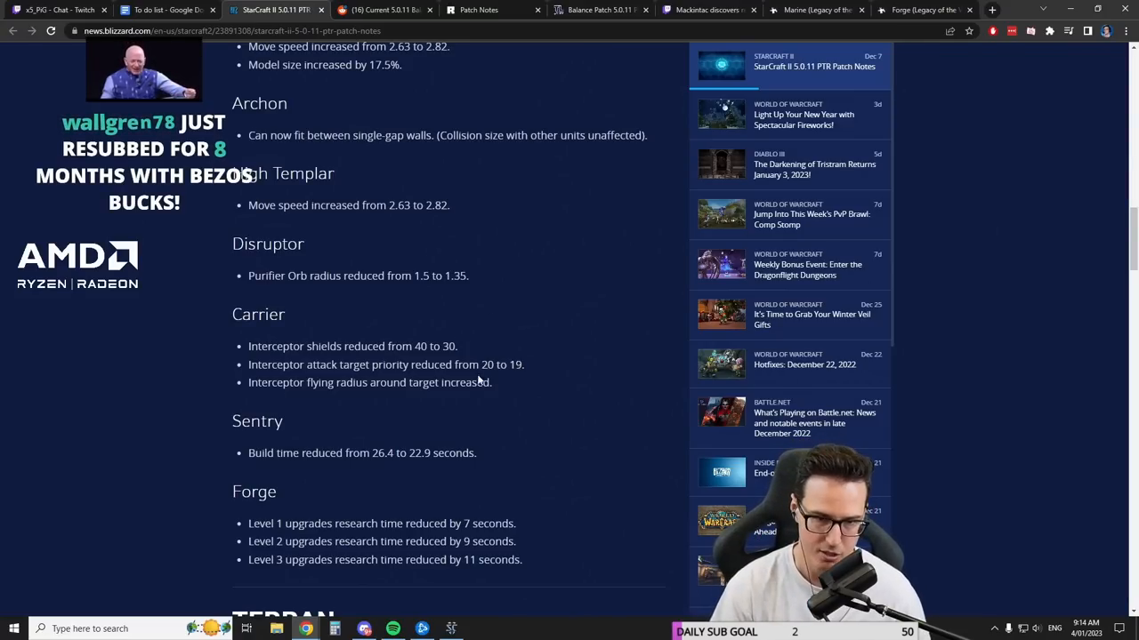
- Drag-select text in the Carrier section of the 5.0.11 PTR patch notes
left_click_drag(249, 365, 491, 382)
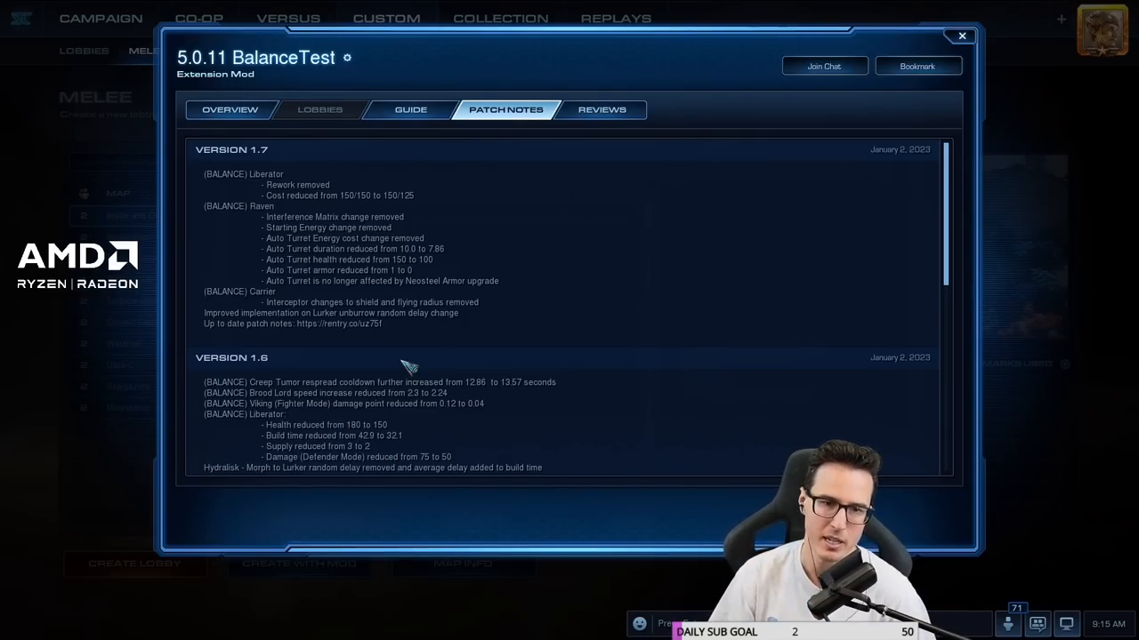
- Scroll the BalanceTest patch notes down to the Version 1.6 section
scroll("down", 3)
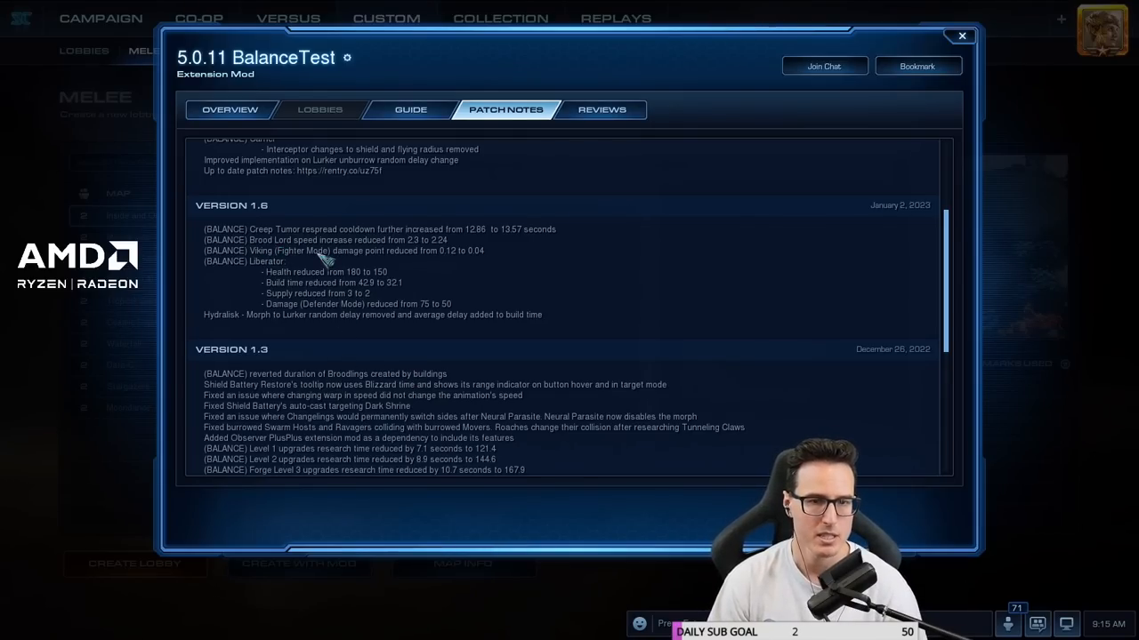
mouse_move(281, 281)
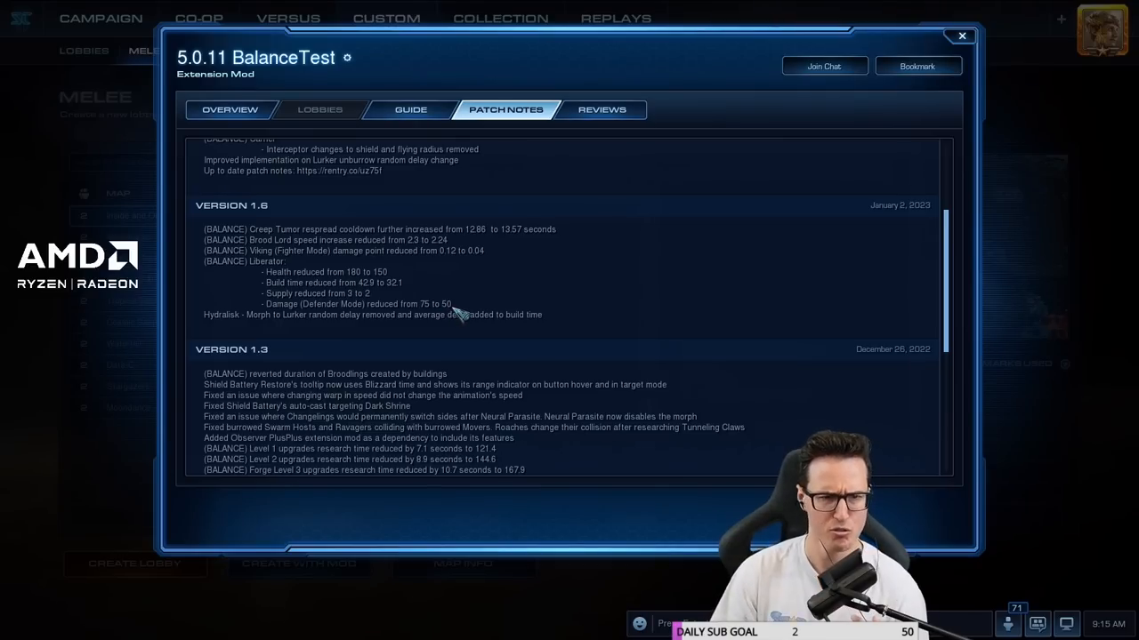
mouse_move(316, 317)
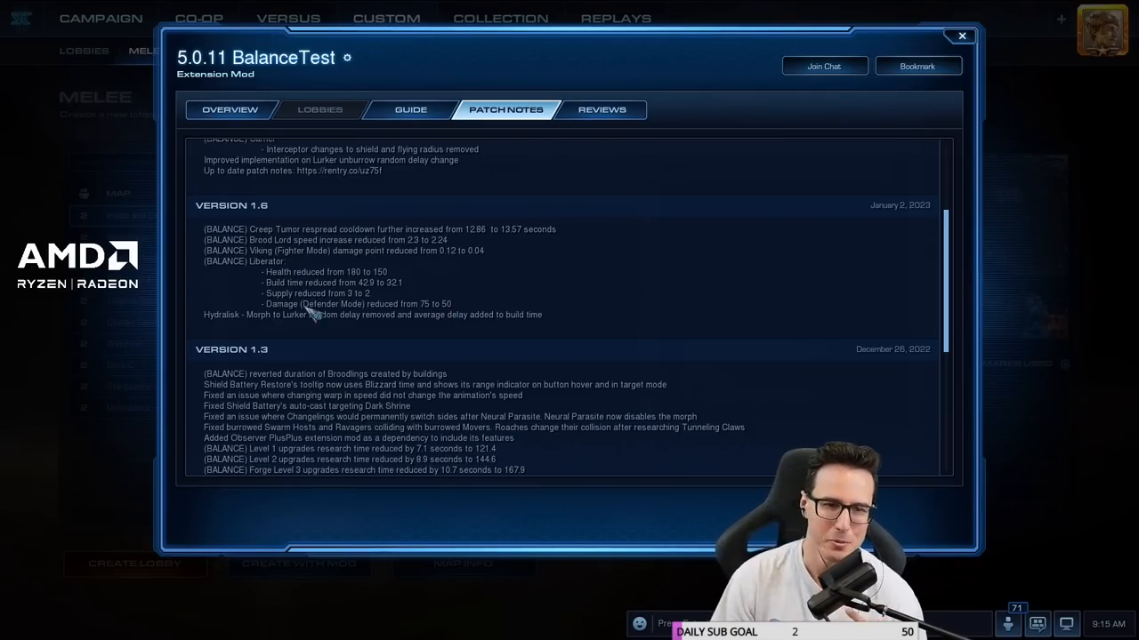
mouse_move(324, 270)
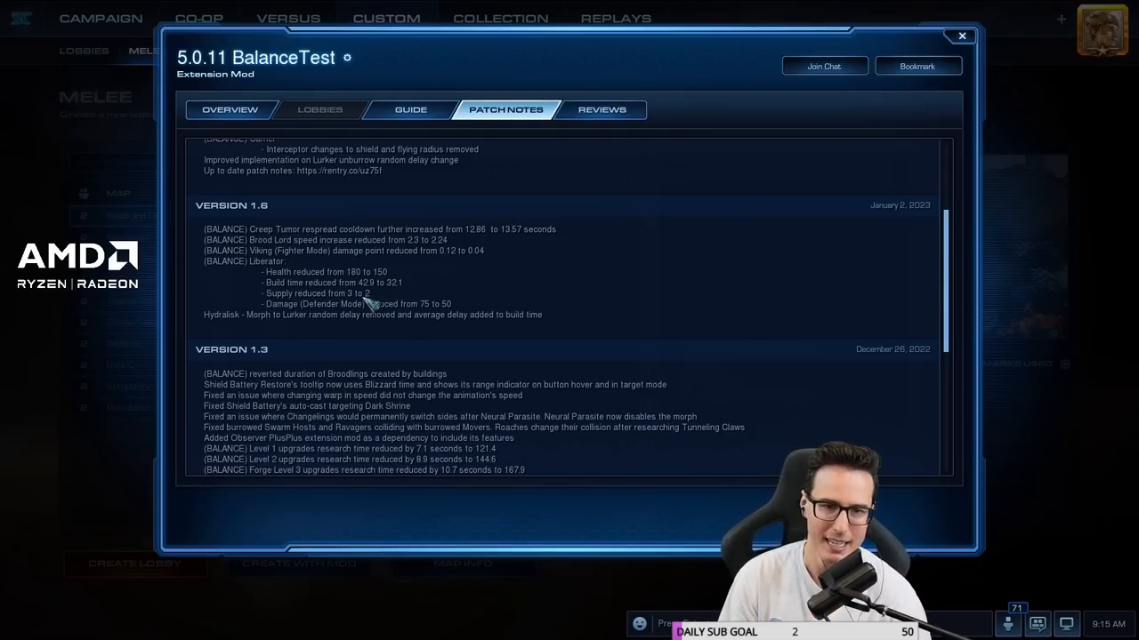
mouse_move(436, 311)
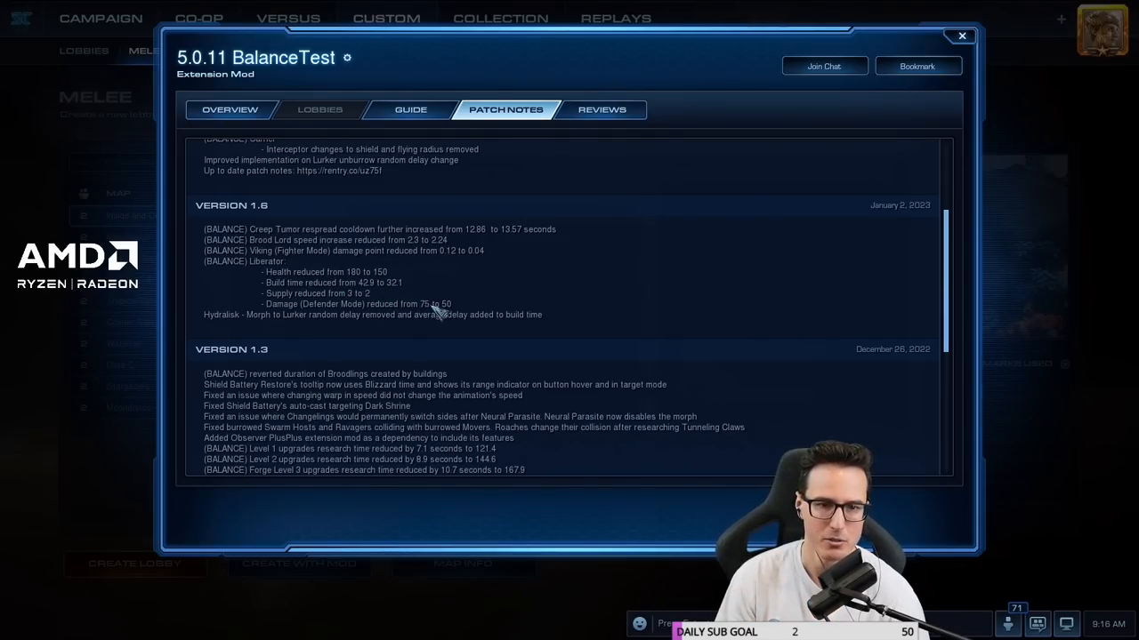
mouse_move(395, 306)
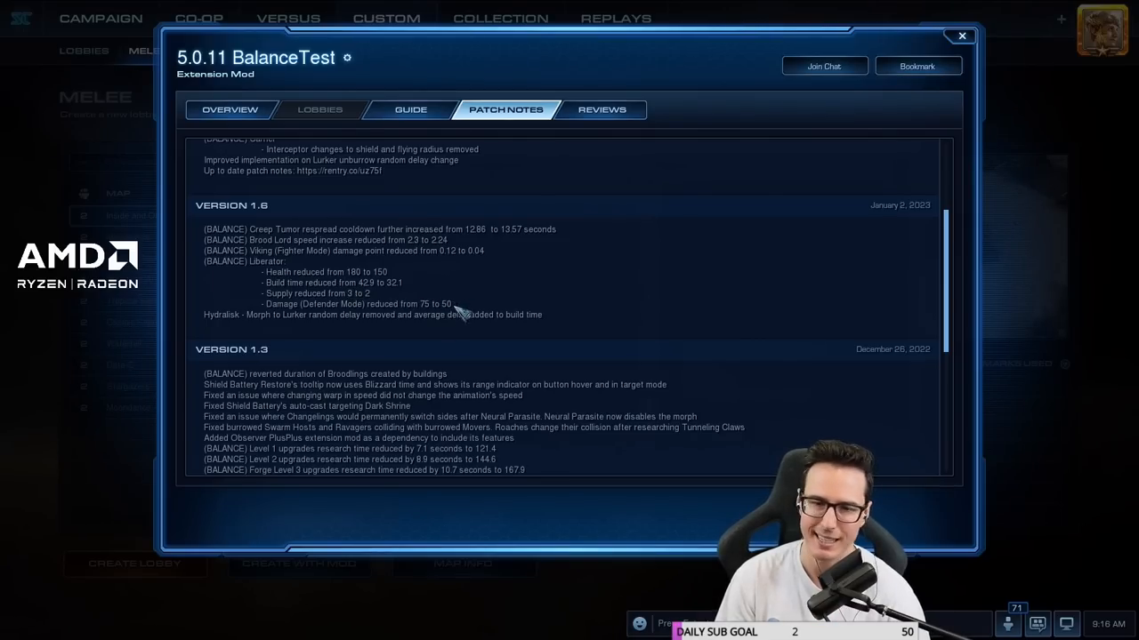
mouse_move(456, 306)
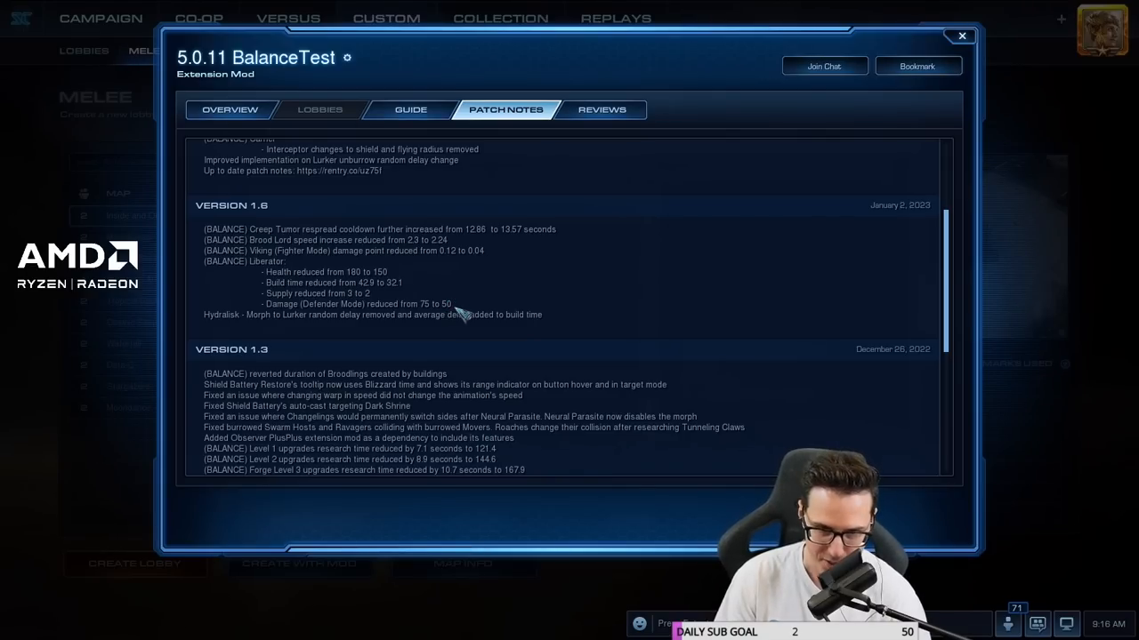
mouse_move(455, 314)
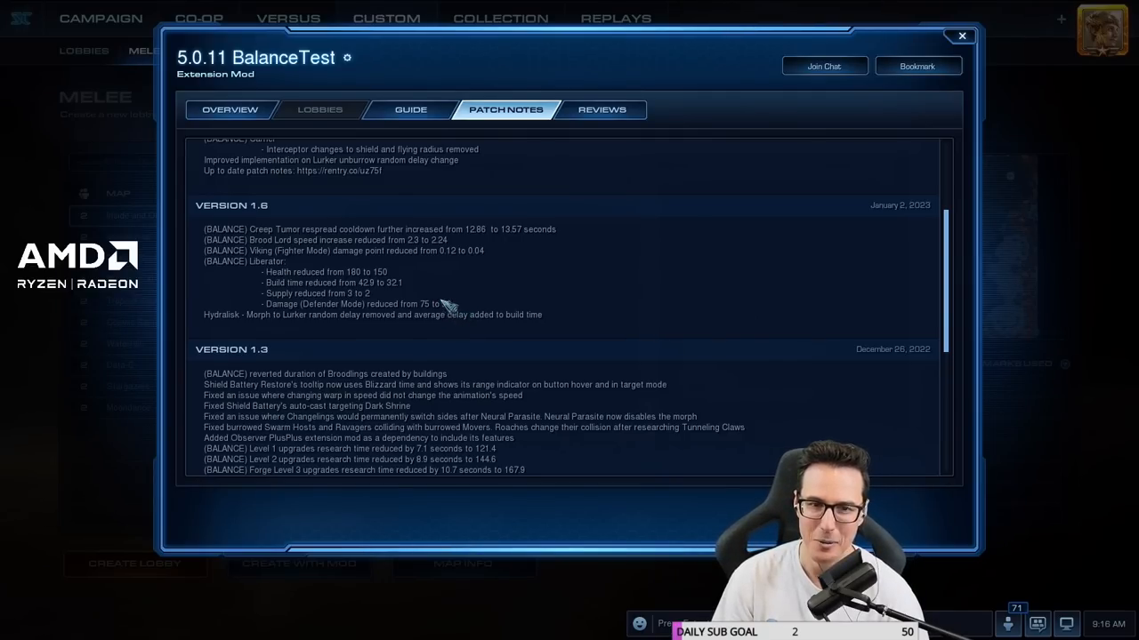
mouse_move(453, 306)
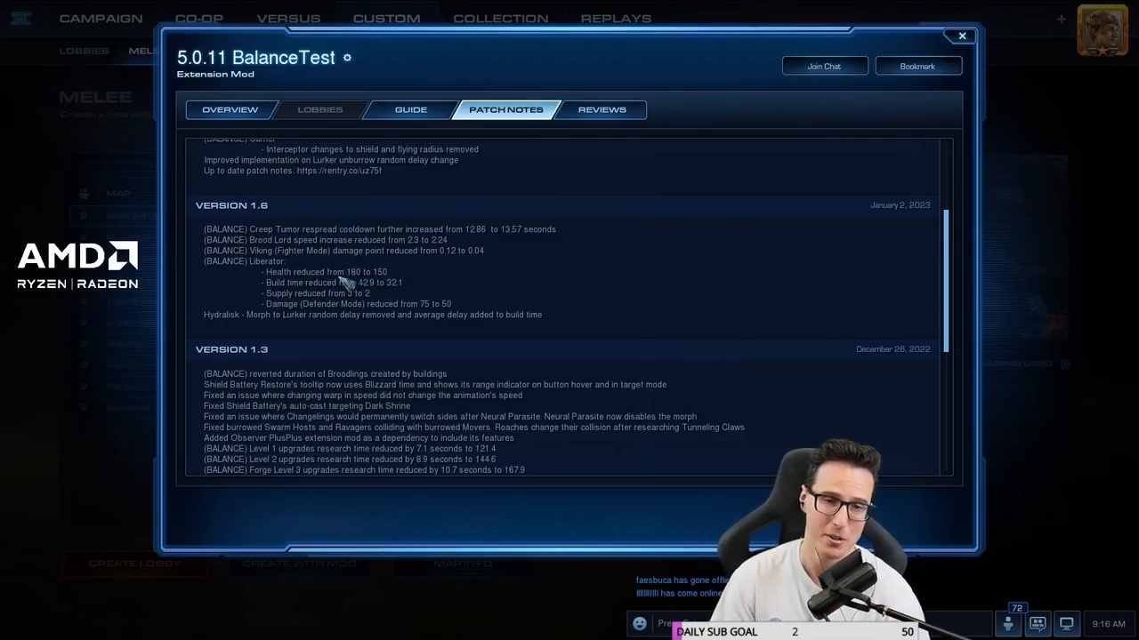
mouse_move(382, 306)
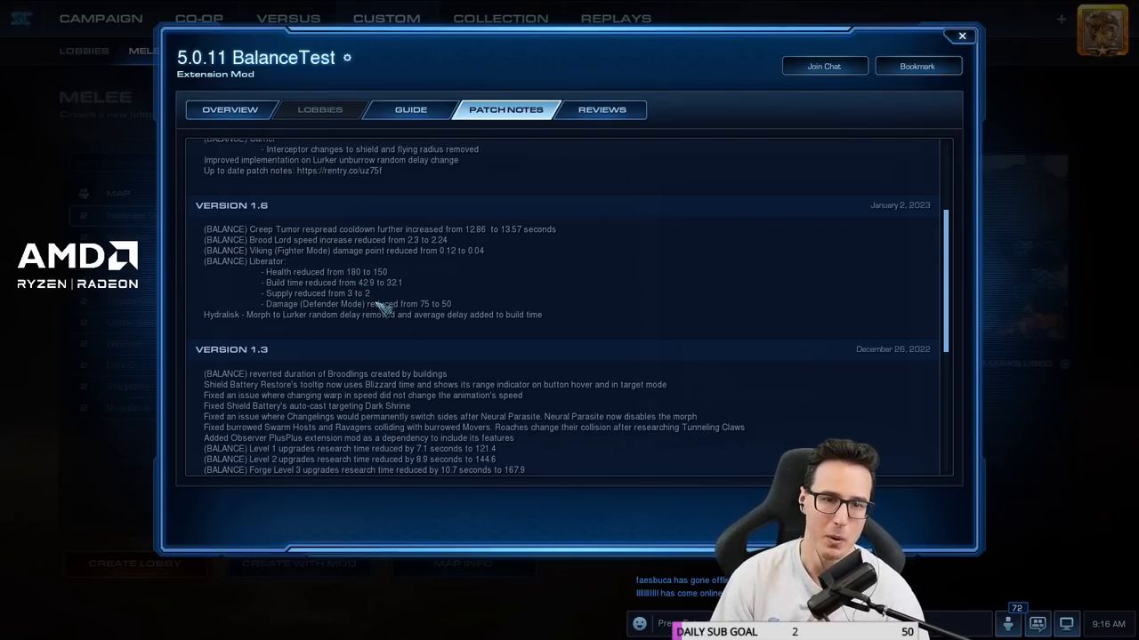
mouse_move(338, 320)
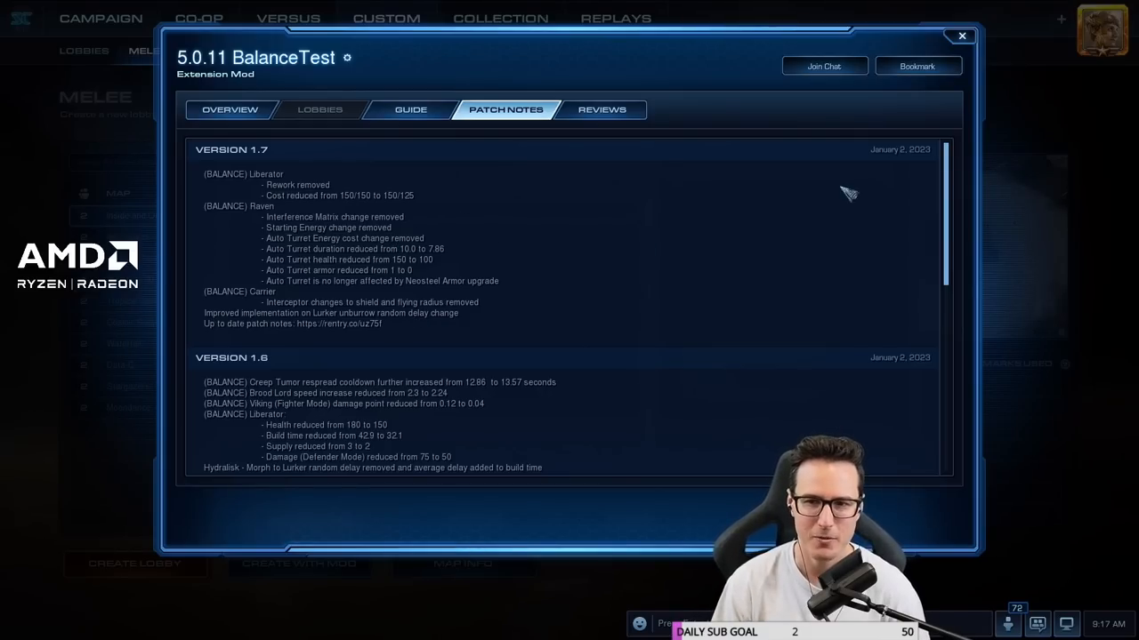
mouse_move(294, 217)
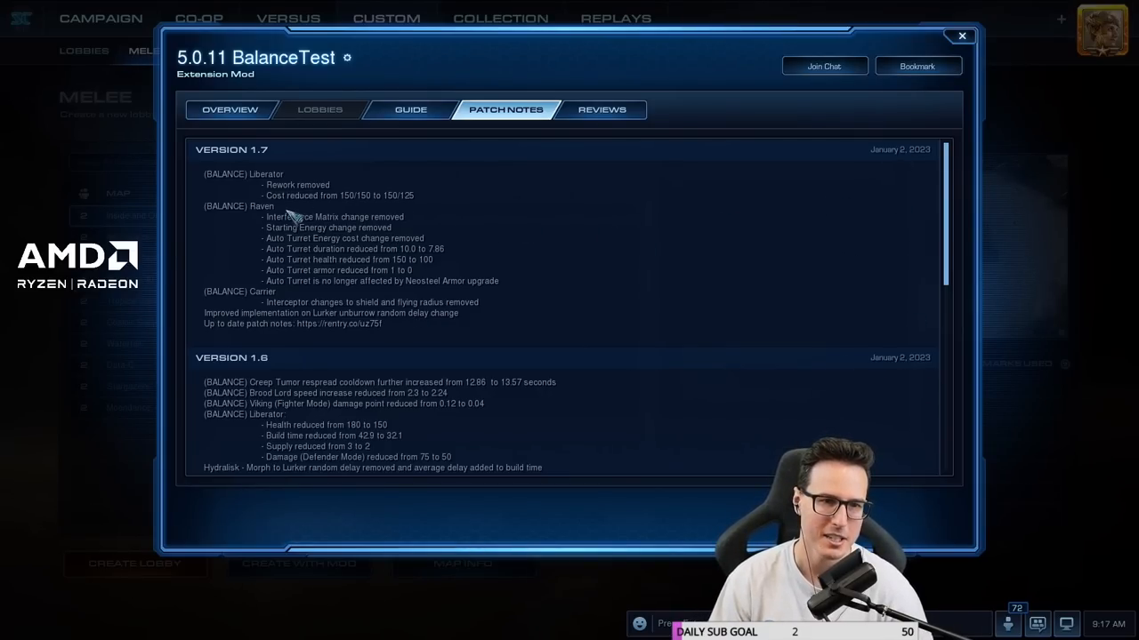
mouse_move(338, 194)
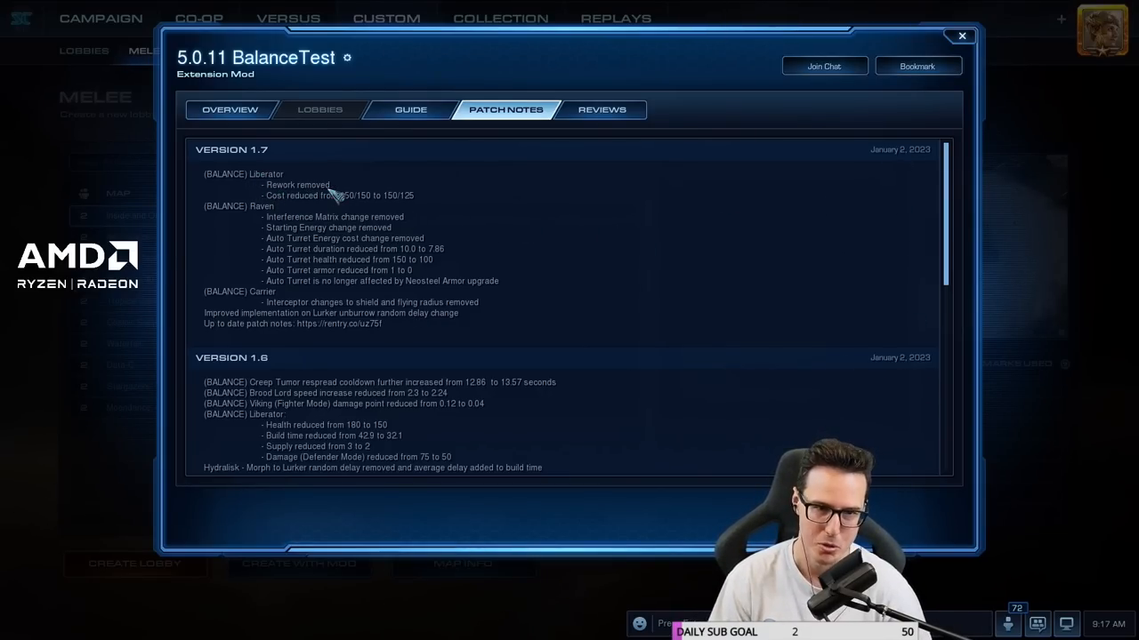
mouse_move(525, 413)
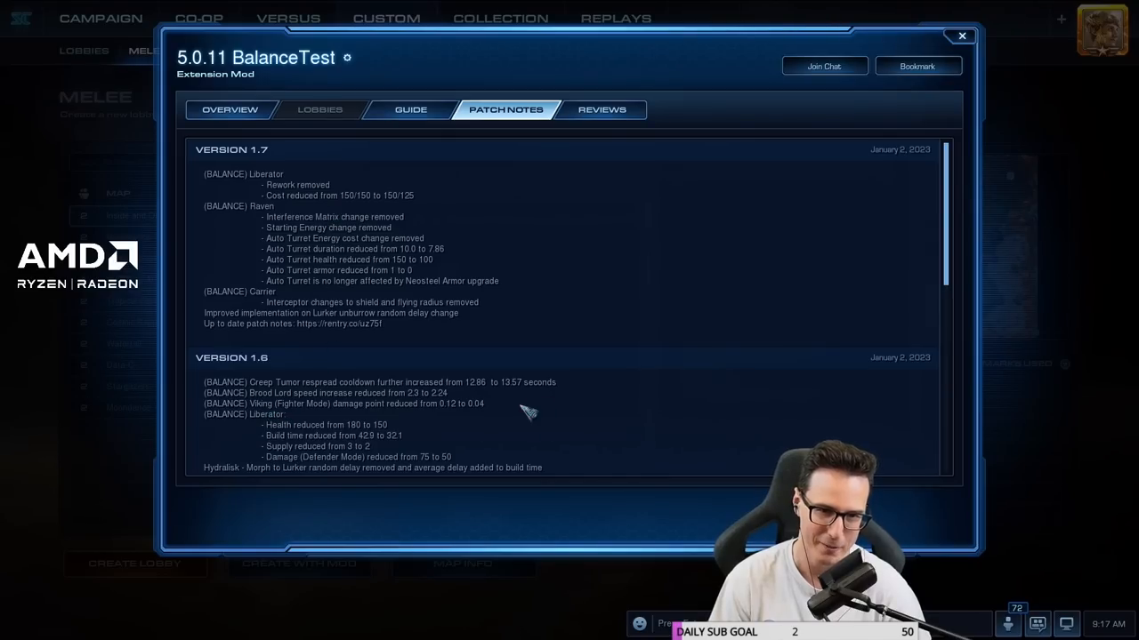
scroll("down", 3)
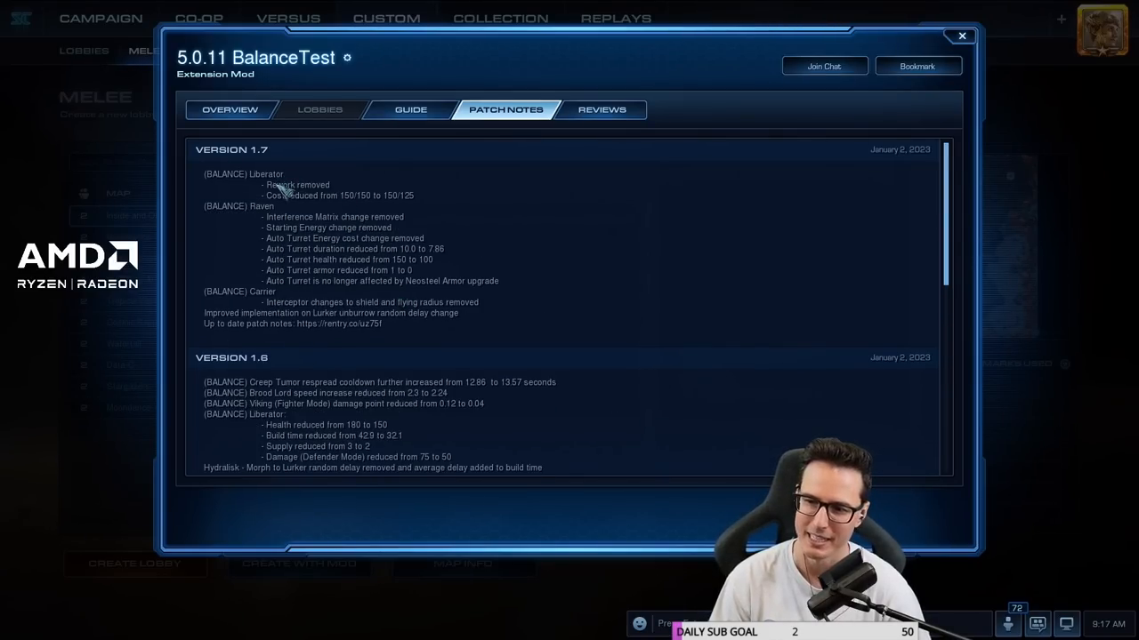
mouse_move(356, 208)
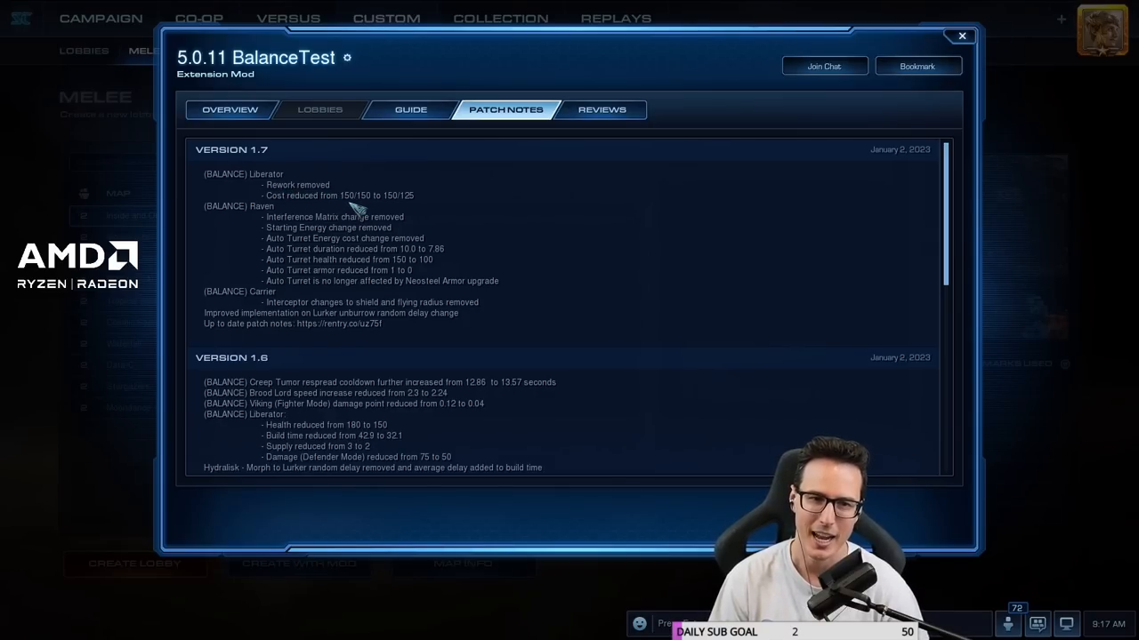
mouse_move(416, 205)
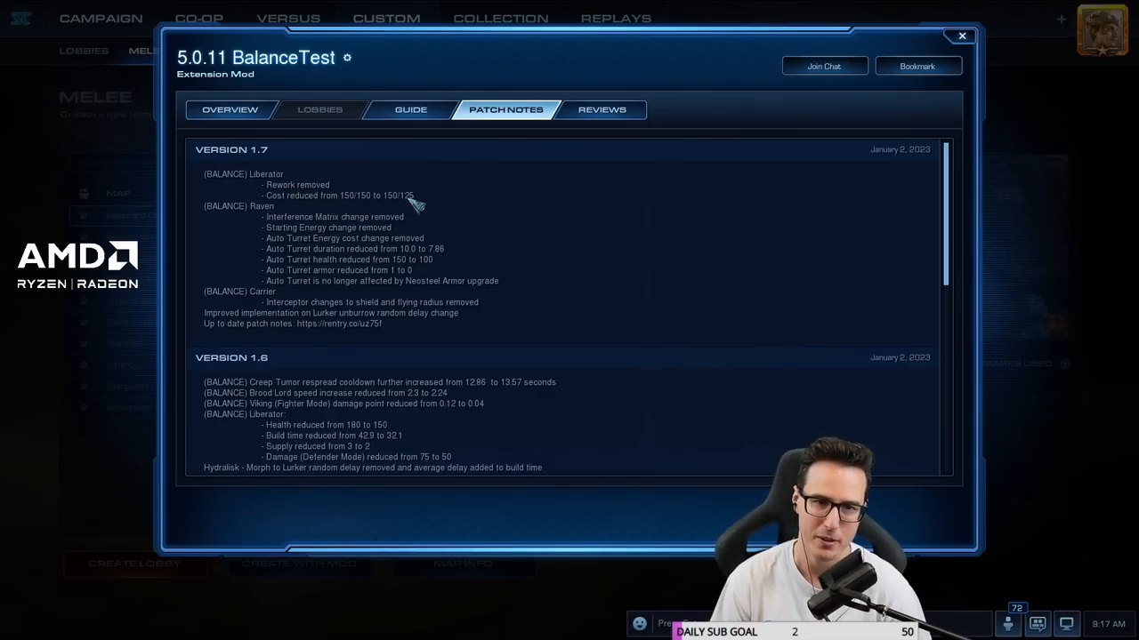
mouse_move(470, 217)
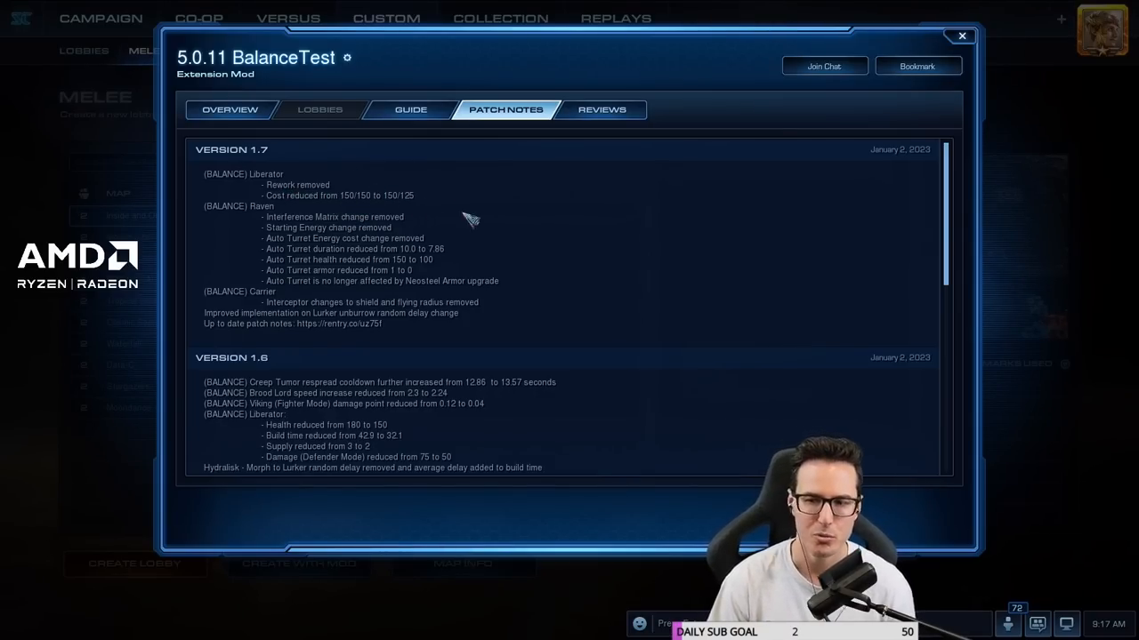
mouse_move(532, 214)
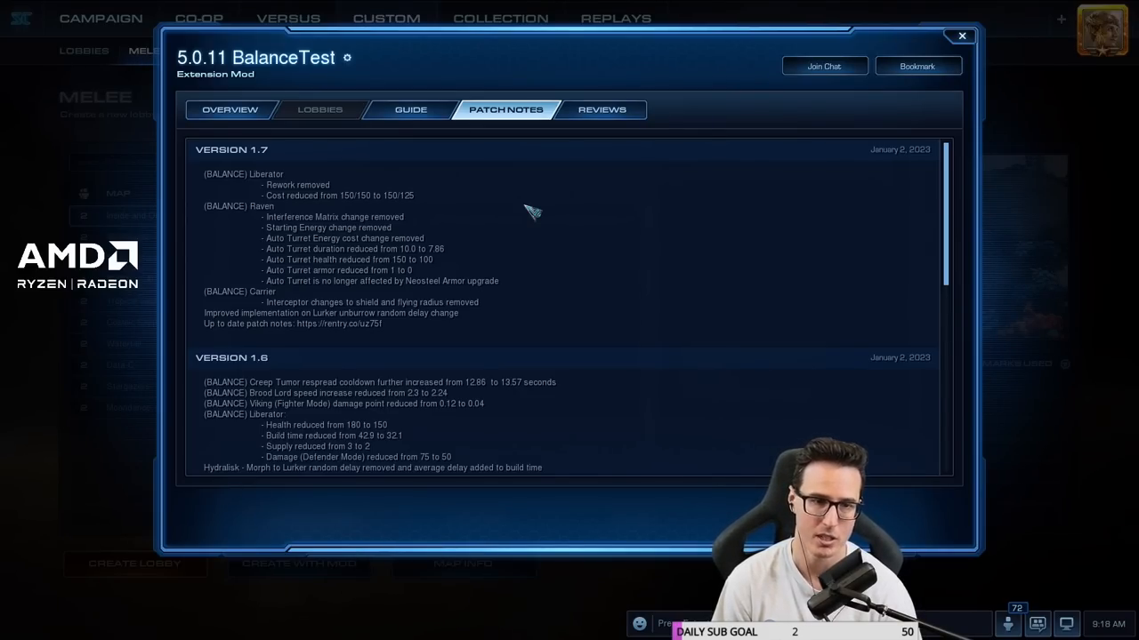
mouse_move(461, 222)
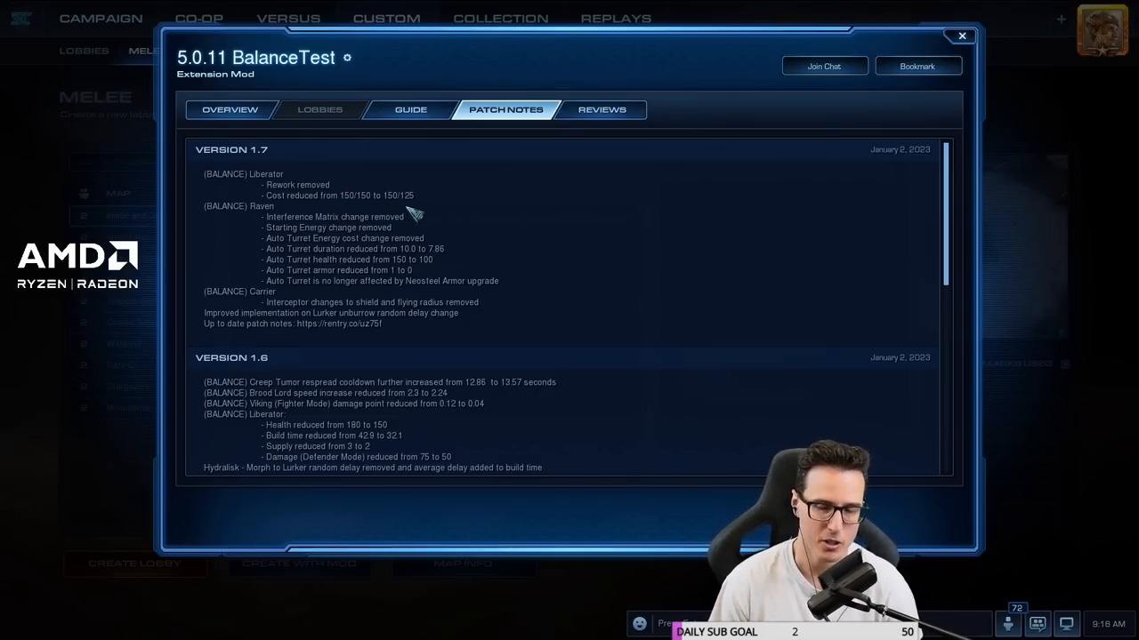
mouse_move(427, 240)
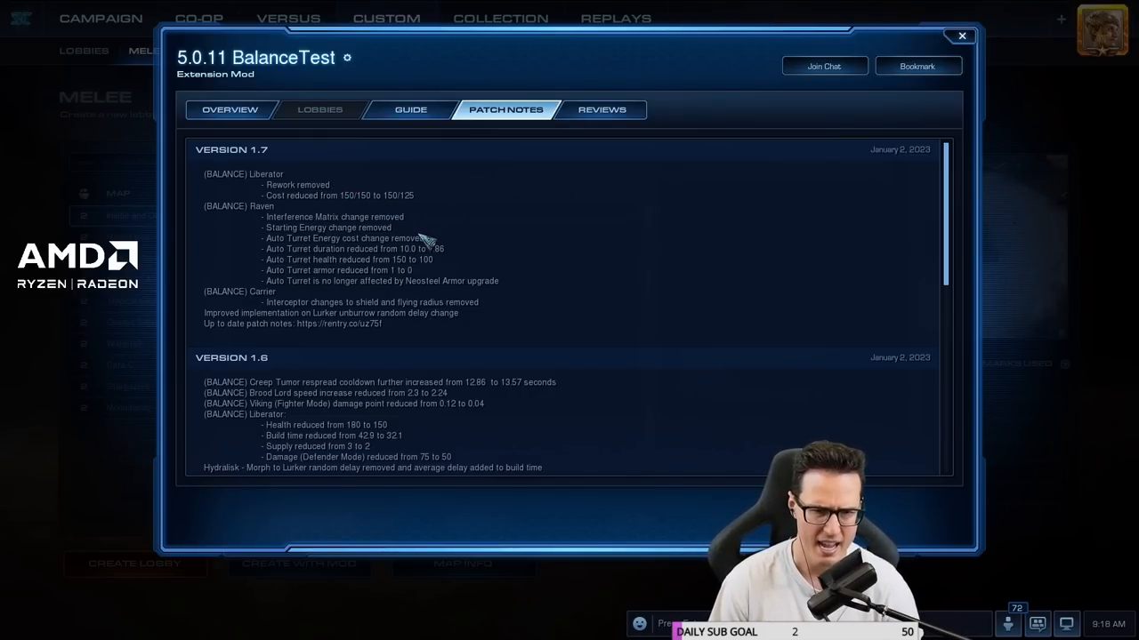
mouse_move(409, 204)
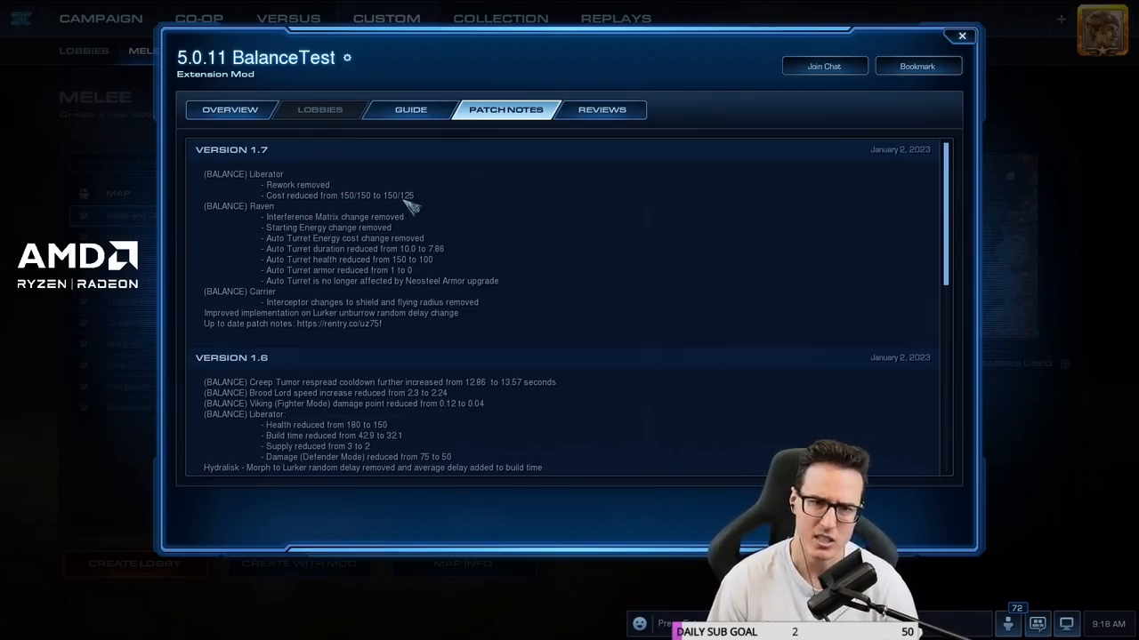
mouse_move(425, 201)
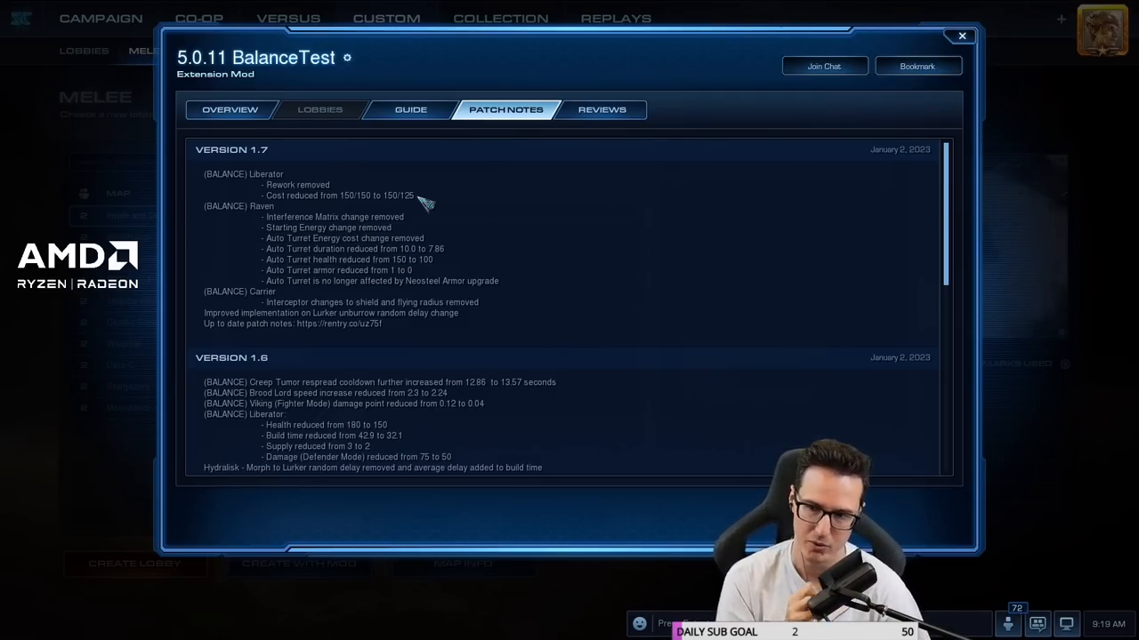
mouse_move(381, 170)
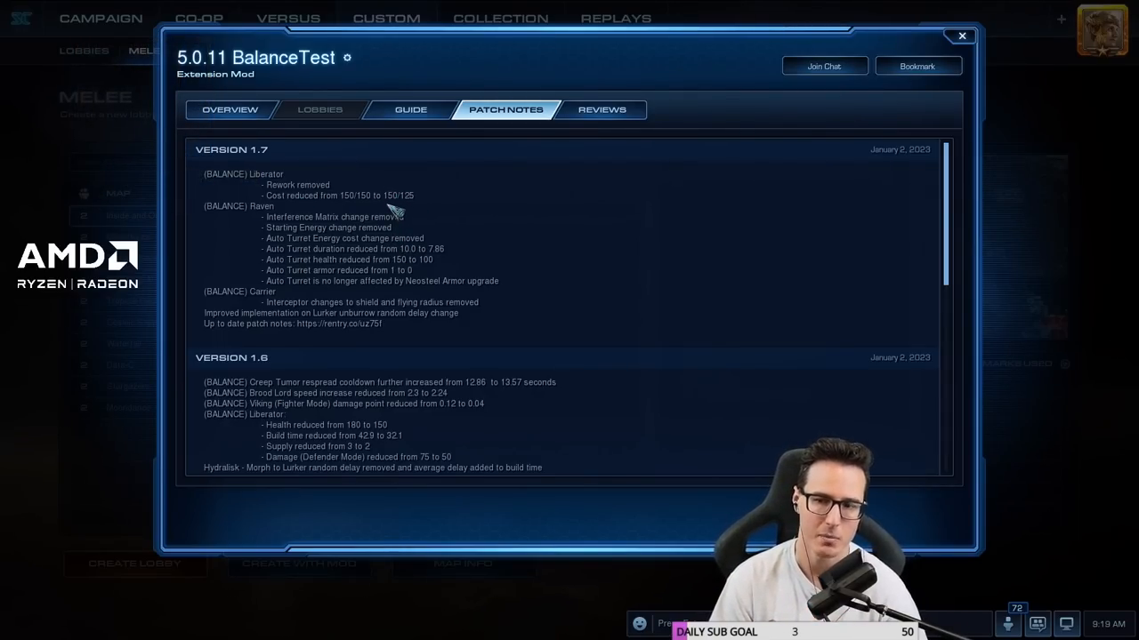
mouse_move(302, 205)
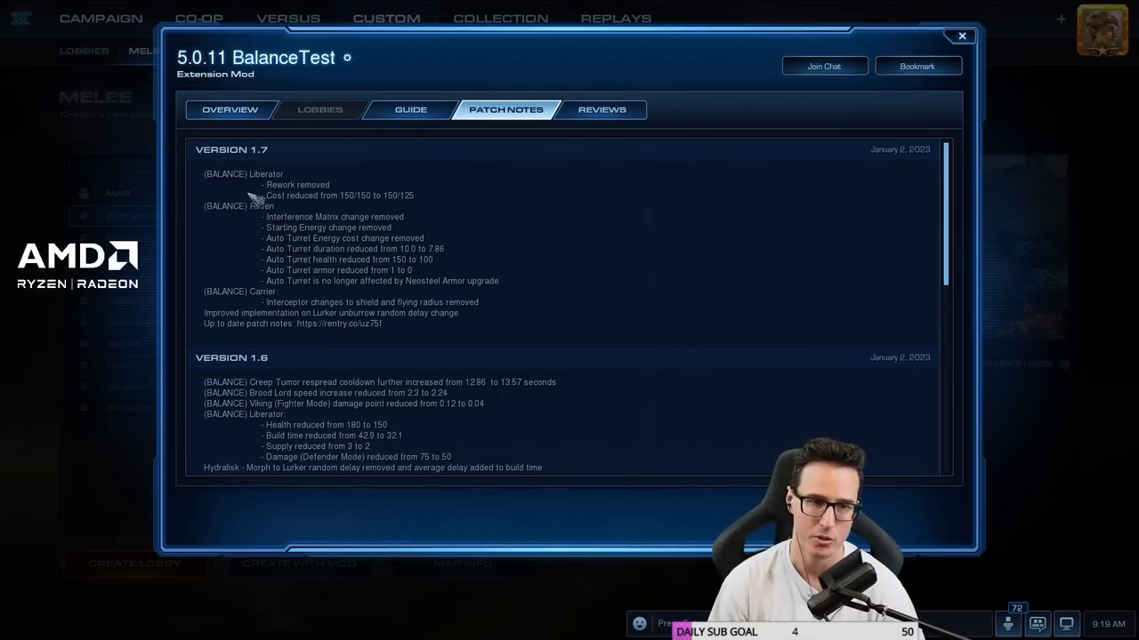
mouse_move(311, 246)
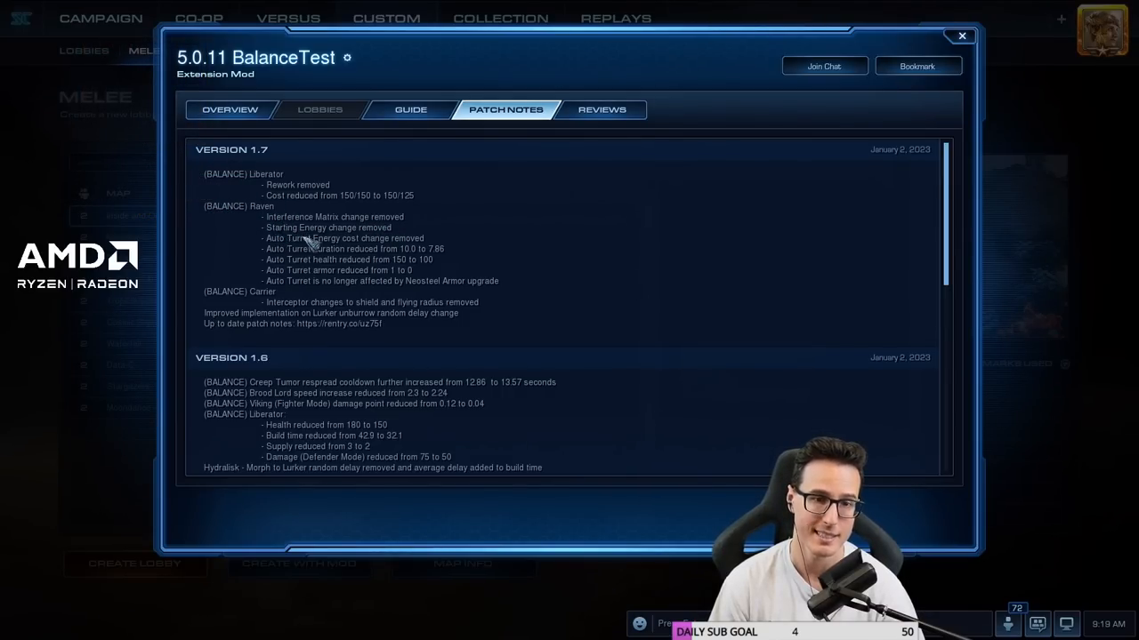
mouse_move(345, 238)
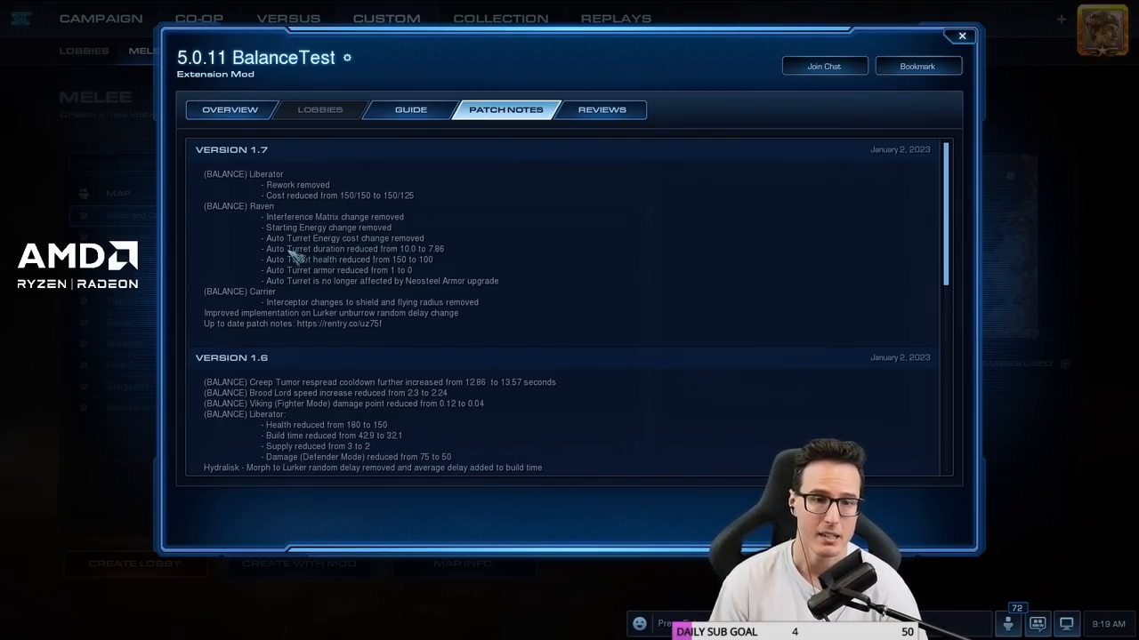
mouse_move(427, 259)
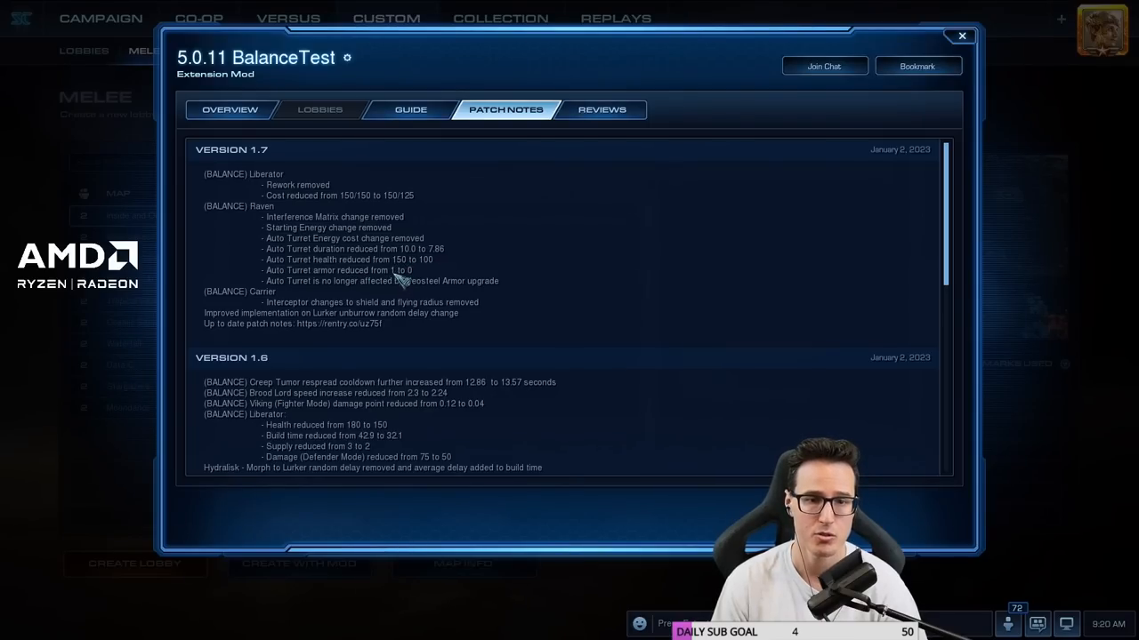
mouse_move(507, 287)
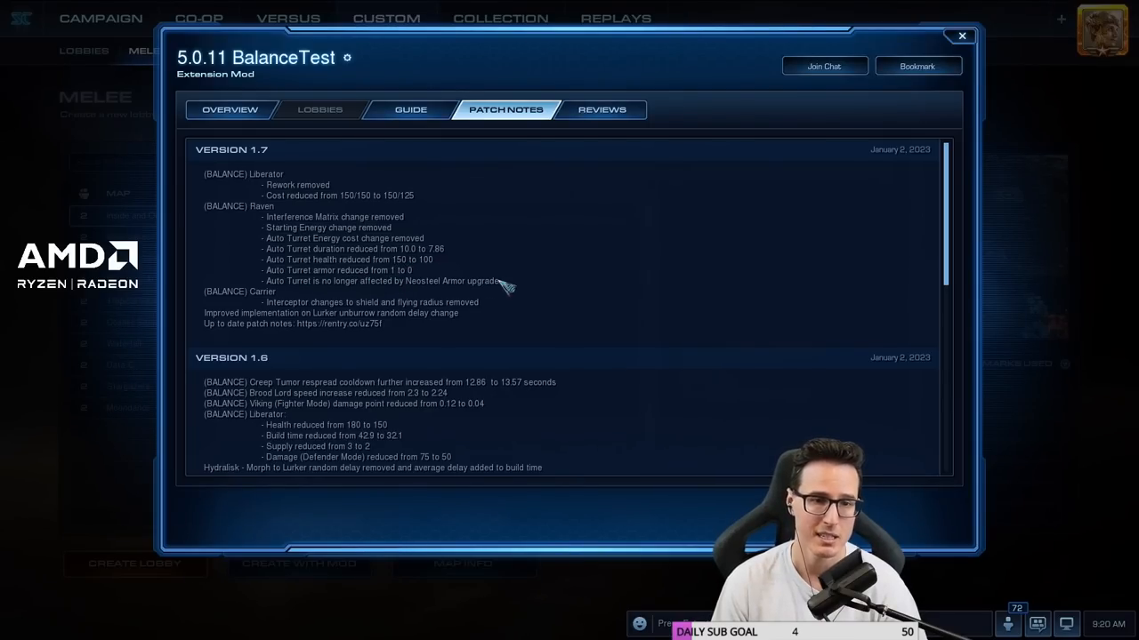
mouse_move(324, 263)
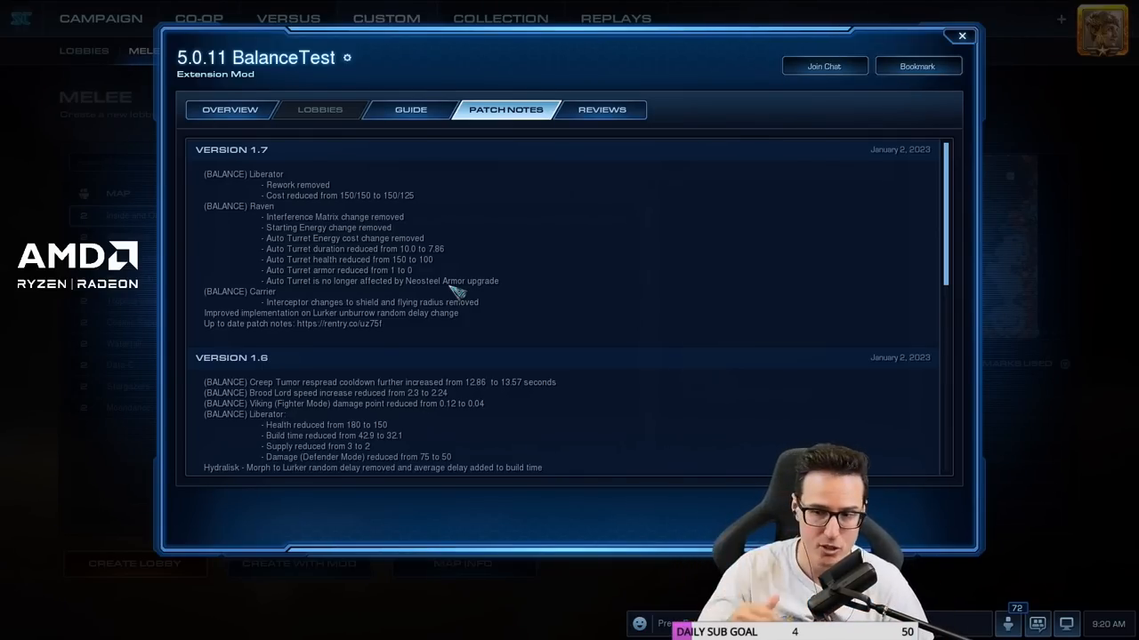
mouse_move(310, 197)
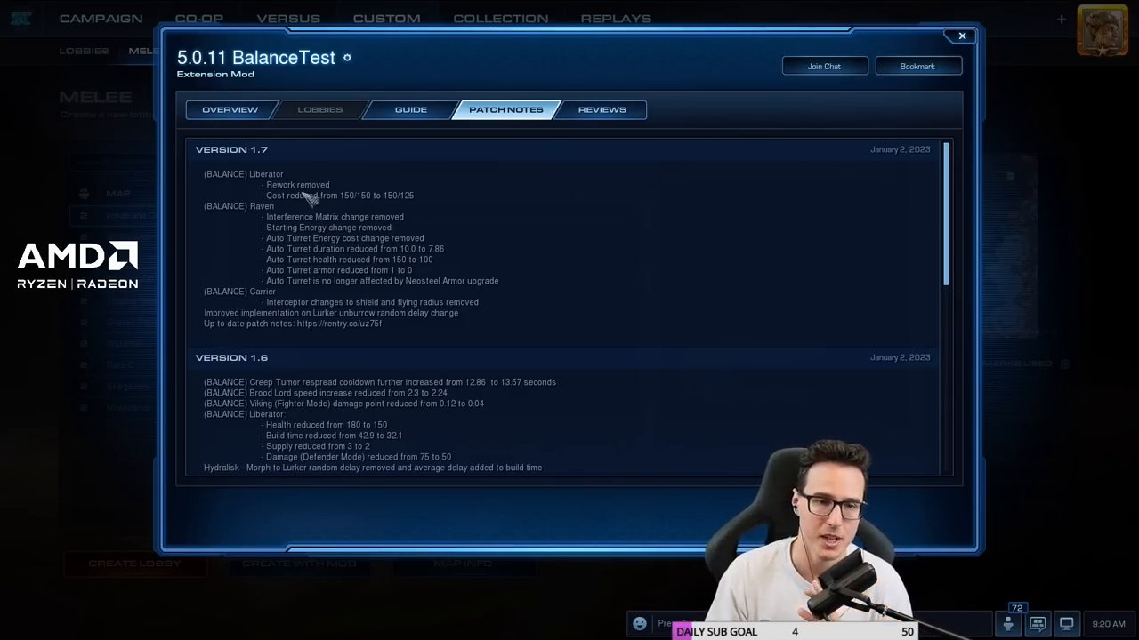
mouse_move(402, 270)
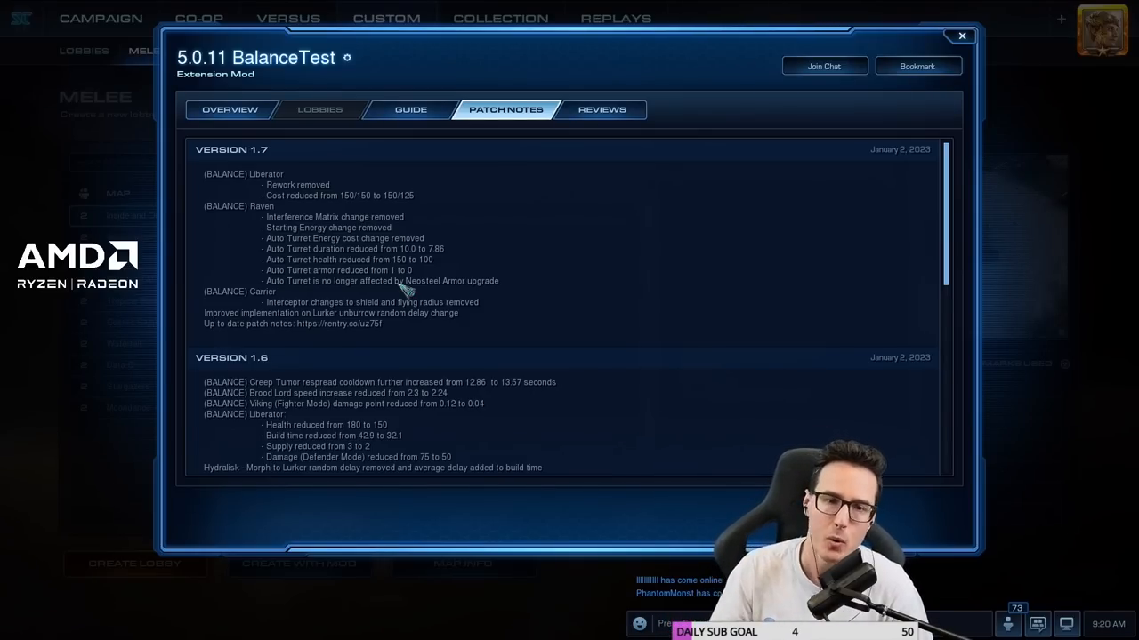
mouse_move(303, 235)
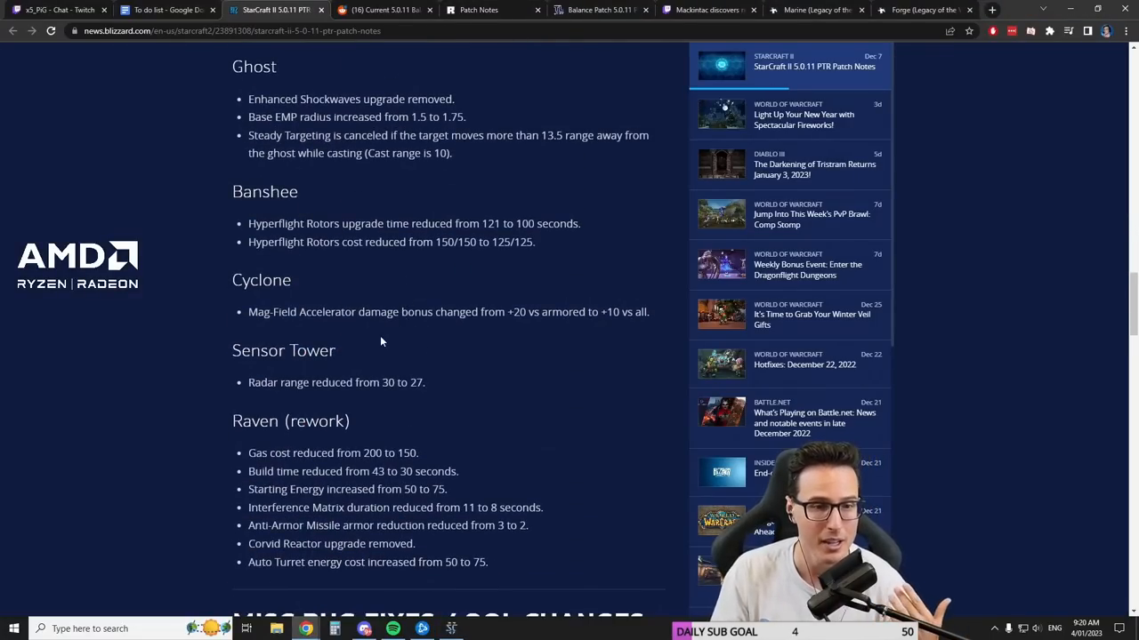
- Highlight the Raven (rework) gas cost and build time lines on the 5.0.11 PTR notes page
scroll("down", 3)
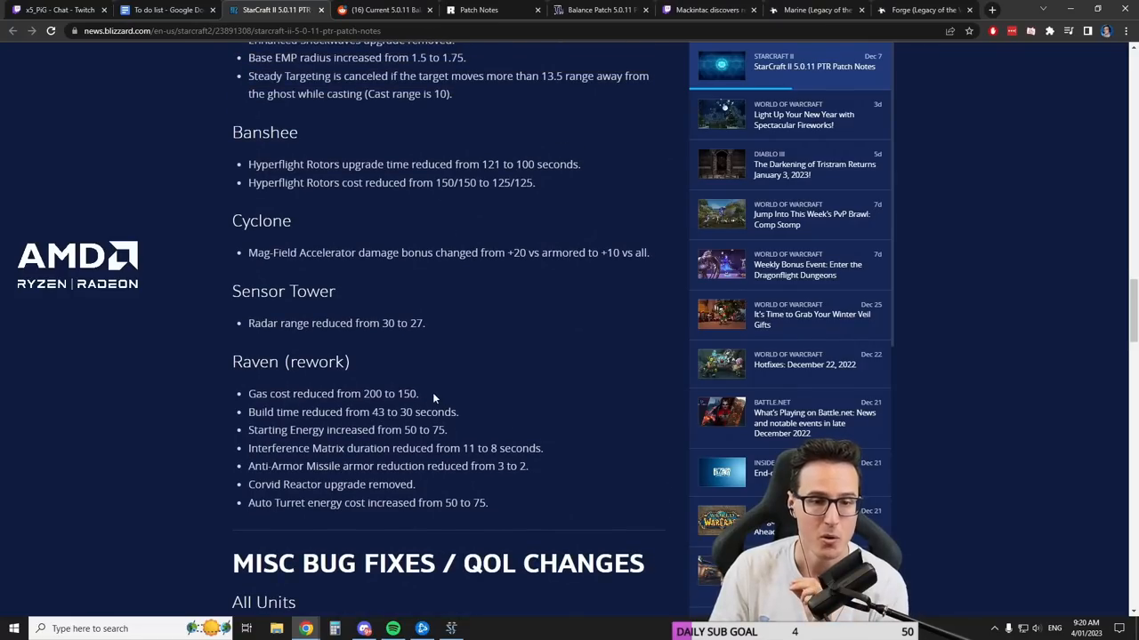
left_click_drag(249, 393, 459, 413)
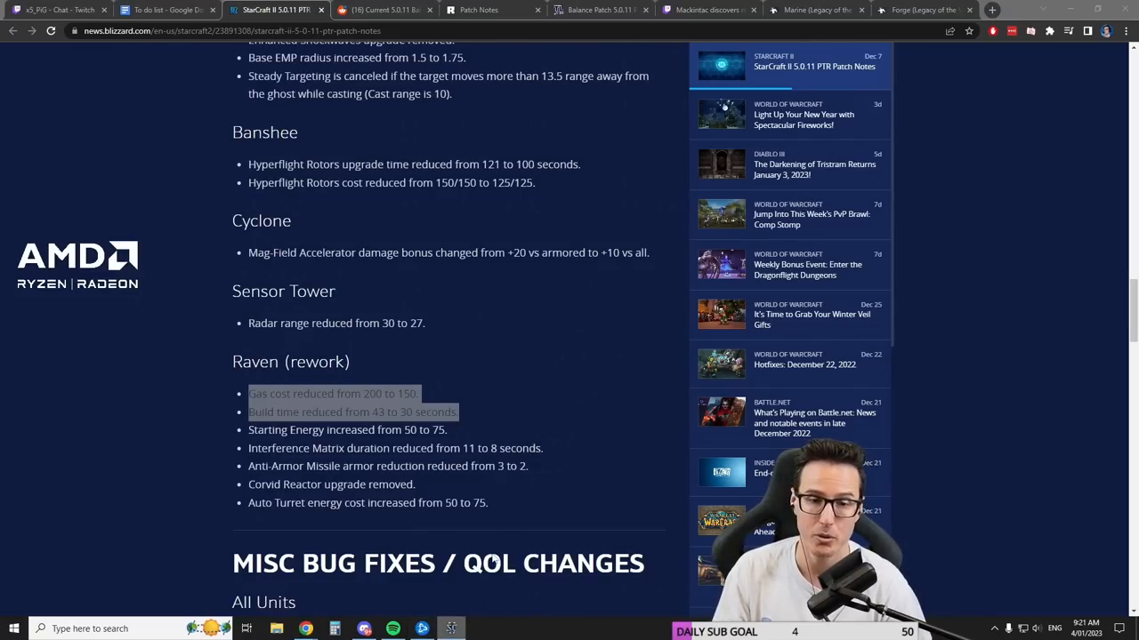
left_click(450, 630)
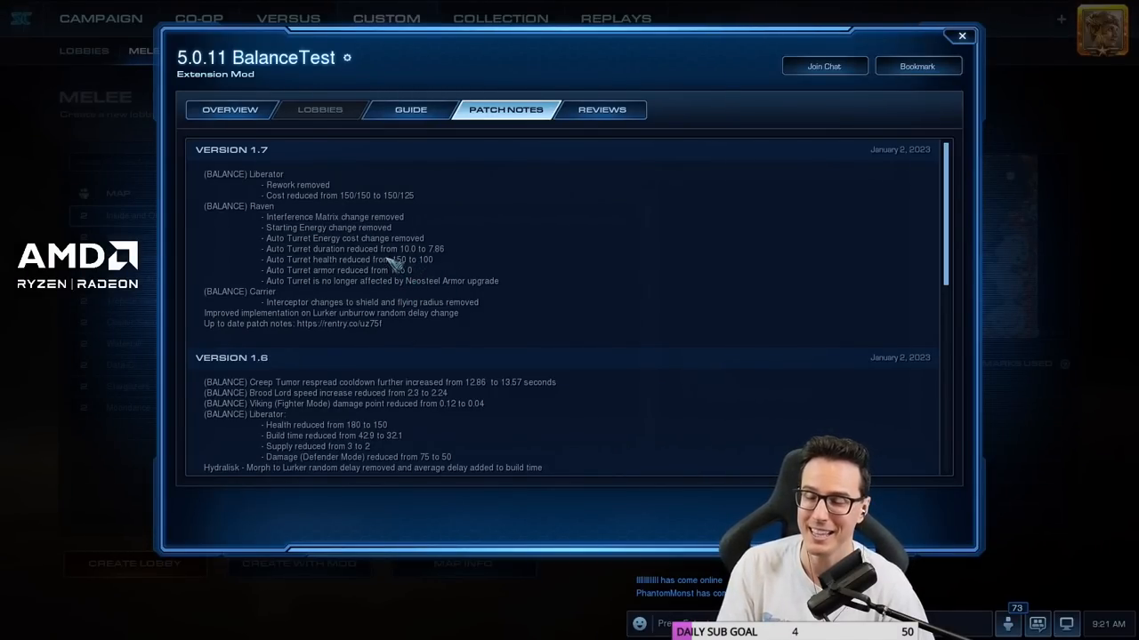
mouse_move(413, 277)
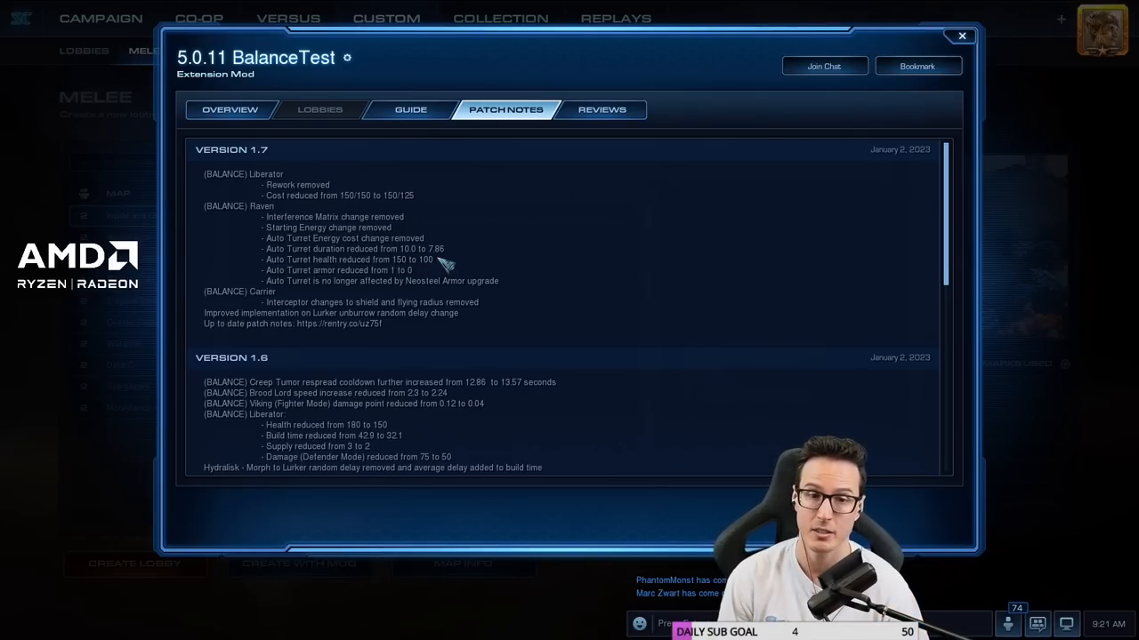
mouse_move(435, 270)
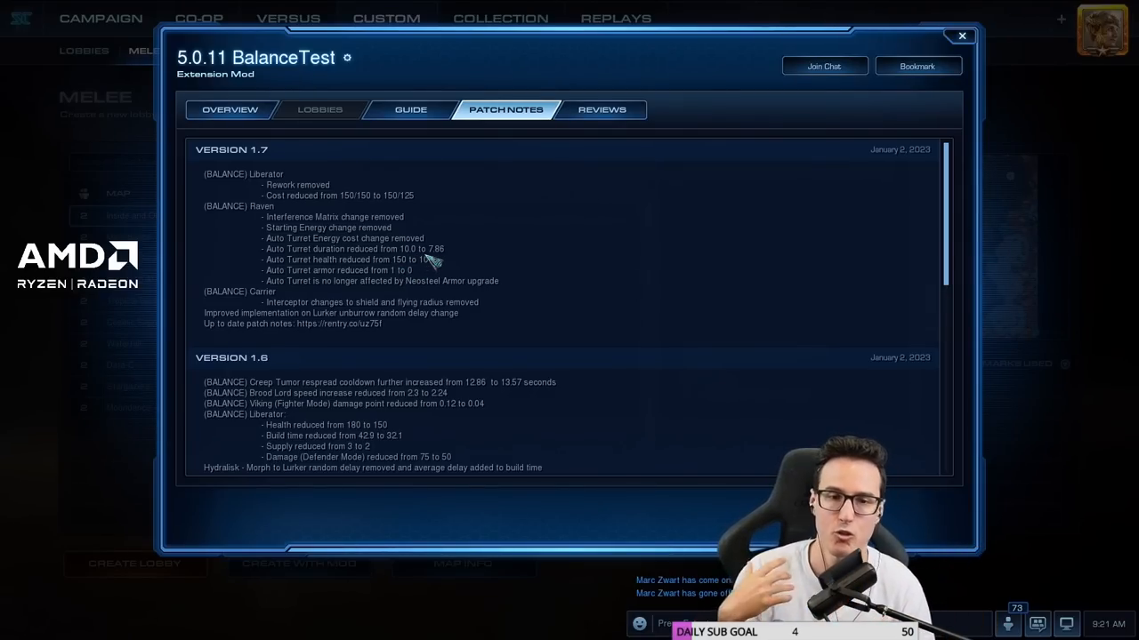
mouse_move(467, 281)
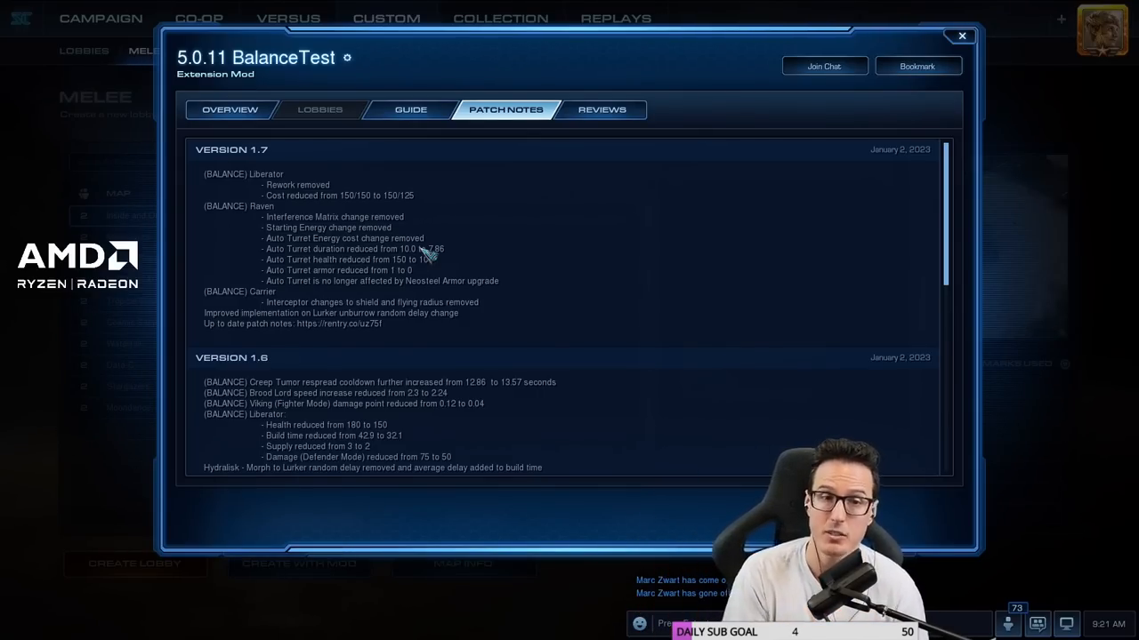
mouse_move(423, 259)
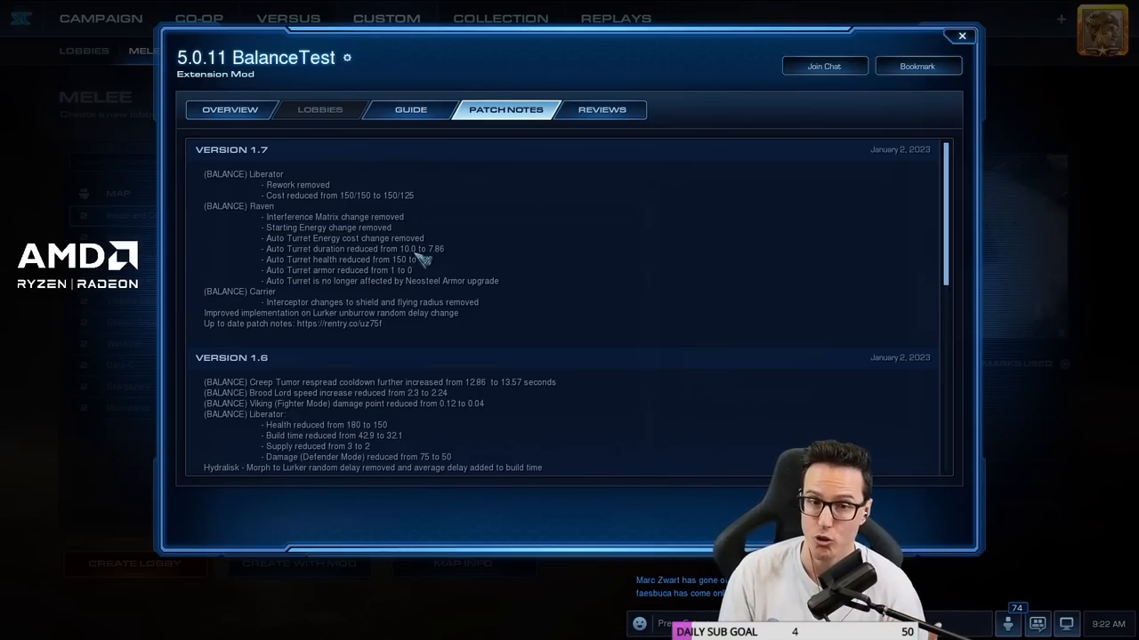
mouse_move(453, 265)
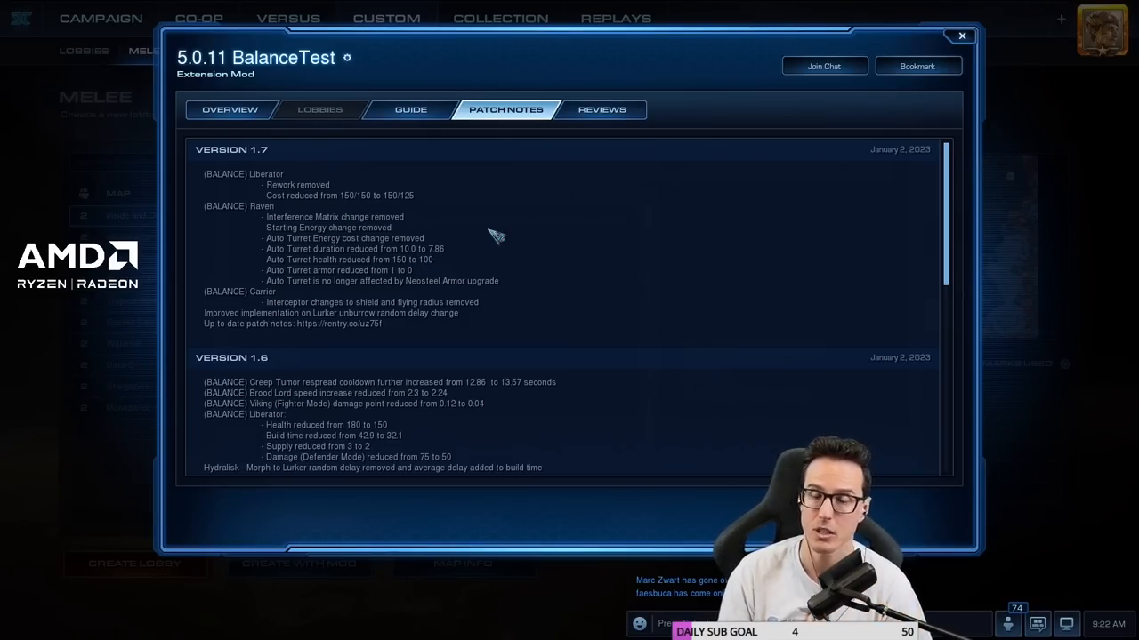
mouse_move(466, 299)
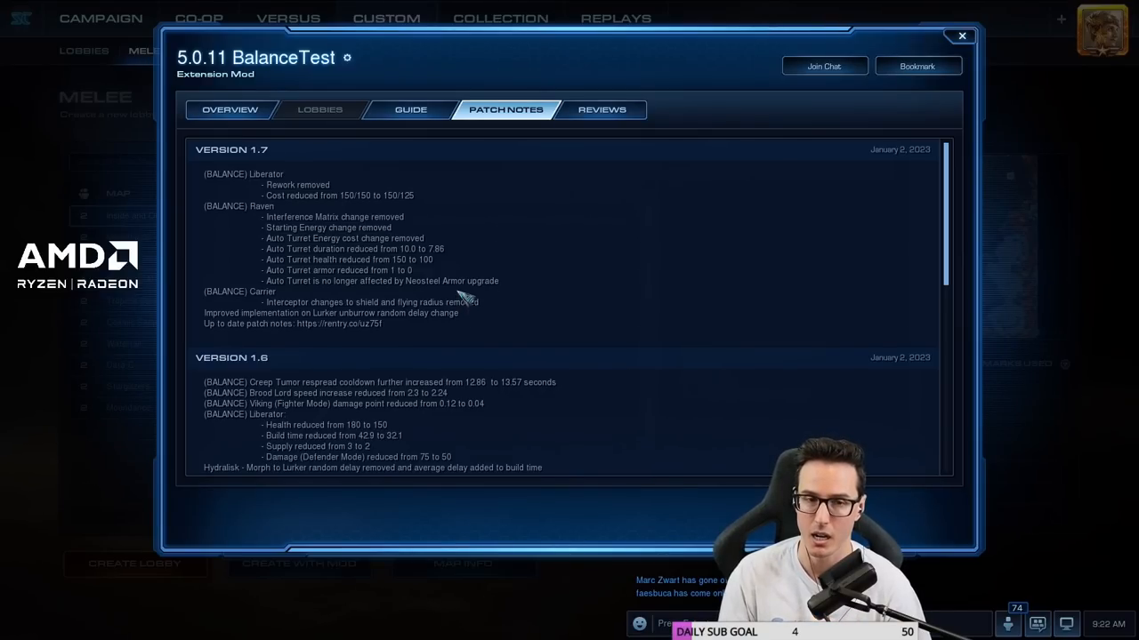
mouse_move(459, 276)
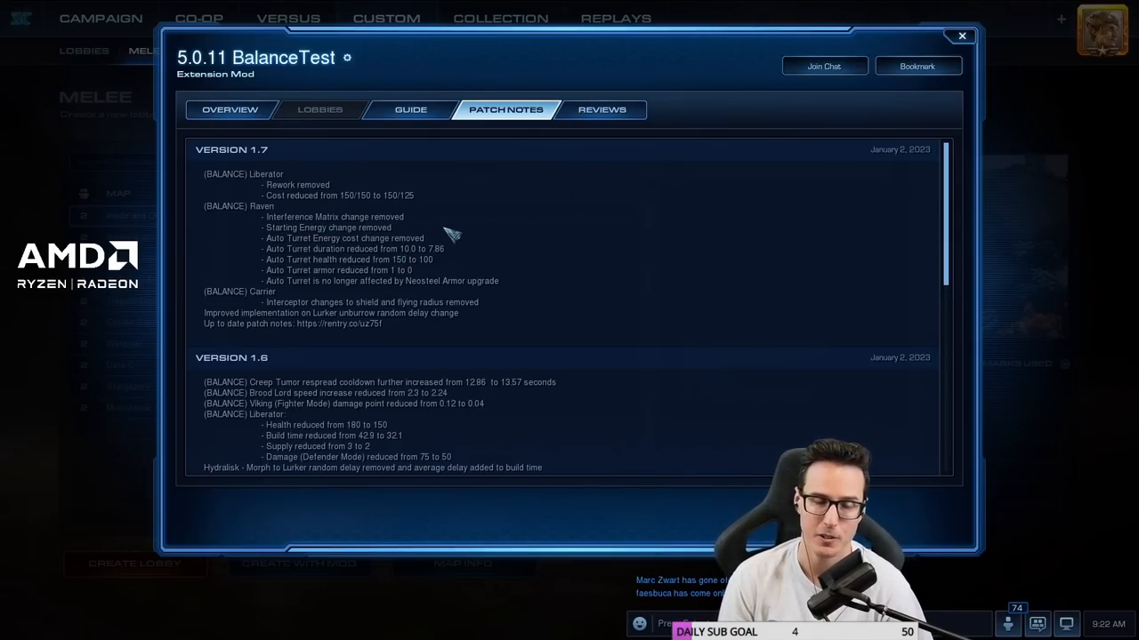
mouse_move(400, 285)
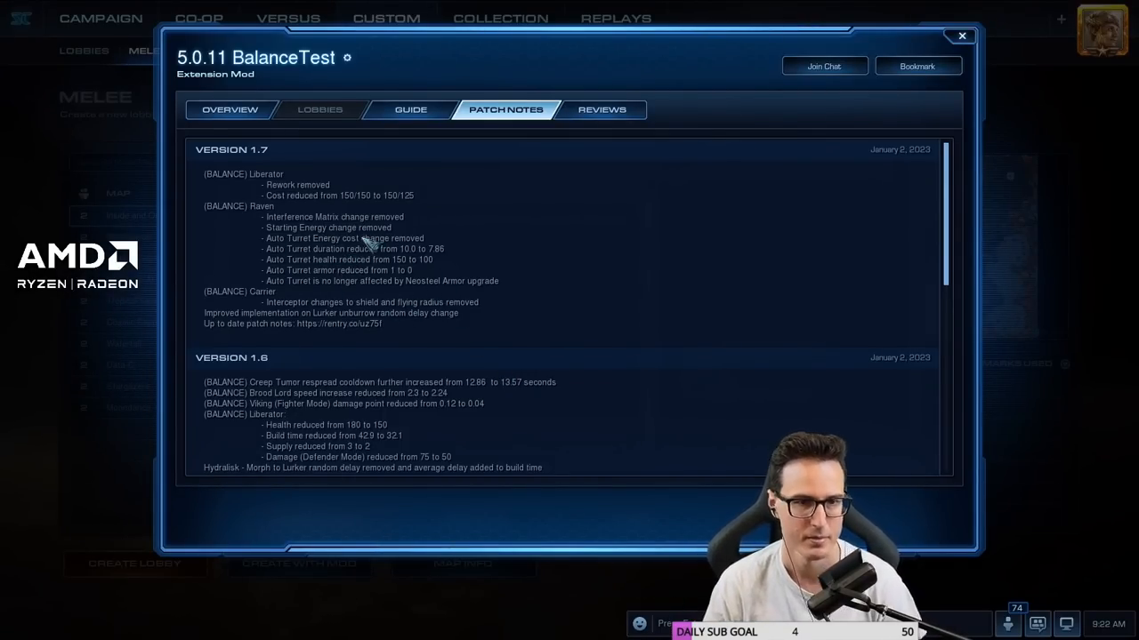
mouse_move(249, 311)
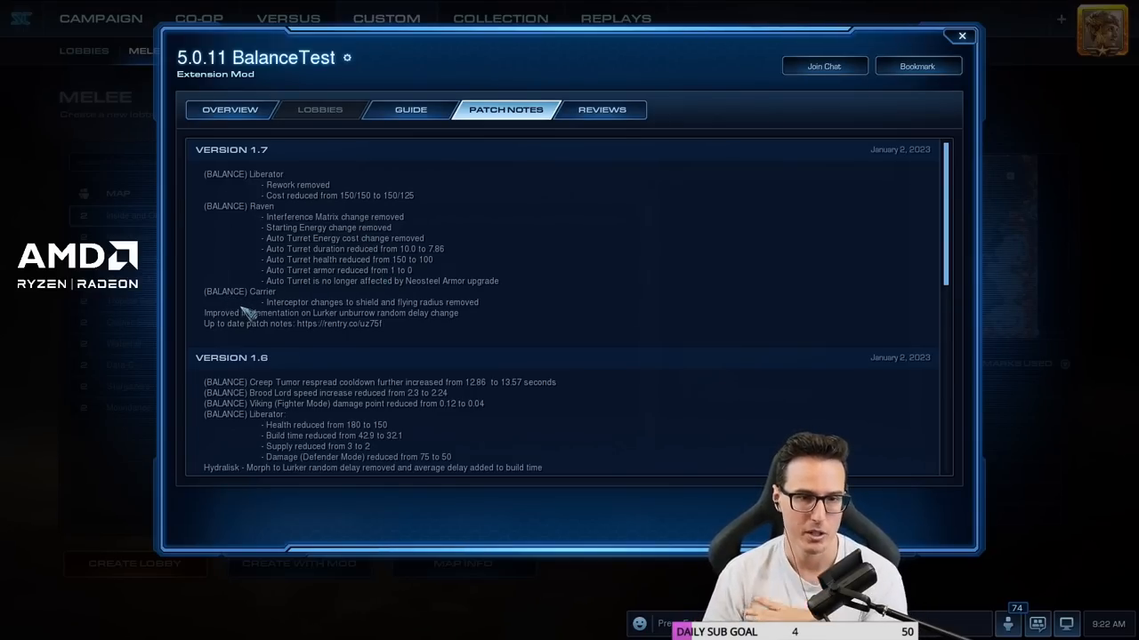
mouse_move(281, 311)
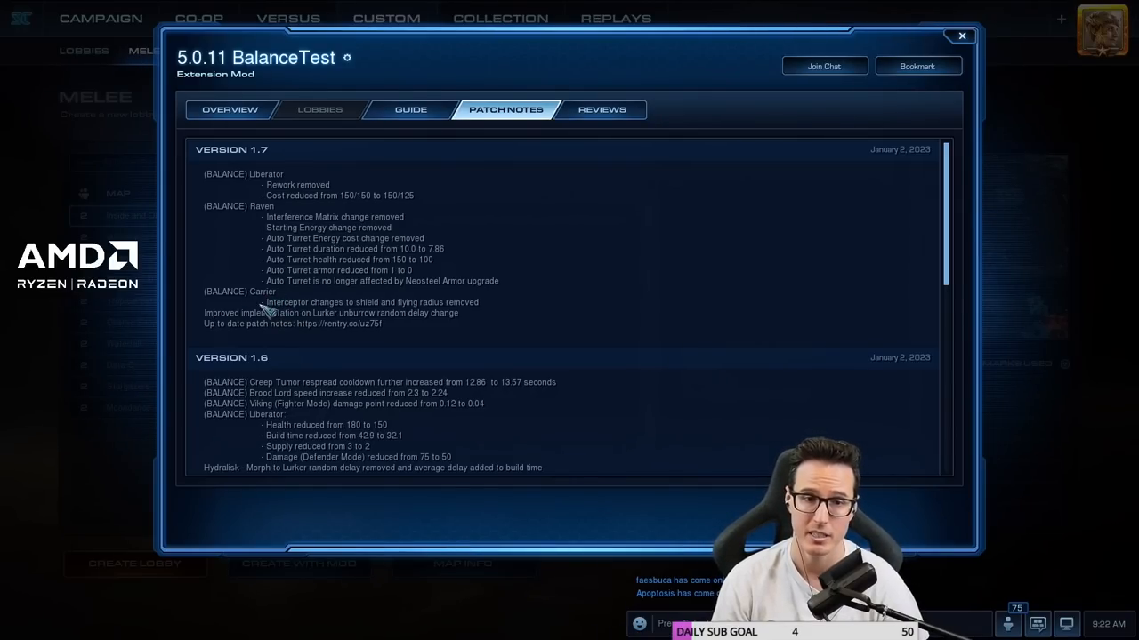
mouse_move(459, 317)
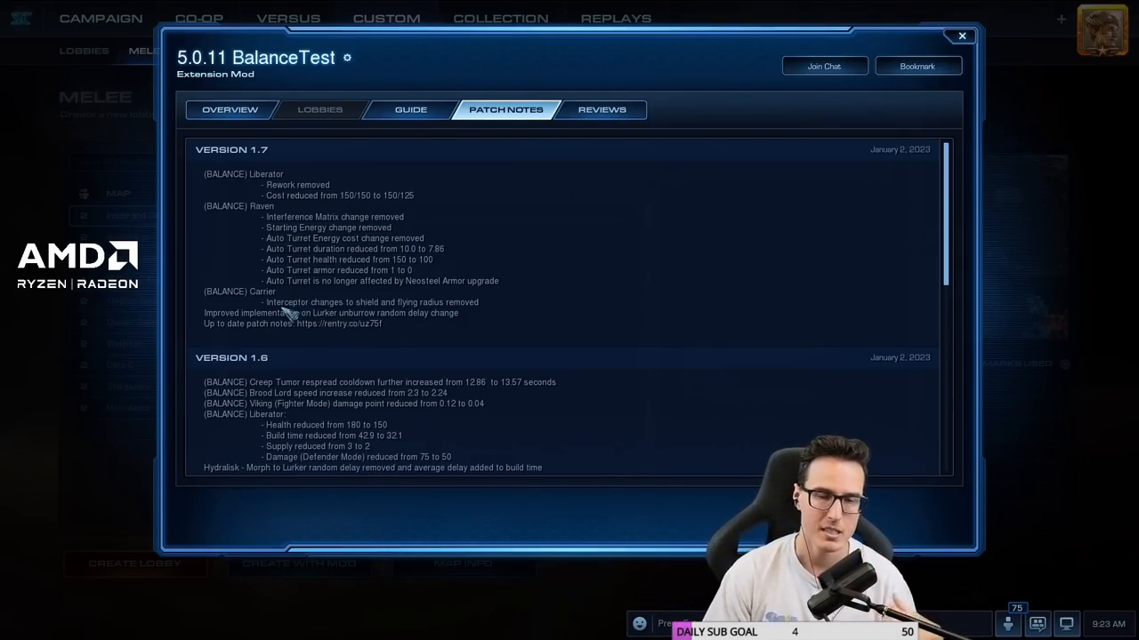
mouse_move(373, 334)
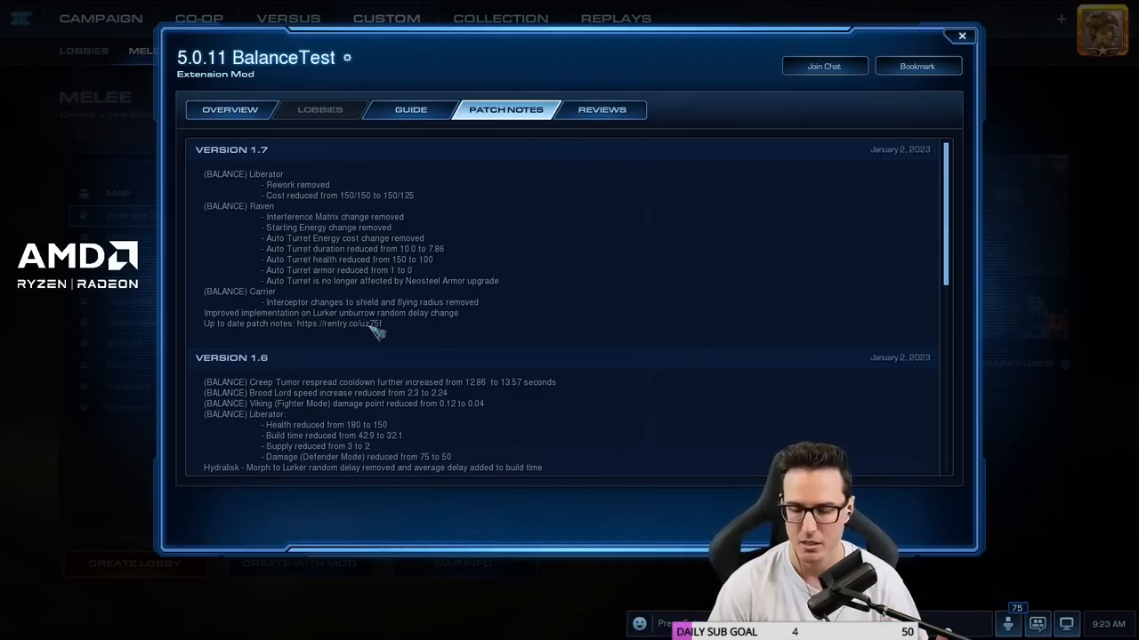
mouse_move(391, 374)
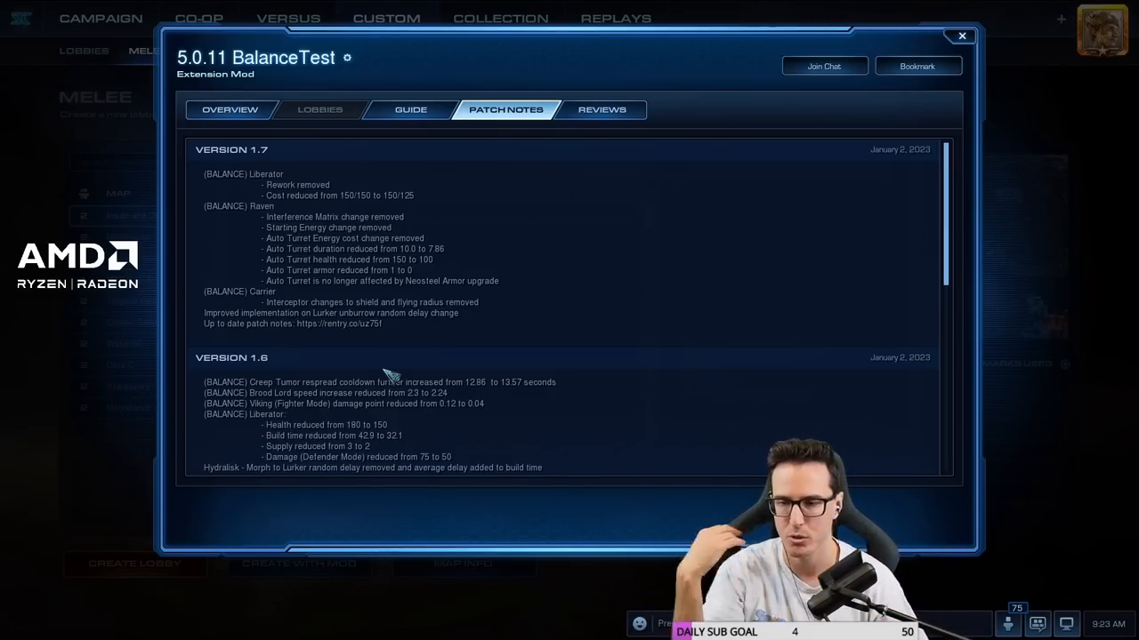